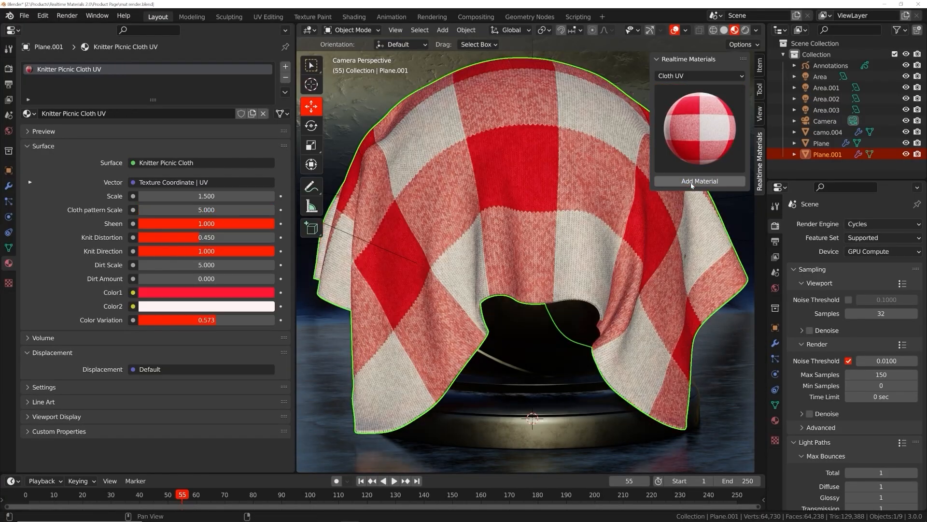
Apply the picnic cloth and Chipped Paint presets, adjusting chip scale and ring wood.
click(206, 291)
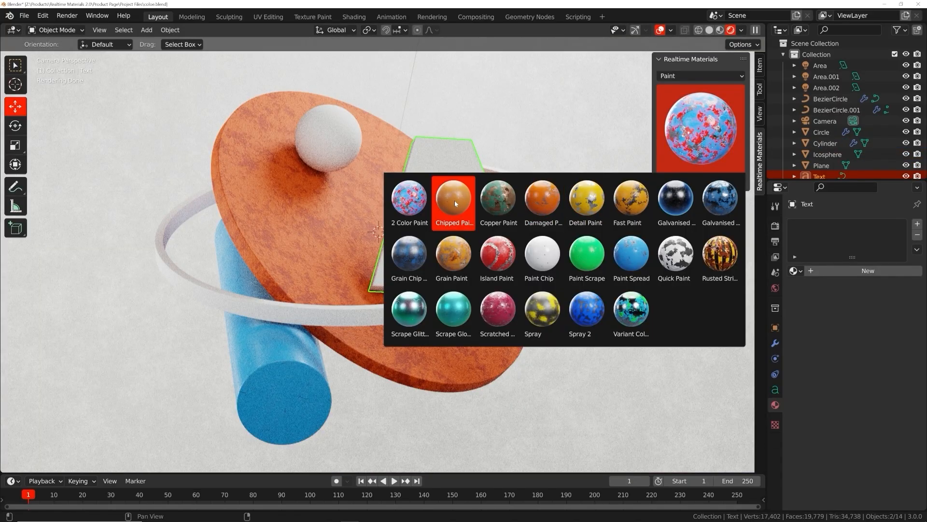
click(453, 201)
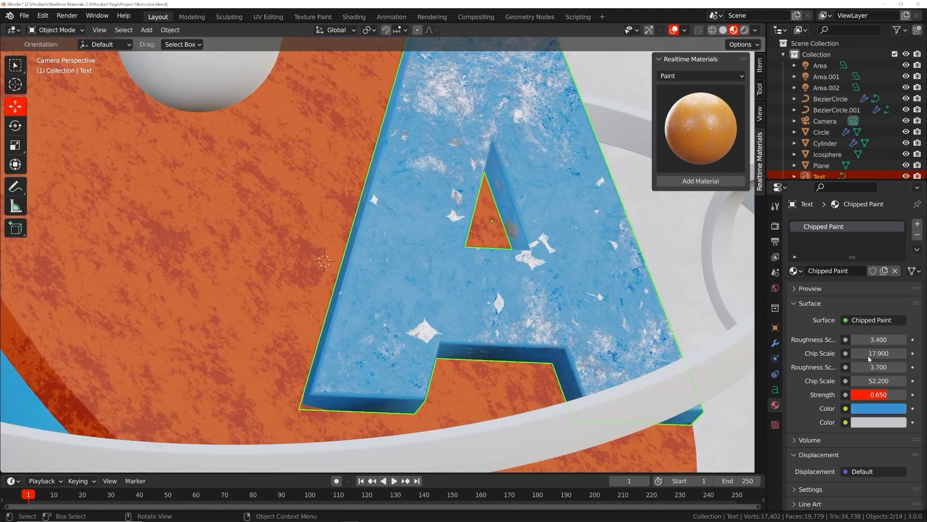
click(877, 353)
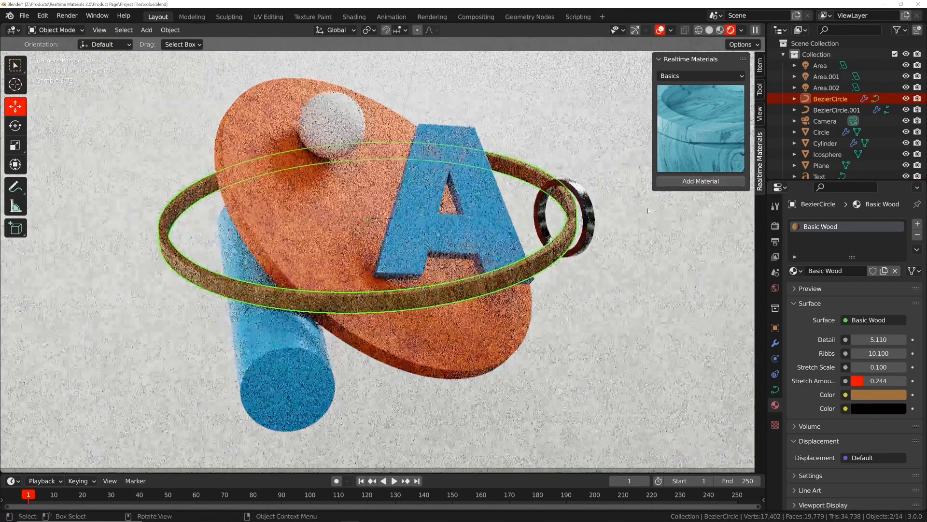
click(878, 394)
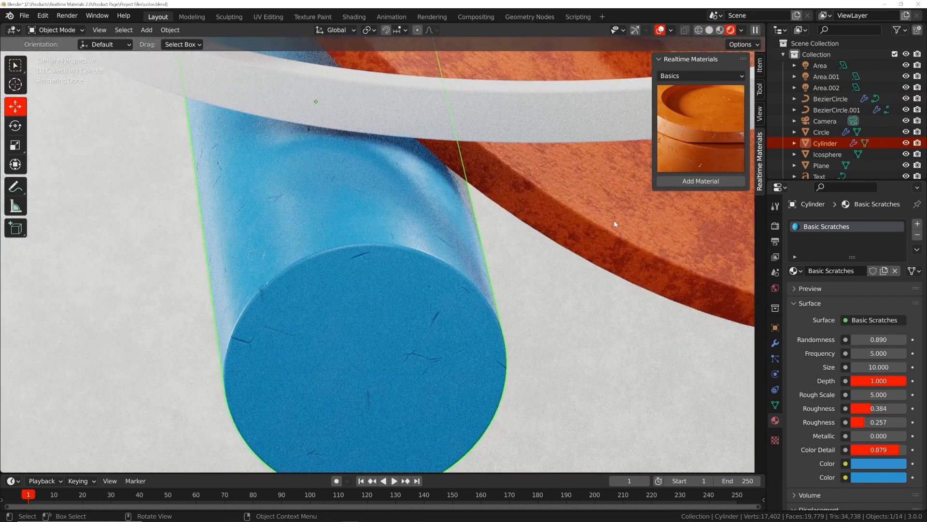
Tweak cylinder scratches, a reddish-orange asphalt crack colour, and wheel metal roughness.
click(700, 76)
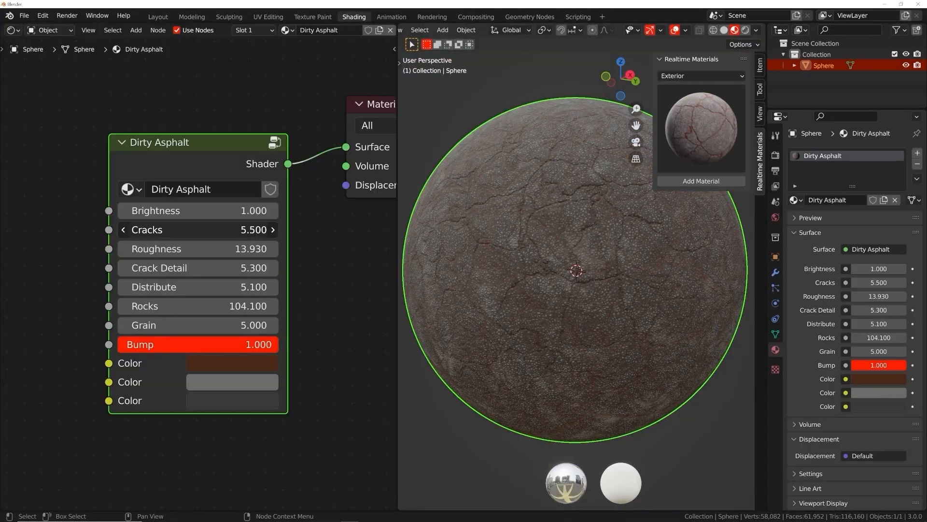
click(232, 363)
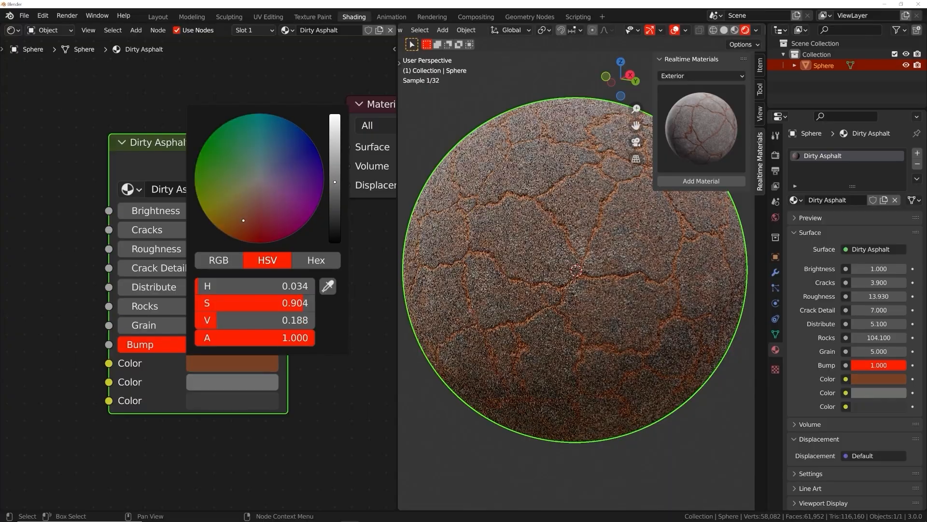
click(153, 16)
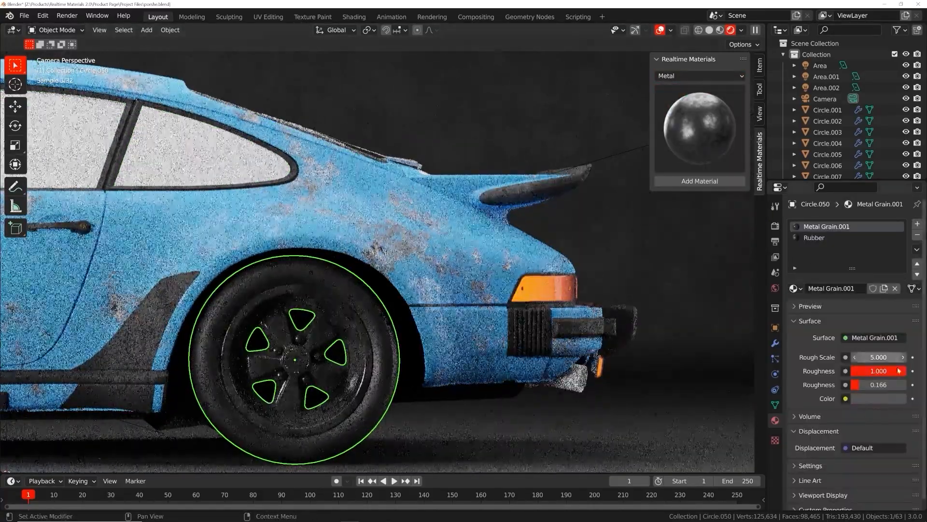
click(699, 75)
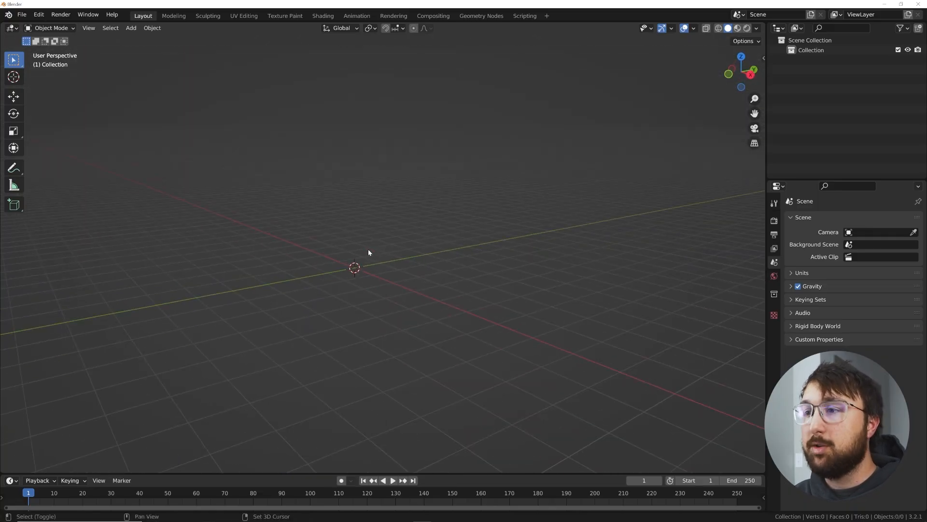
Add an 85-vertex cylinder and scale it flat on Z into a thin disc.
click(131, 28)
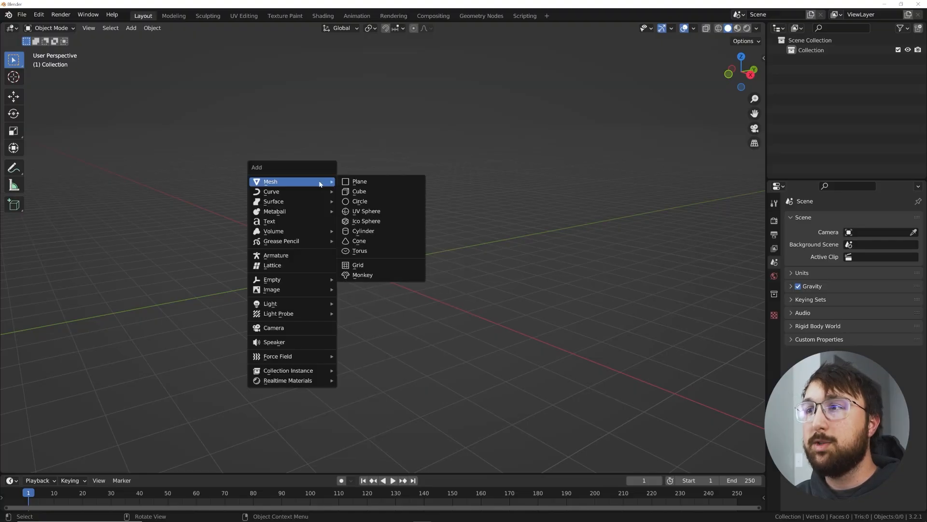
click(363, 231)
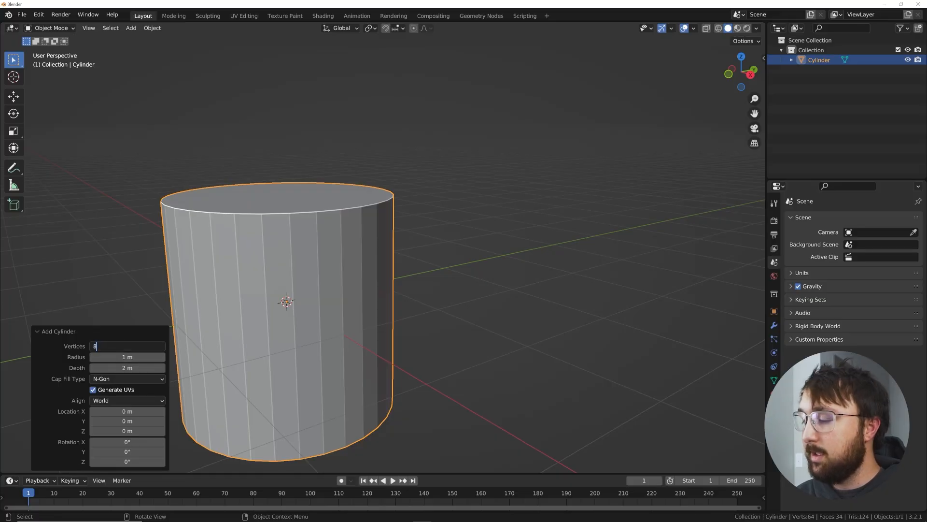
text(85)
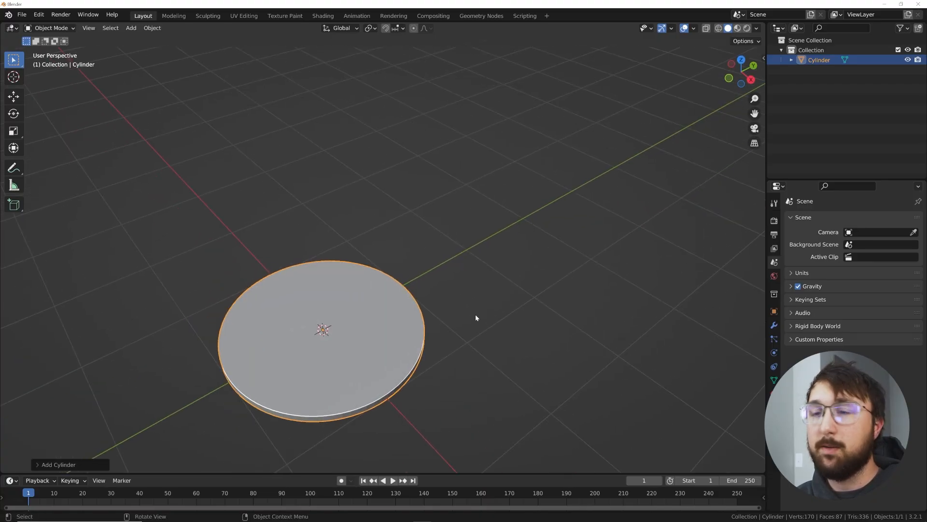
Rotate the disc 90° on X, apply rotation, and move its geometry along X.
key(r)
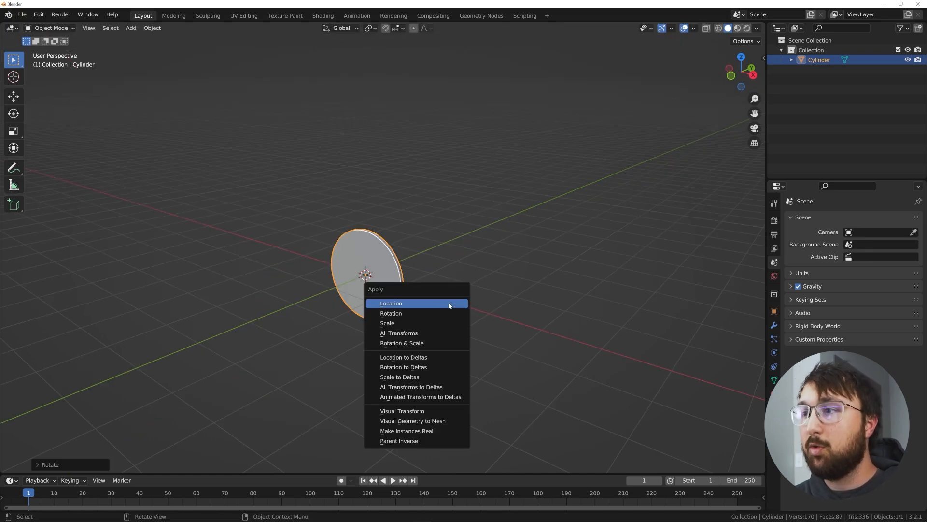
click(391, 303)
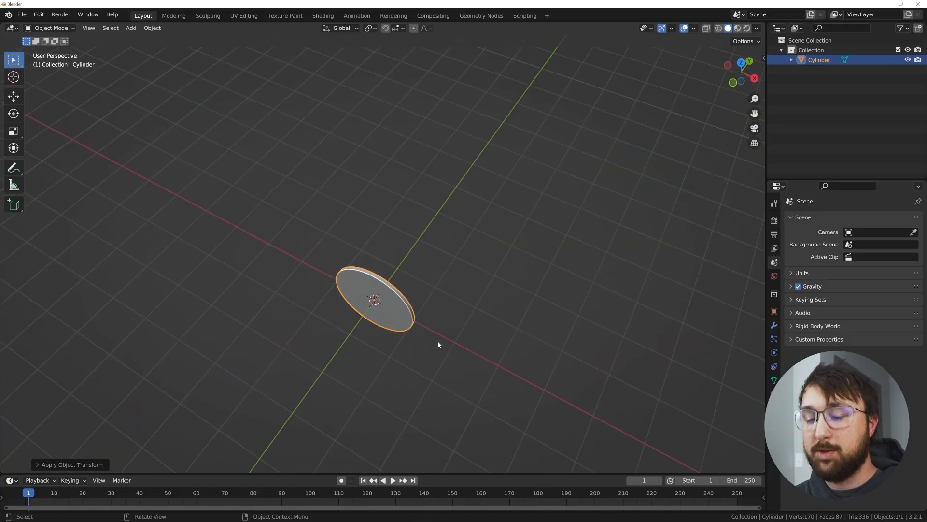
mouse_move(446, 332)
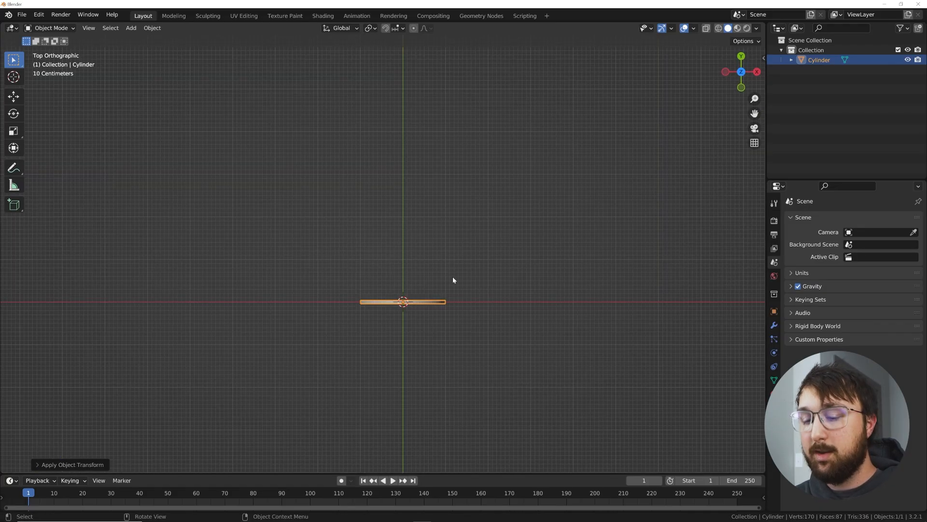
key(Tab)
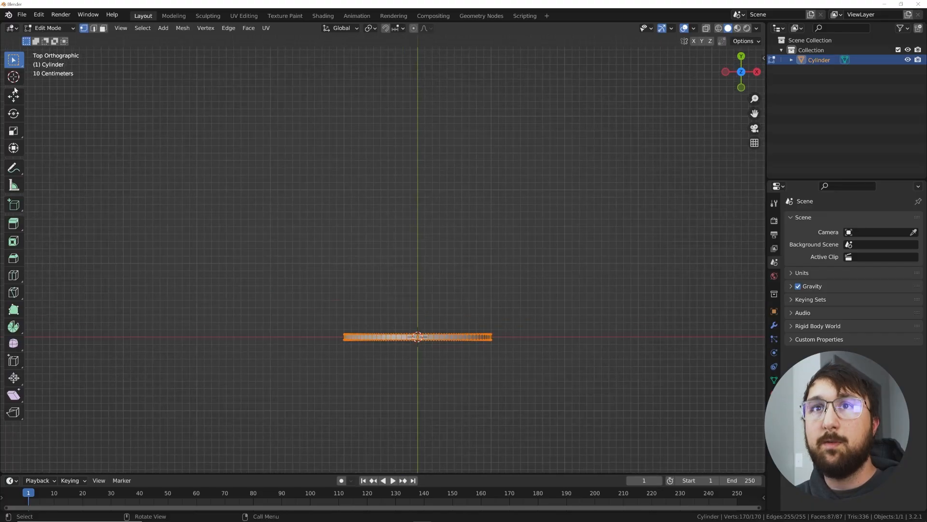
click(14, 95)
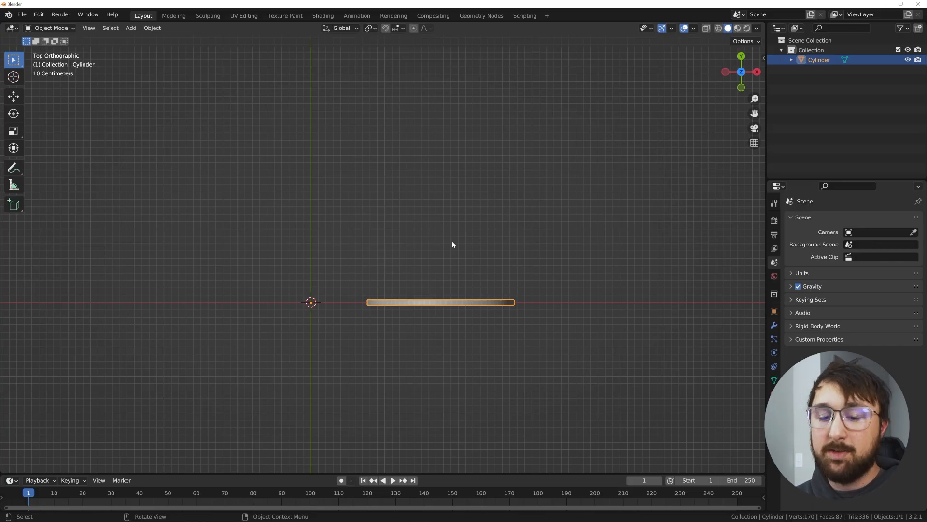
mouse_move(417, 326)
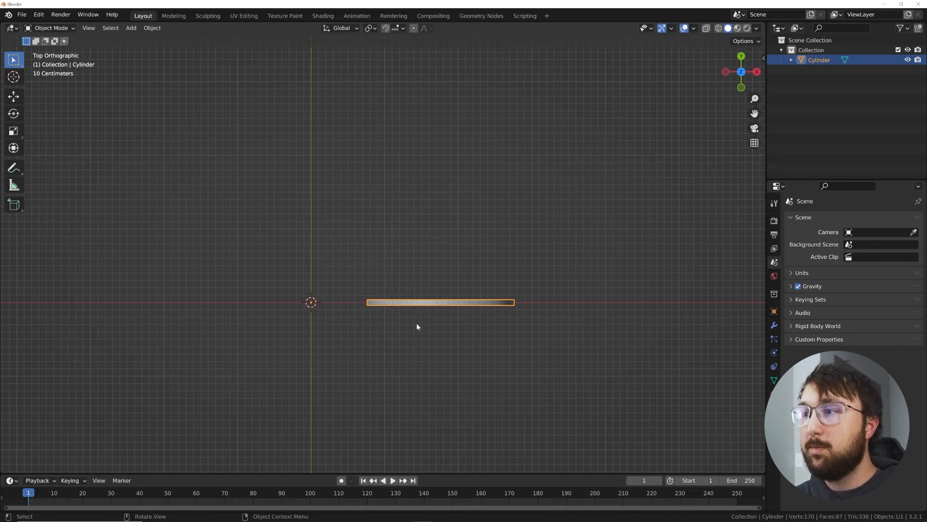
Add a Plain Axes empty at the world origin and reselect the cylinder.
click(131, 28)
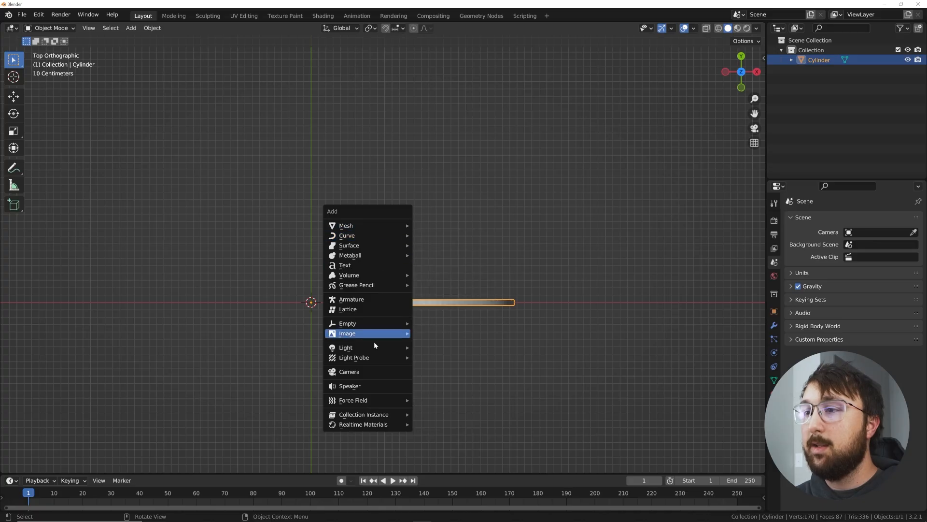
click(348, 323)
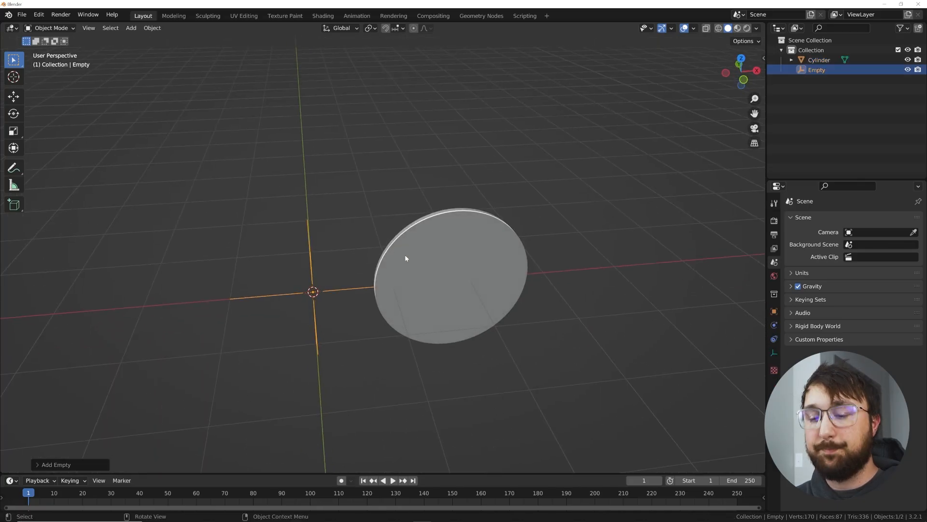
drag(414, 266, 325, 284)
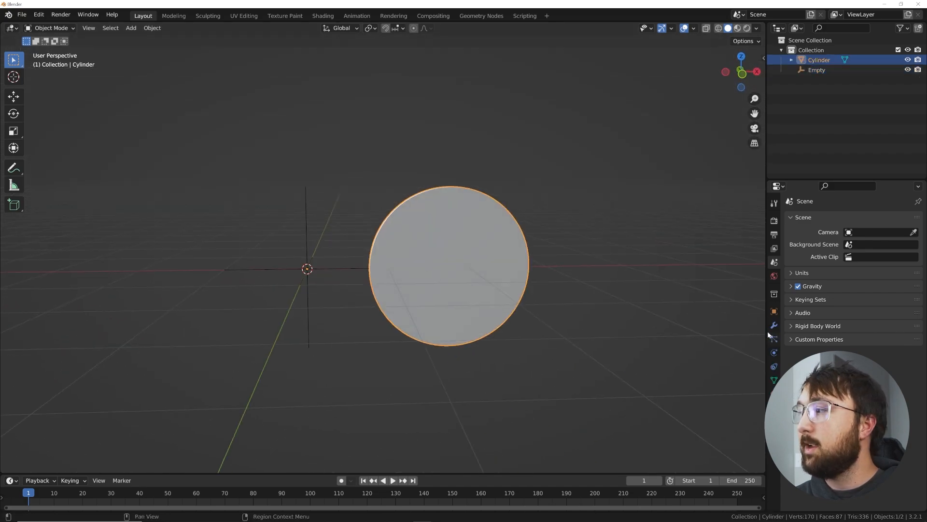
Add an Array modifier using Object Offset by the Empty, then rotate the Empty on Z.
click(805, 218)
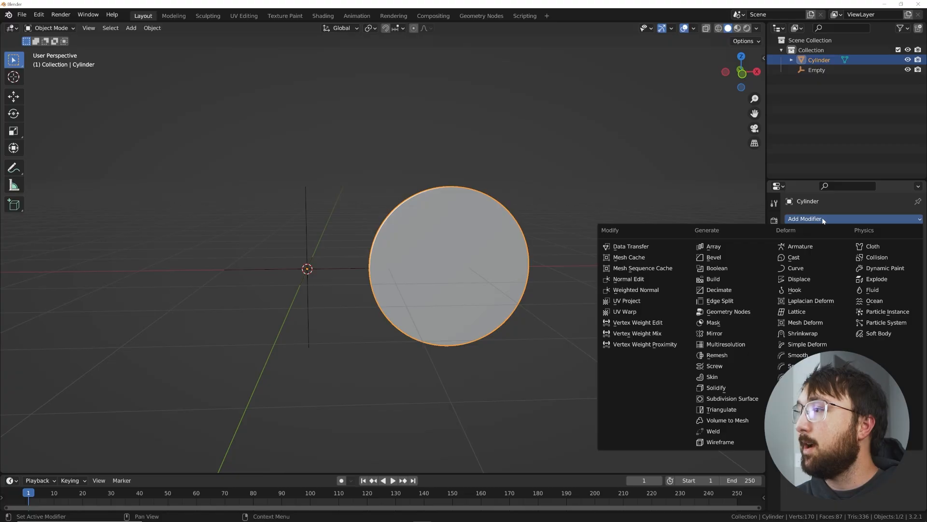
mouse_move(714, 257)
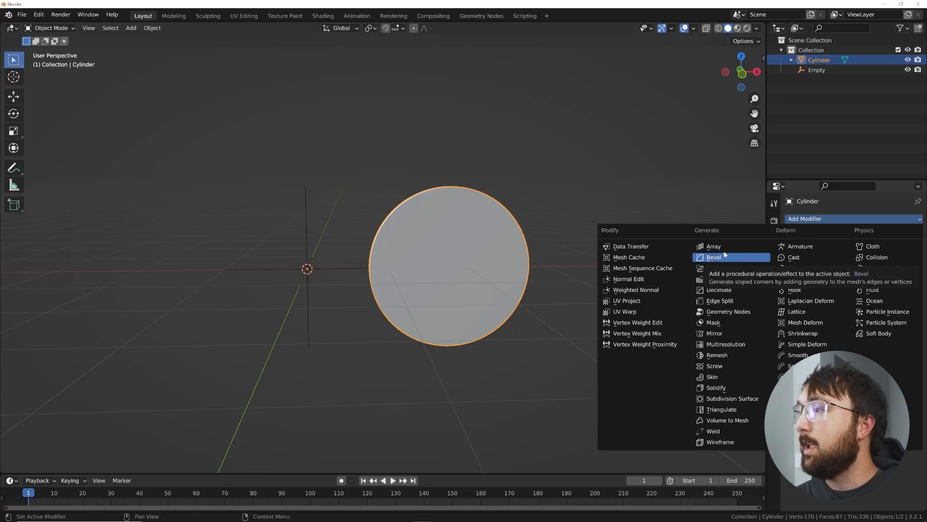
click(713, 246)
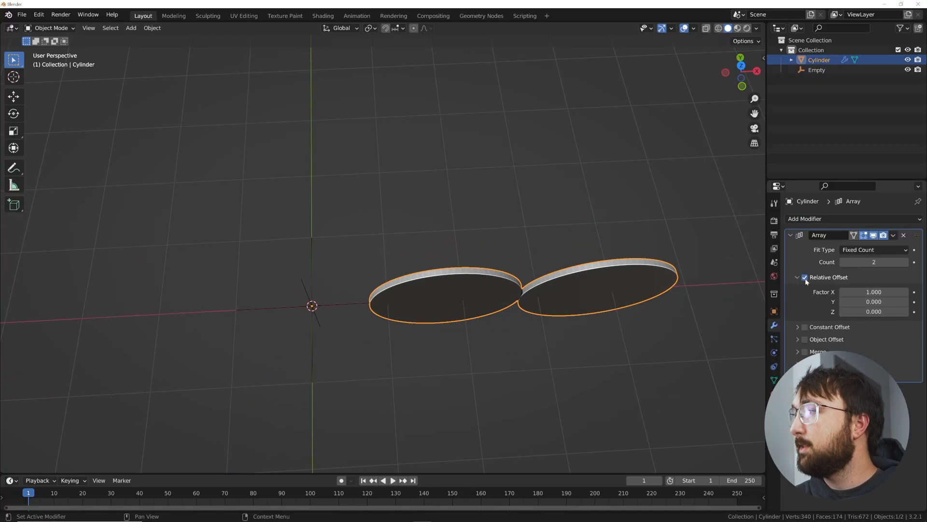
click(806, 277)
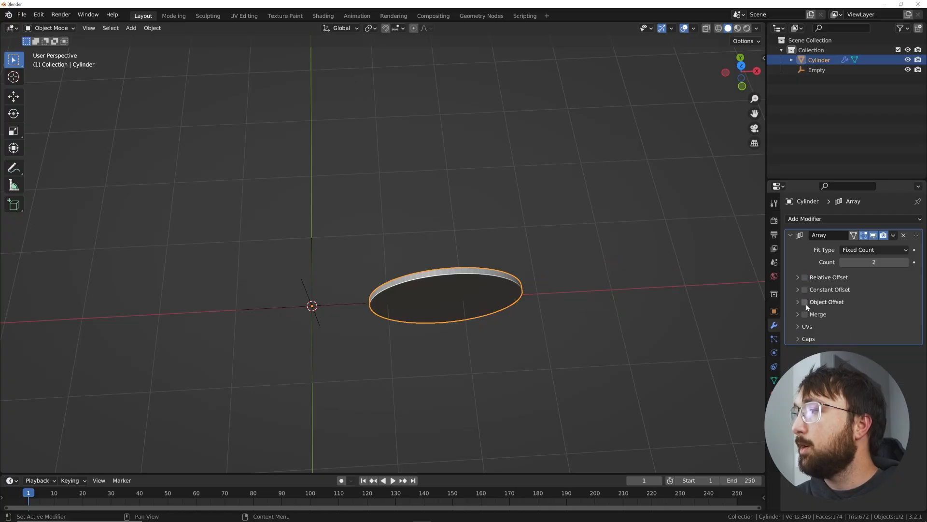
click(804, 301)
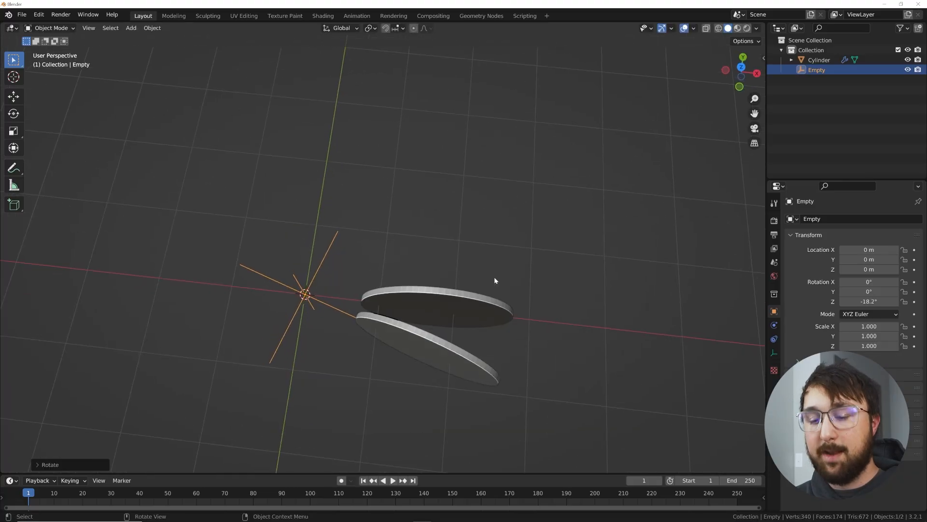
key(Tab)
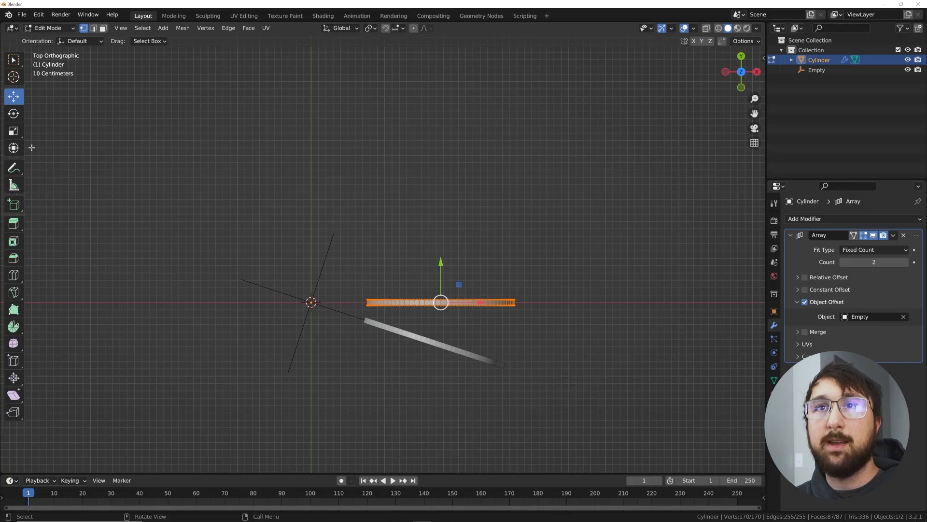
mouse_move(13, 113)
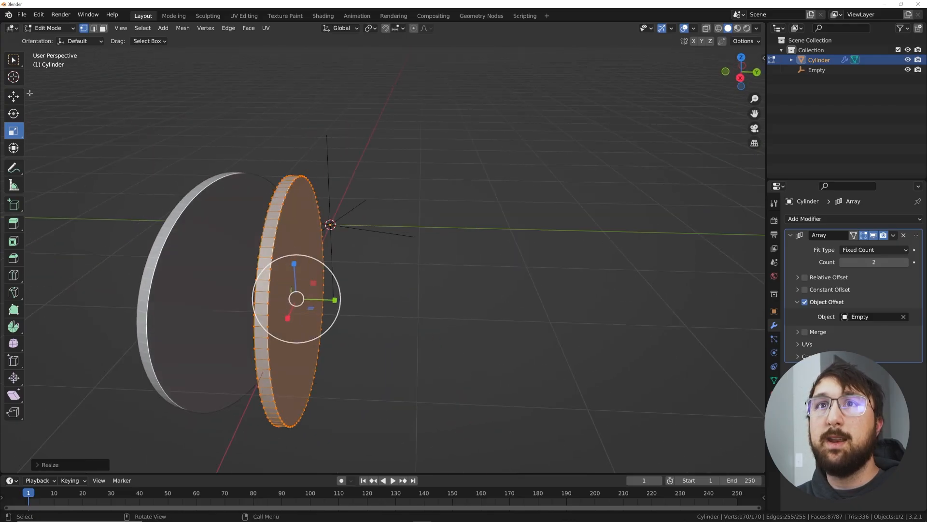
Inset the disc face, move its geometry off the origin, and return to Object Mode.
click(13, 97)
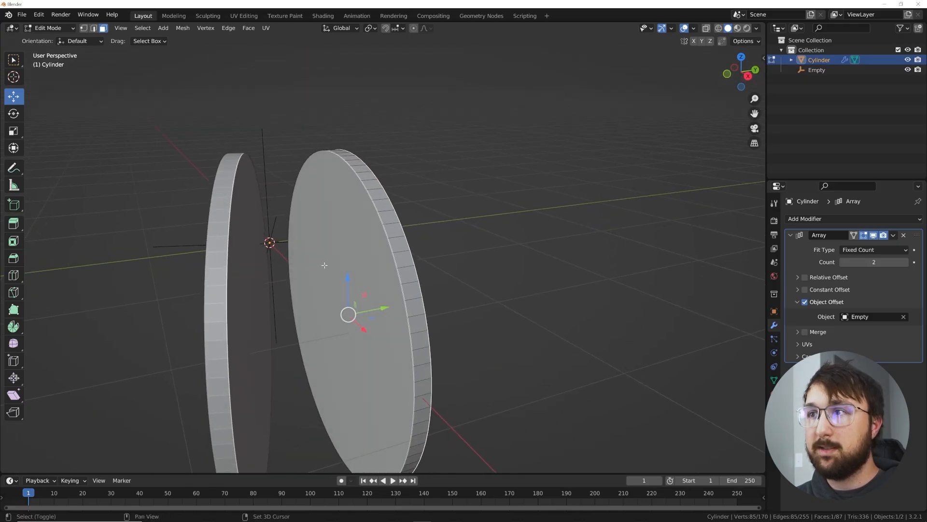
key(i)
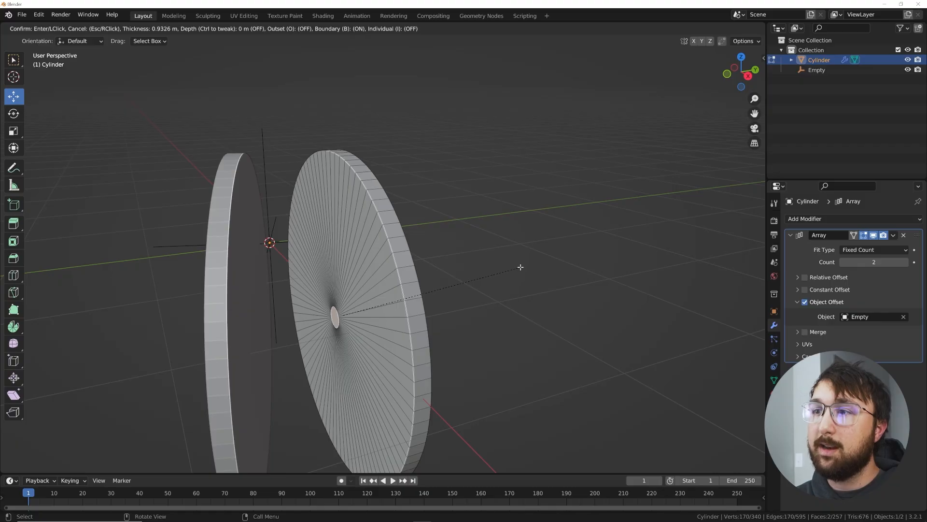
click(519, 267)
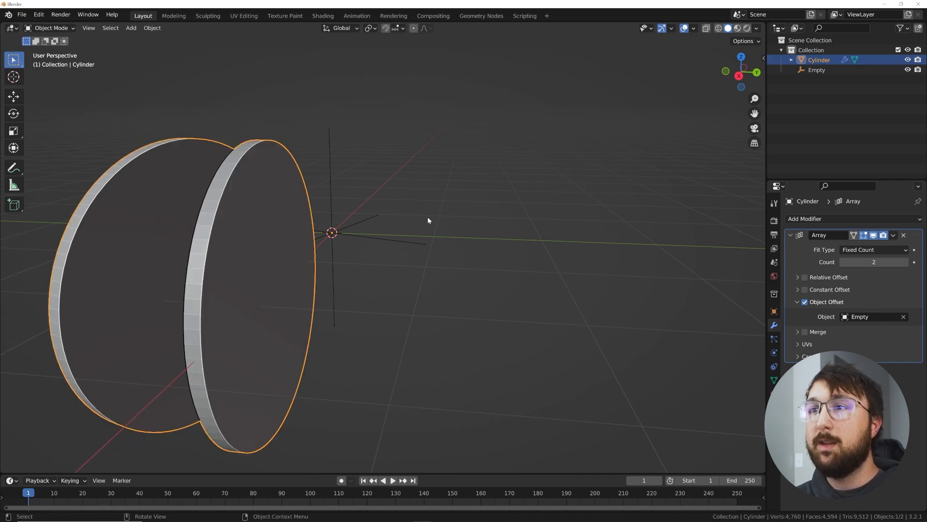
key(Tab)
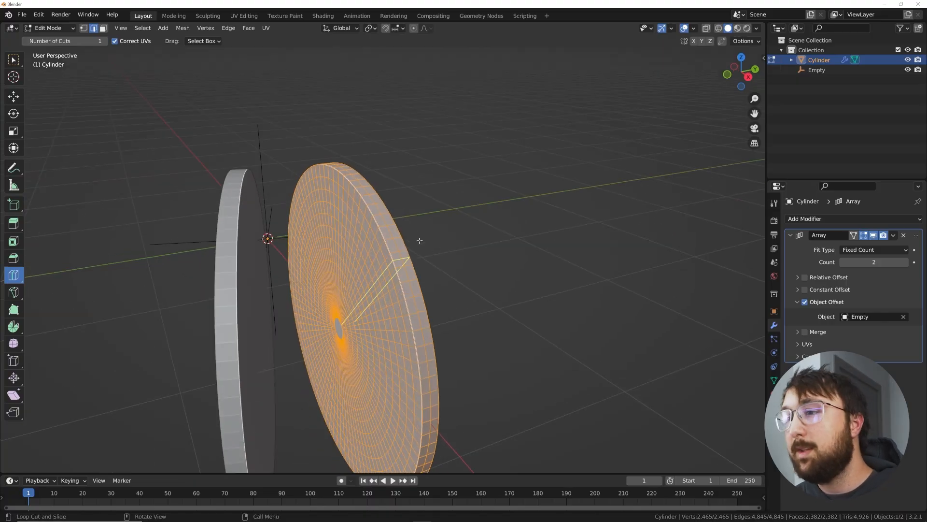
click(13, 97)
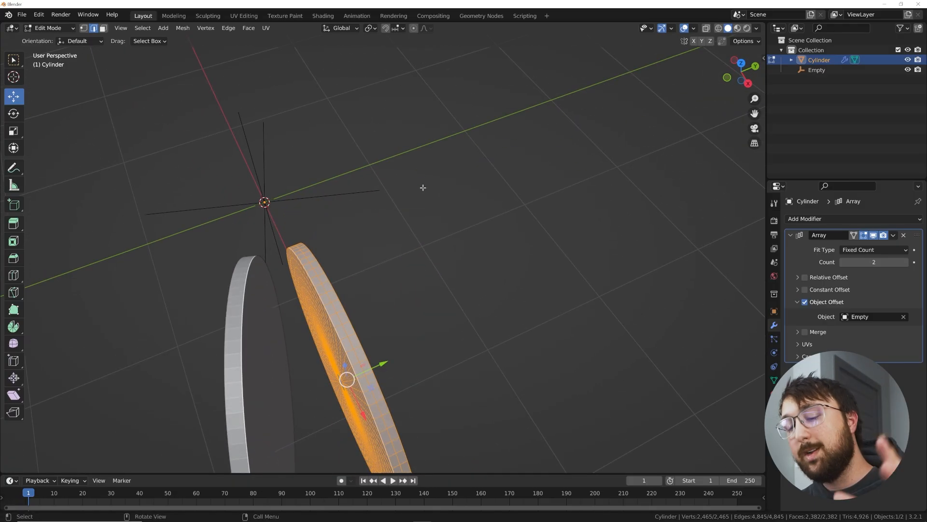
key(Tab)
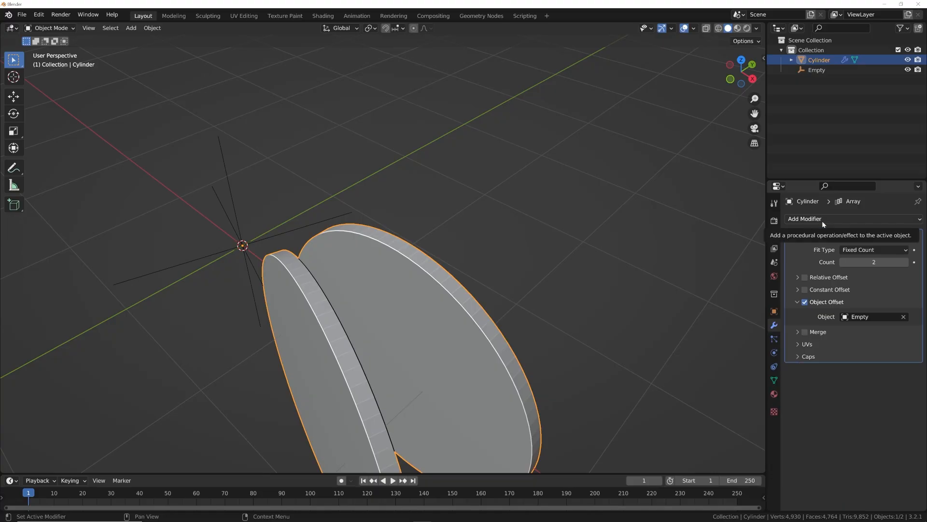
Add a Bevel modifier to the disc and shade it smooth.
click(804, 219)
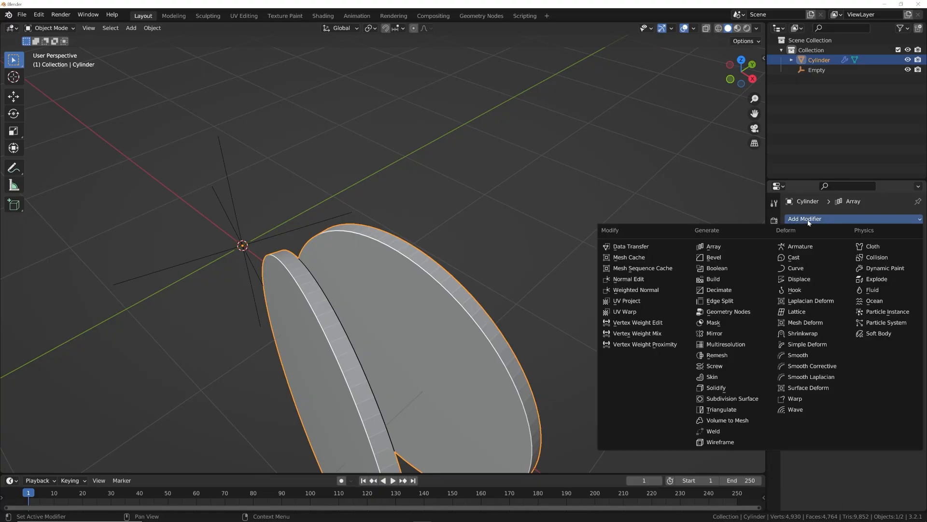
click(714, 257)
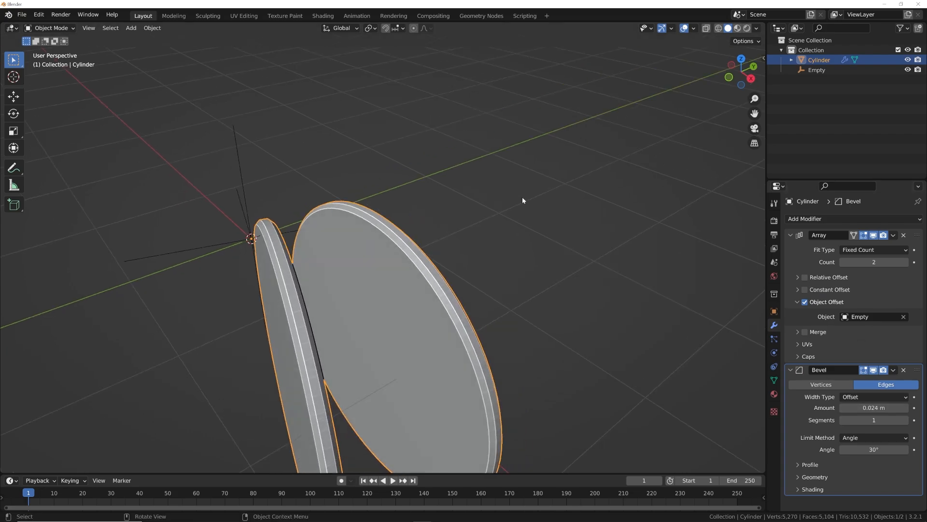
right_click(522, 199)
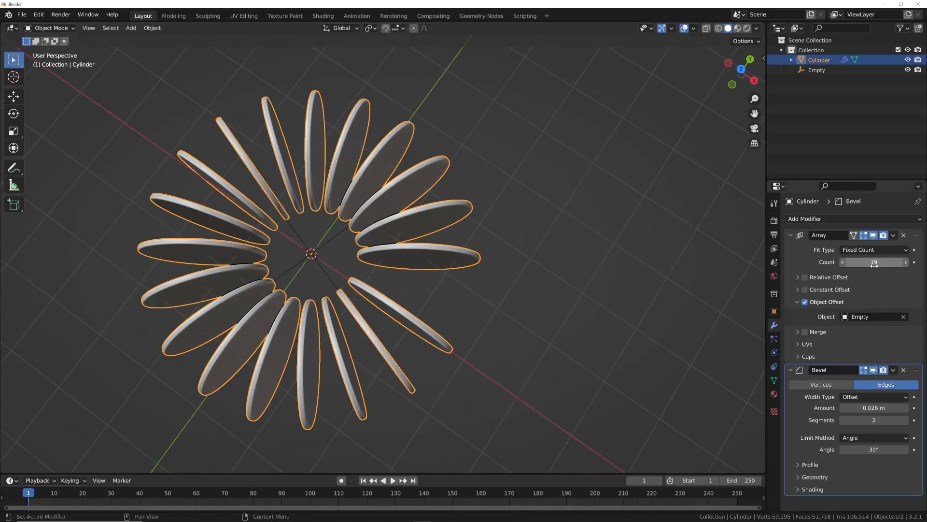
Rotate the Empty to -15° on Z in top view so 24 copies close the ring.
click(904, 262)
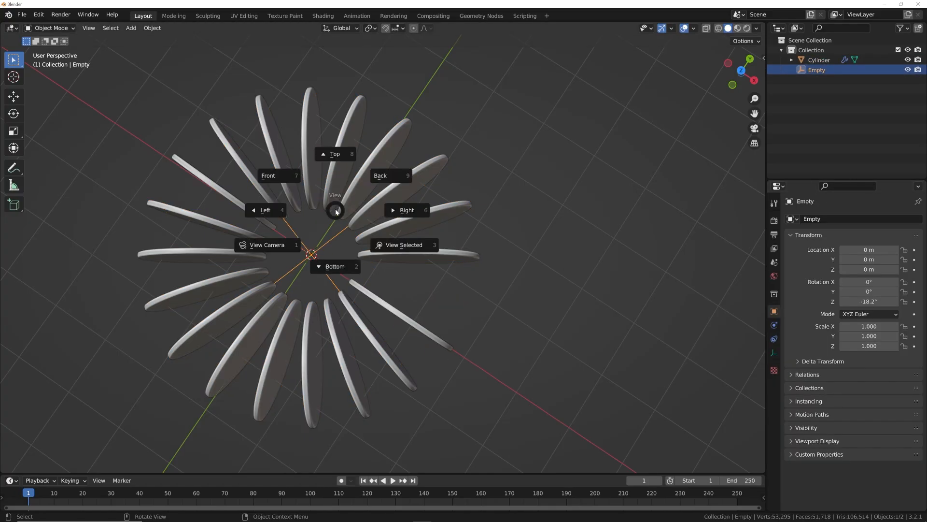
click(335, 154)
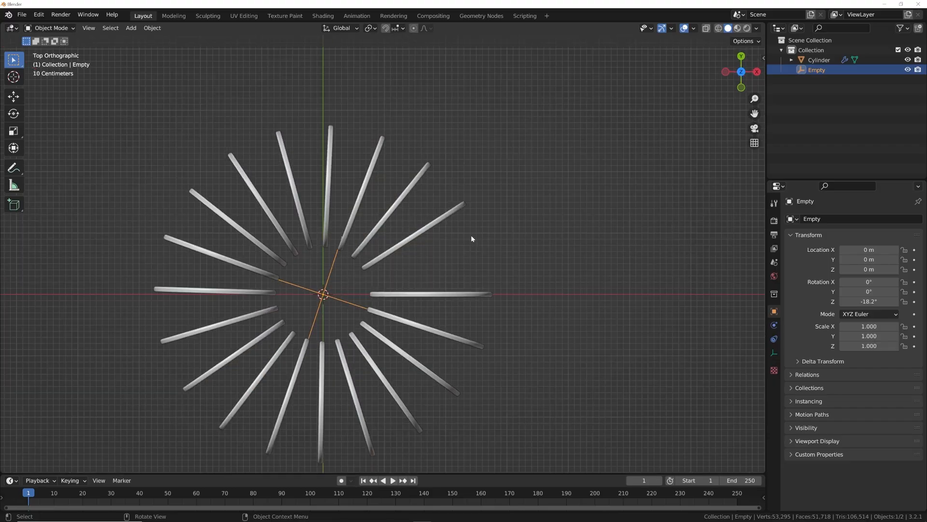
key(r)
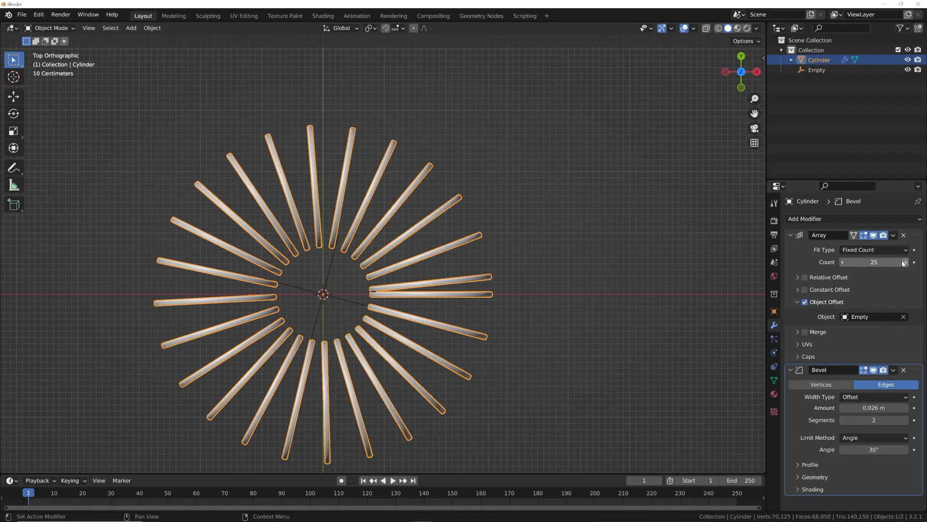
click(816, 69)
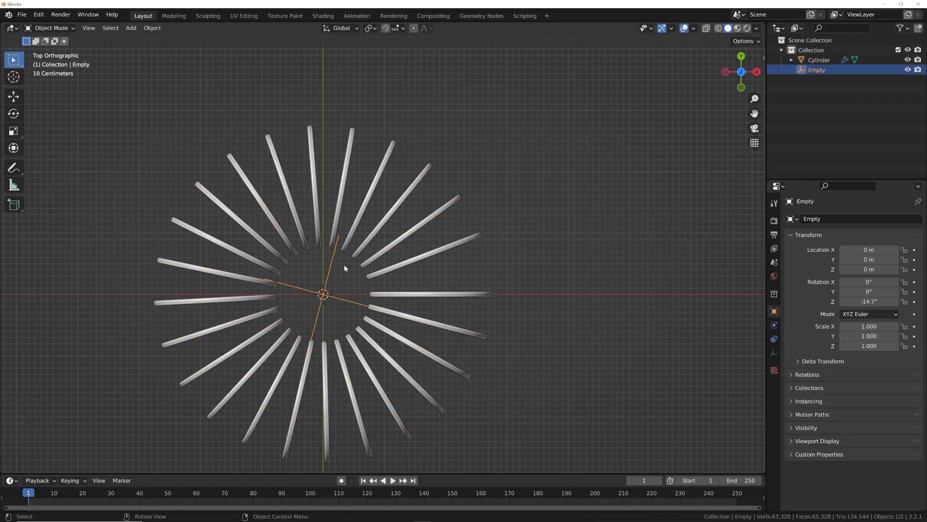
key(r)
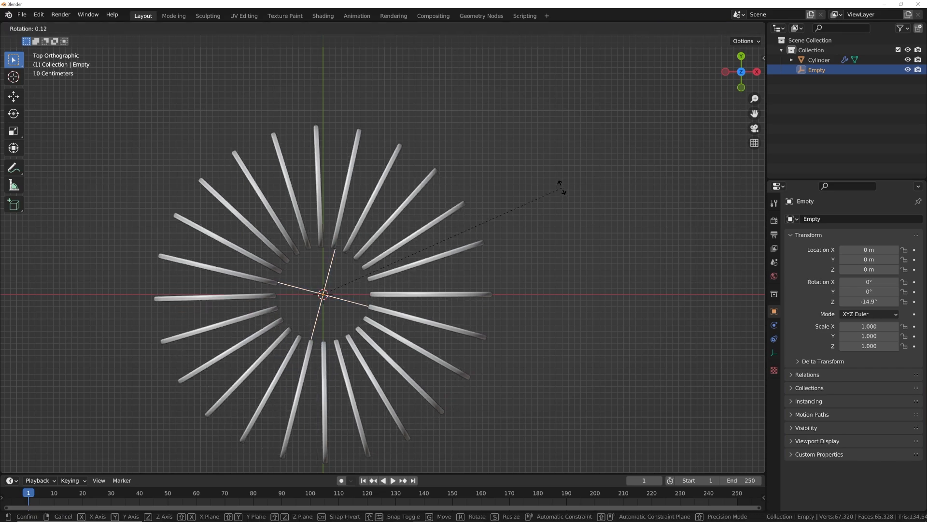
click(493, 330)
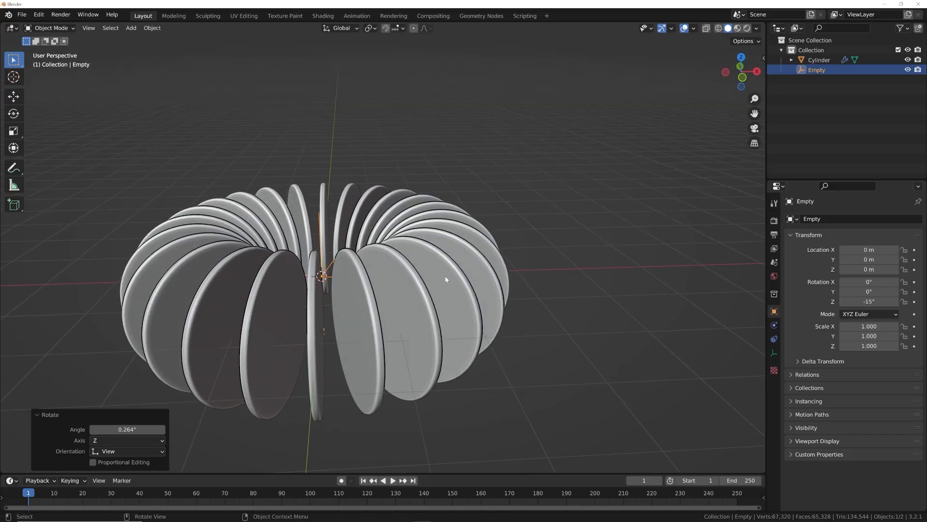
click(819, 59)
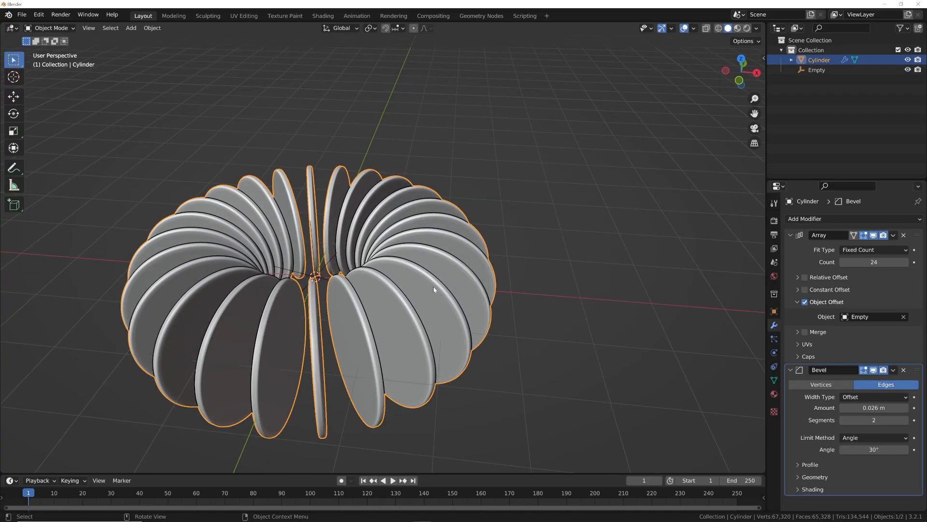
drag(432, 289, 355, 266)
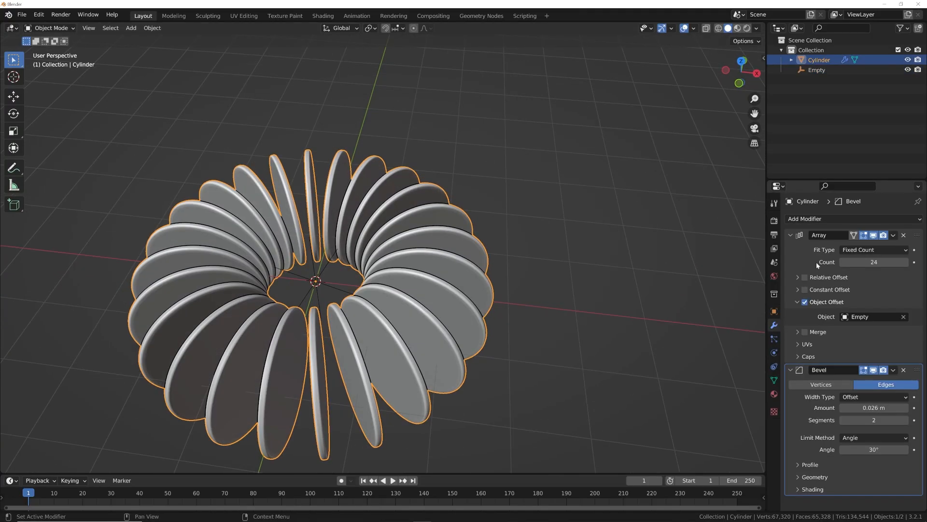
Add a Displace modifier with a new Clouds texture at strength 0.16.
click(804, 219)
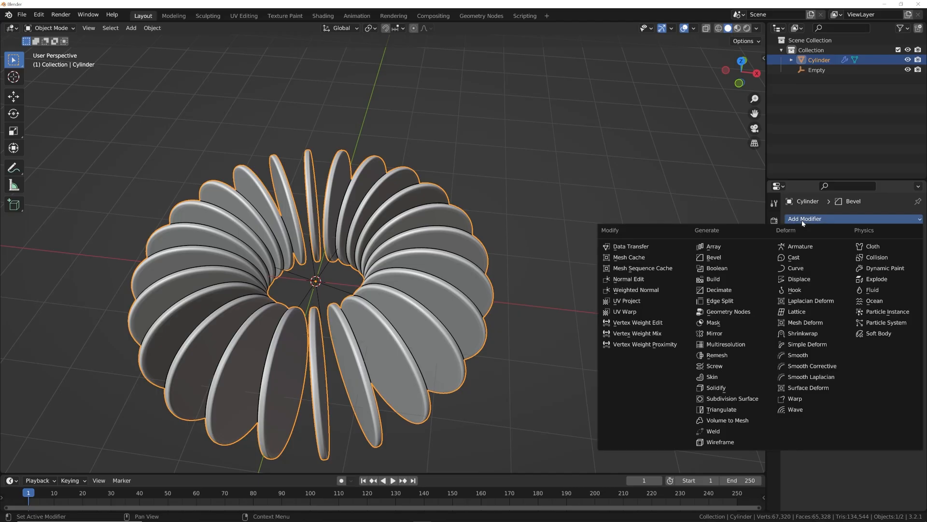
click(798, 279)
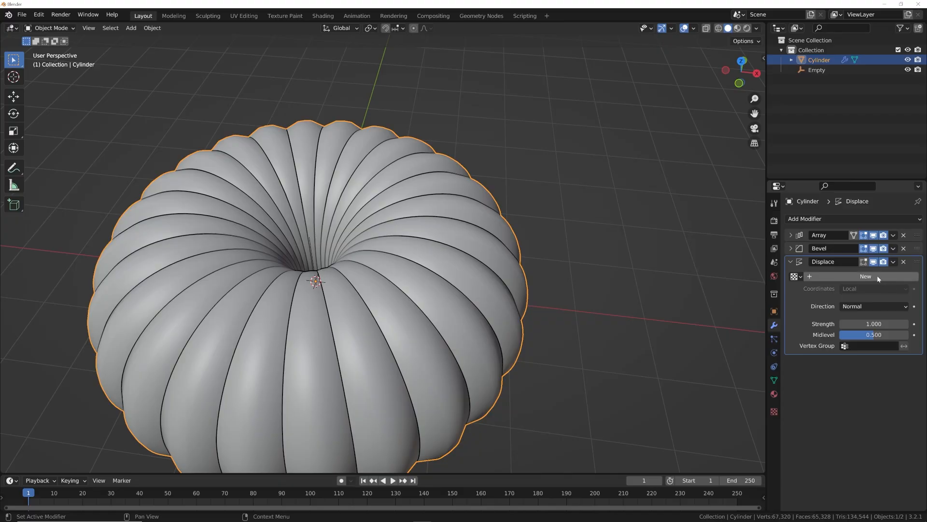
click(865, 276)
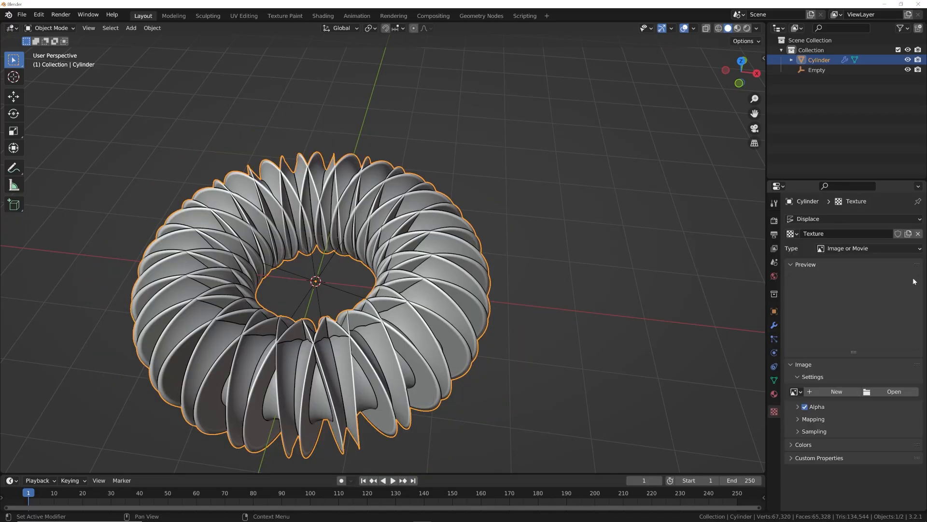
click(867, 248)
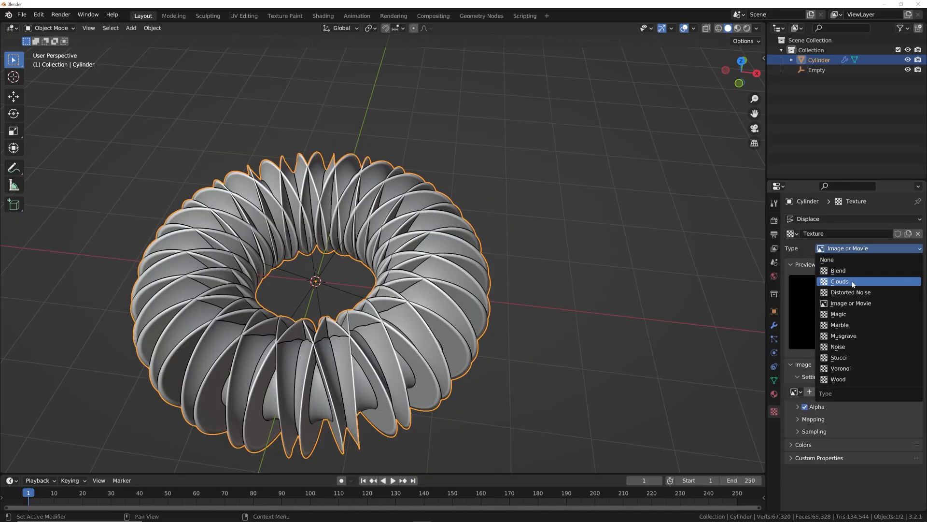
click(839, 281)
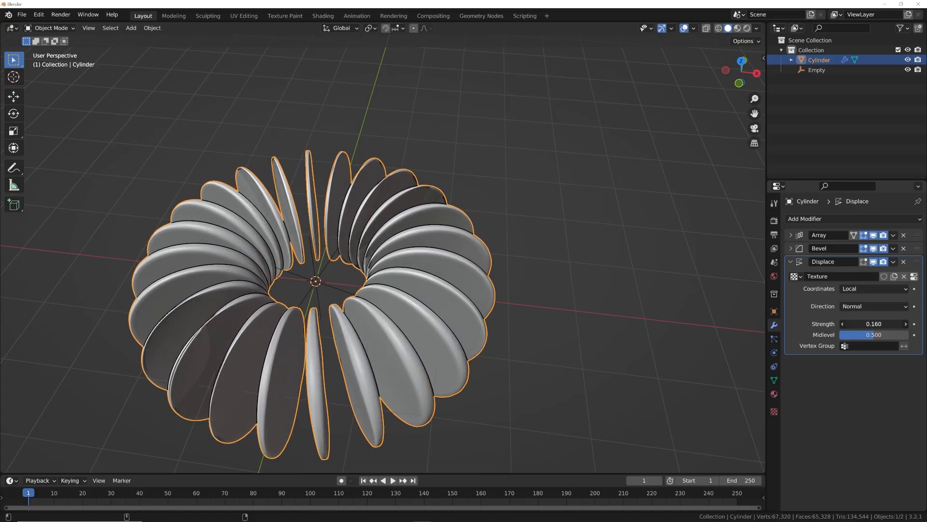
Set displacement direction Z, strength 0.76, and Clouds noise size 1.75.
drag(887, 323, 861, 324)
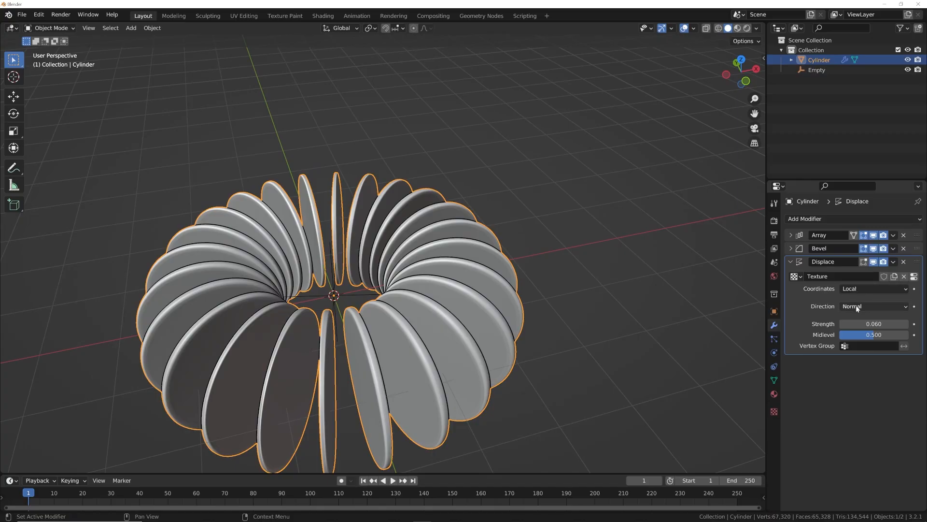
click(872, 305)
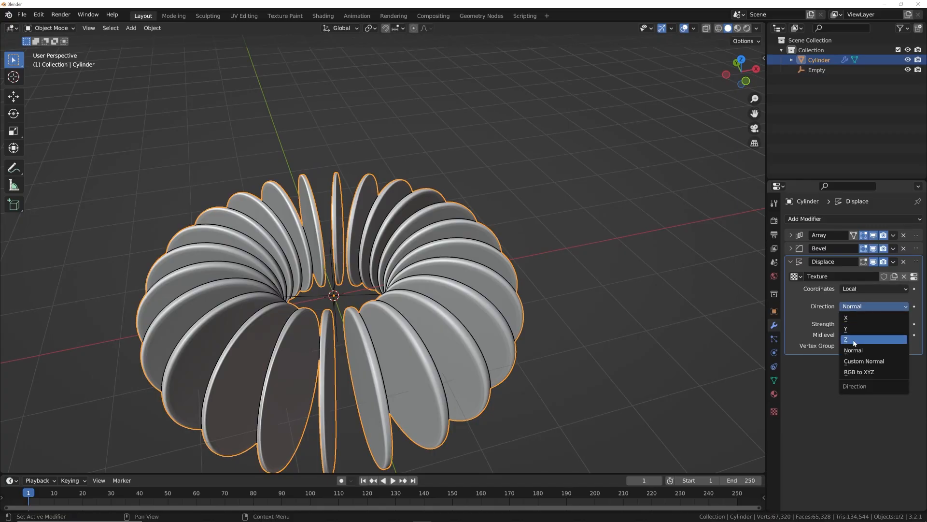
click(847, 340)
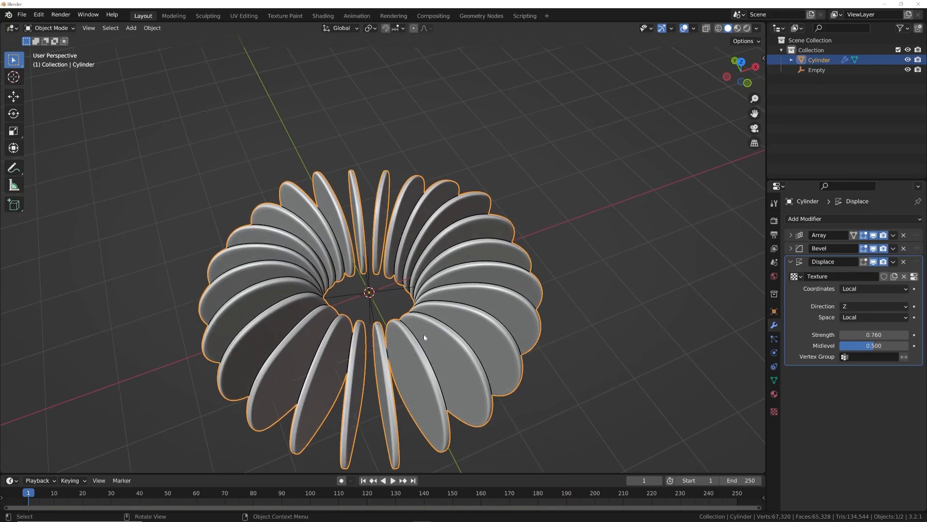
click(773, 410)
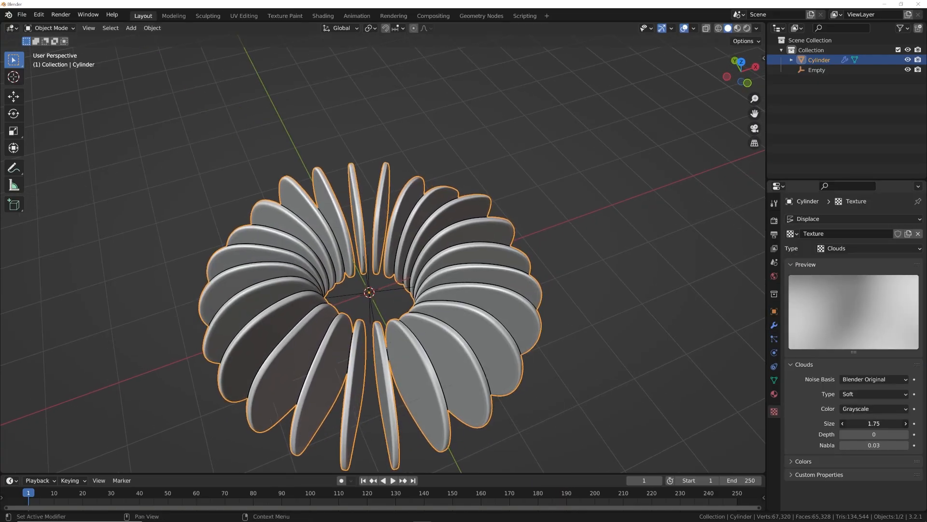
drag(887, 423, 864, 423)
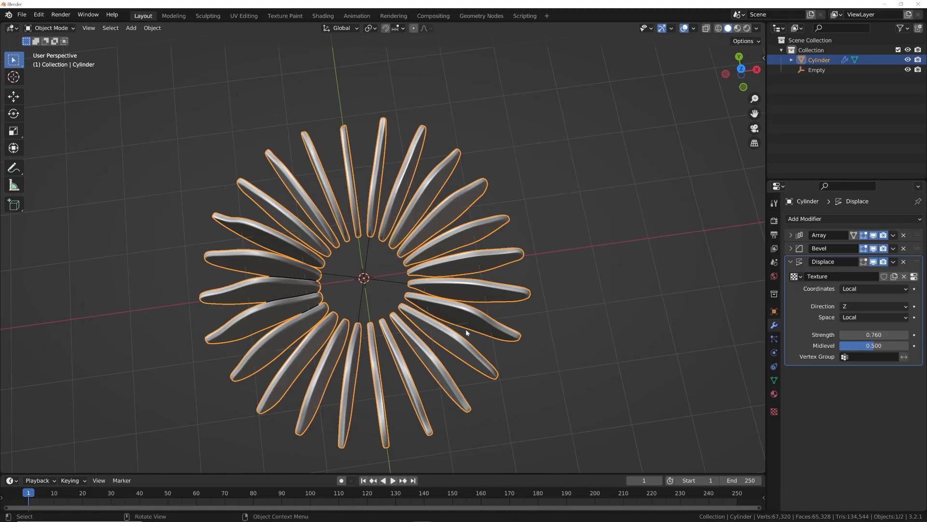
Add an empty renamed 'disp' and a 1 m Bezier circle at the origin.
click(130, 28)
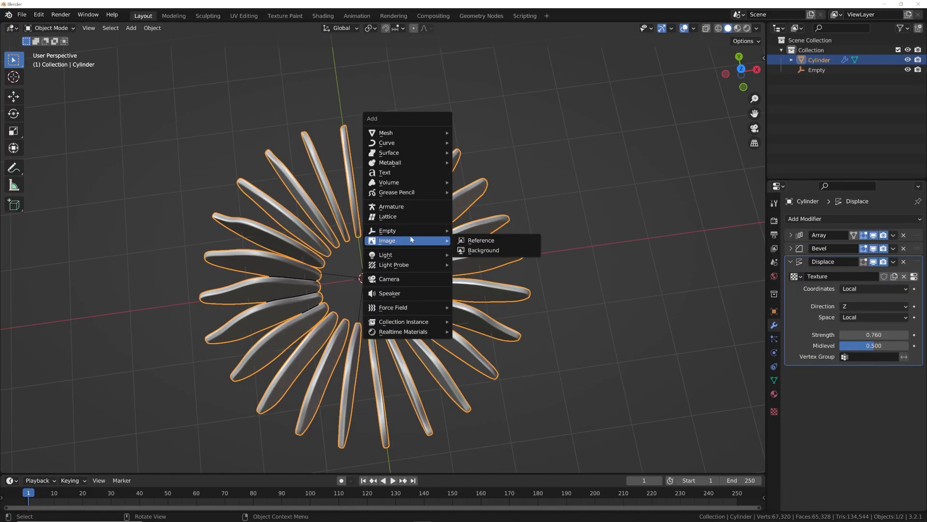
click(387, 230)
text(disp)
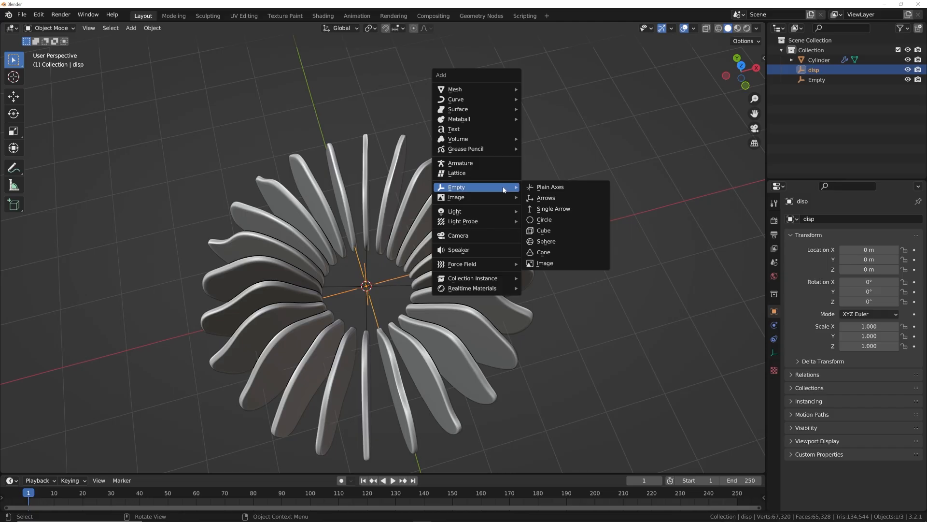
mouse_move(456, 98)
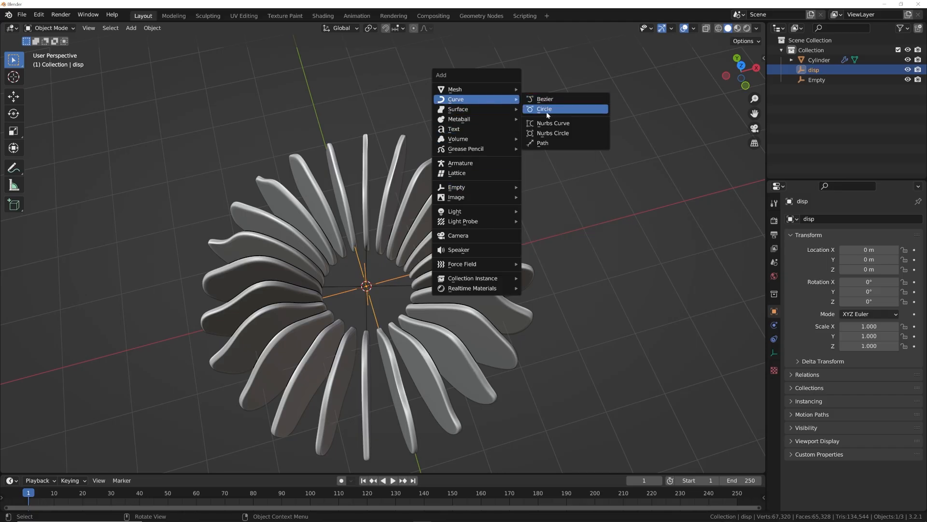
click(543, 109)
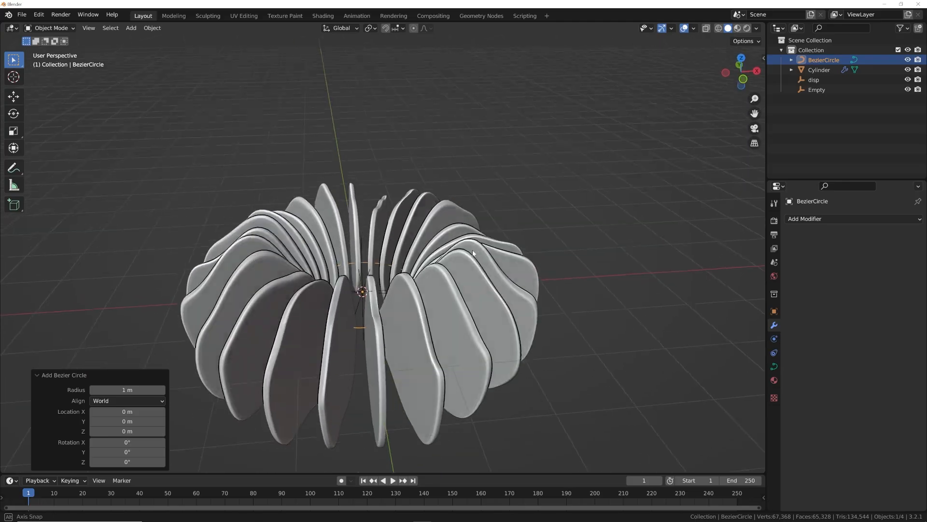
Add a Follow Path constraint to disp targeting BezierCircle, with offset 30.9.
click(815, 79)
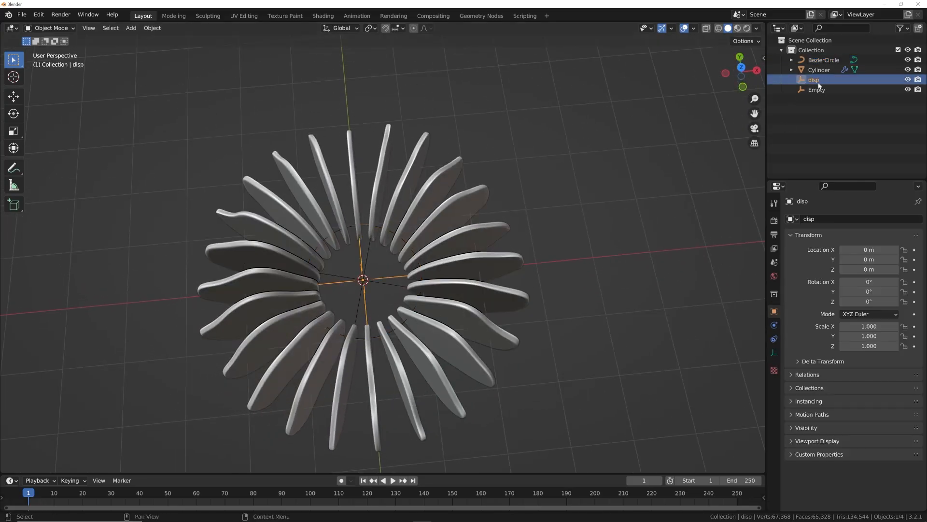
click(773, 339)
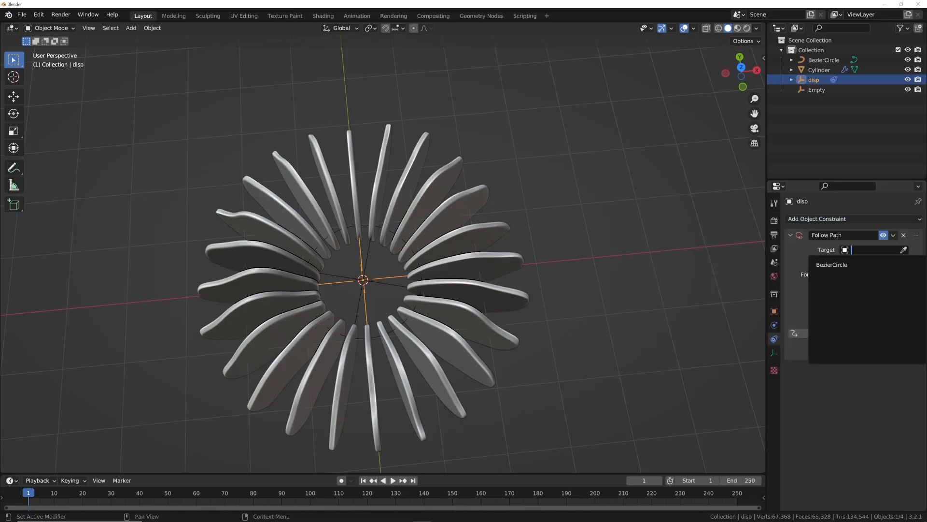
click(832, 264)
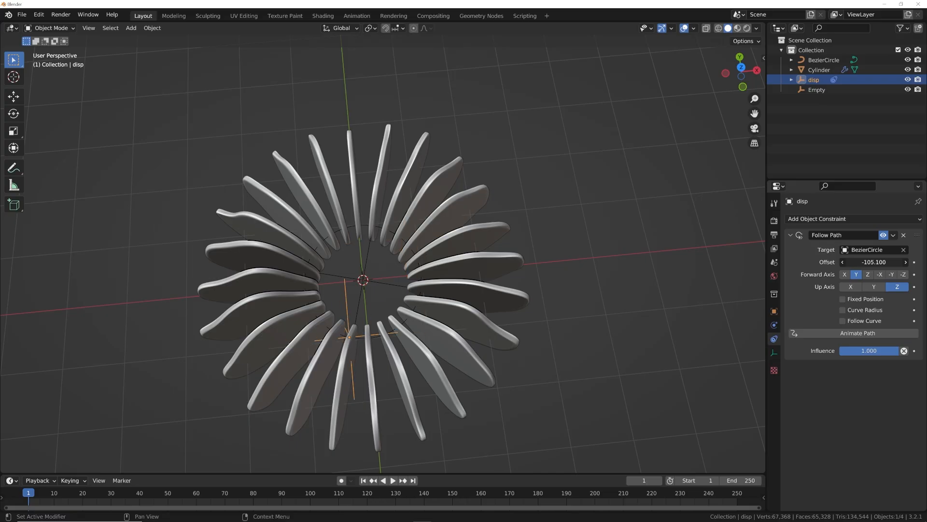
drag(875, 261, 881, 262)
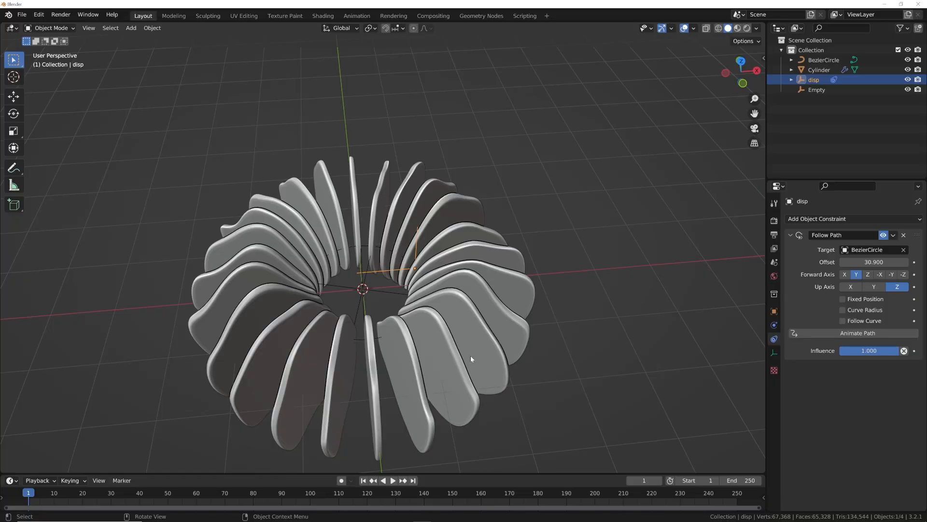
Set the Cylinder's Displace modifier coordinates to Object, using disp.
click(820, 70)
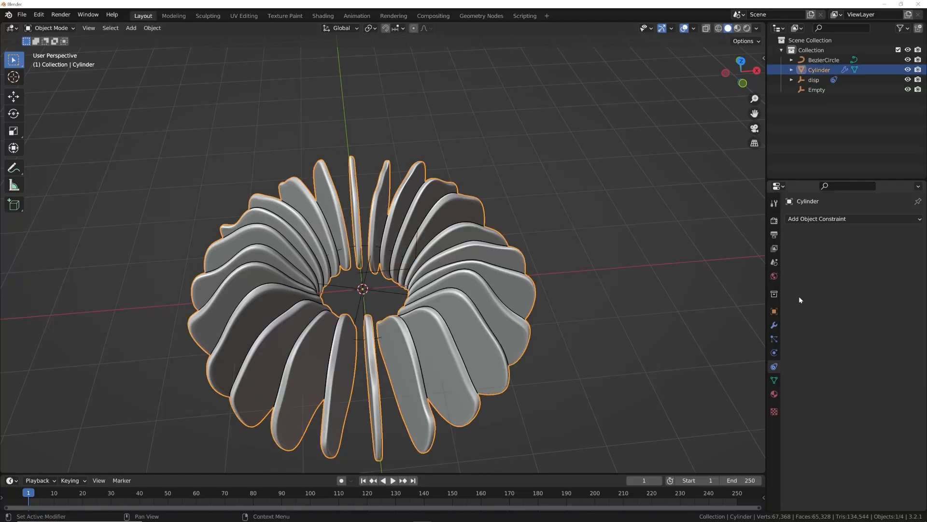
click(773, 325)
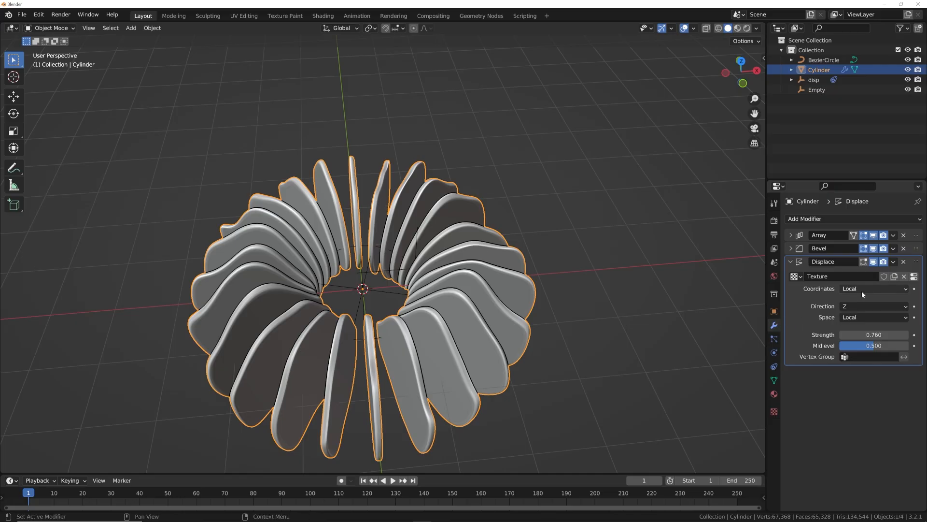
click(872, 289)
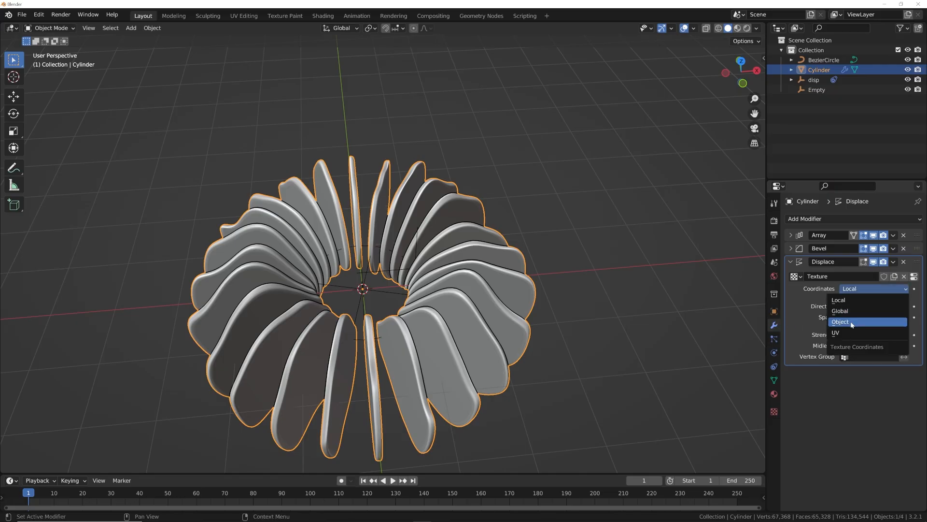
click(840, 321)
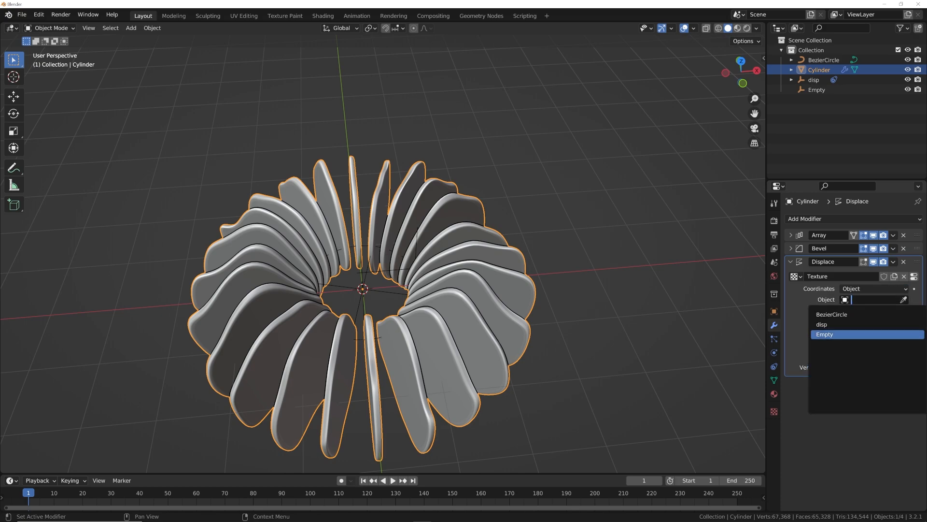
click(822, 324)
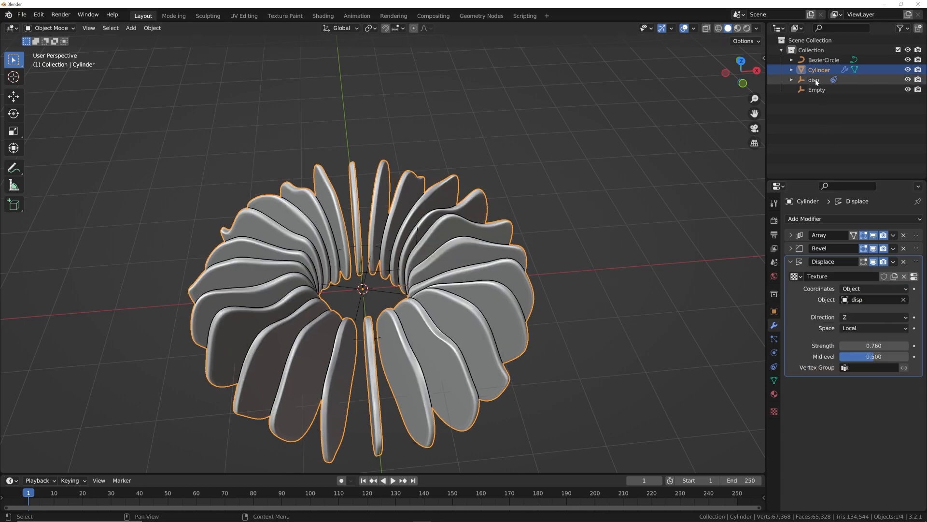
Rotate disp around Y to reshape the ring of discs.
click(815, 79)
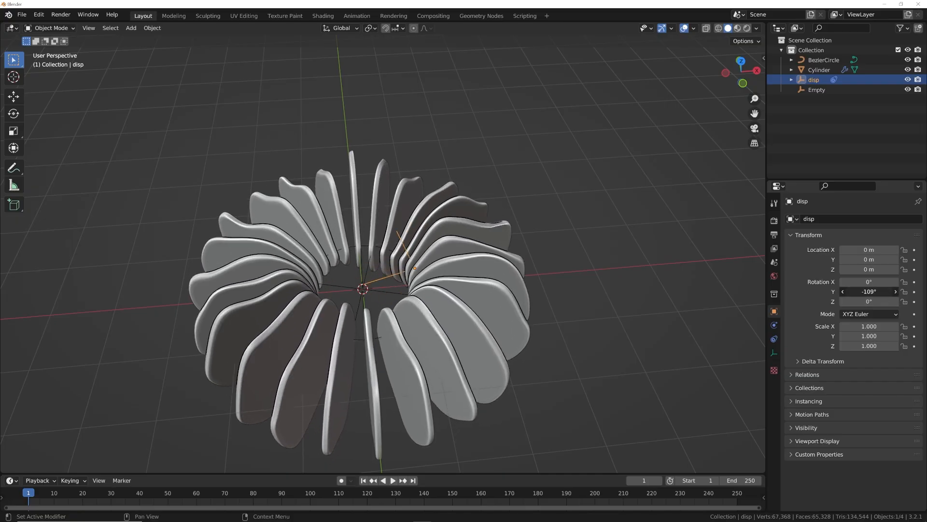
drag(869, 291, 881, 290)
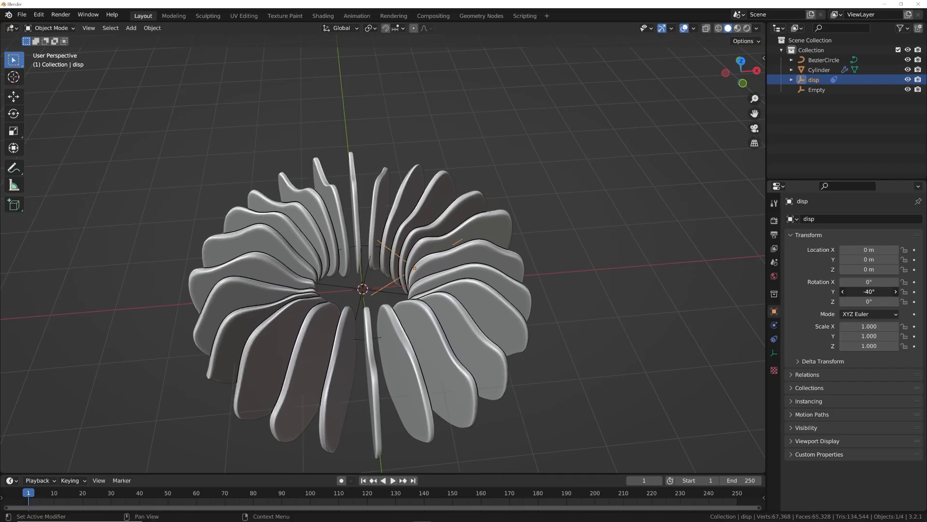
click(869, 291)
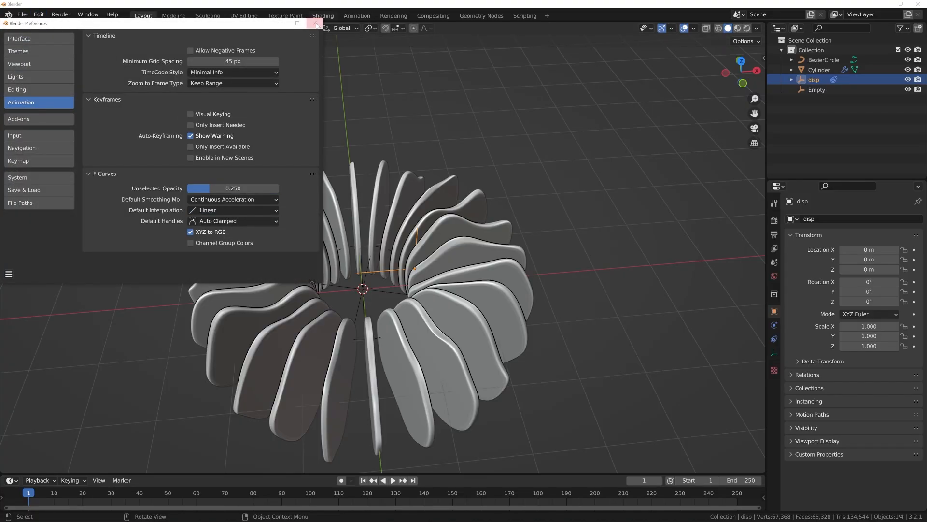
Close Preferences after setting the default interpolation to Linear.
click(316, 24)
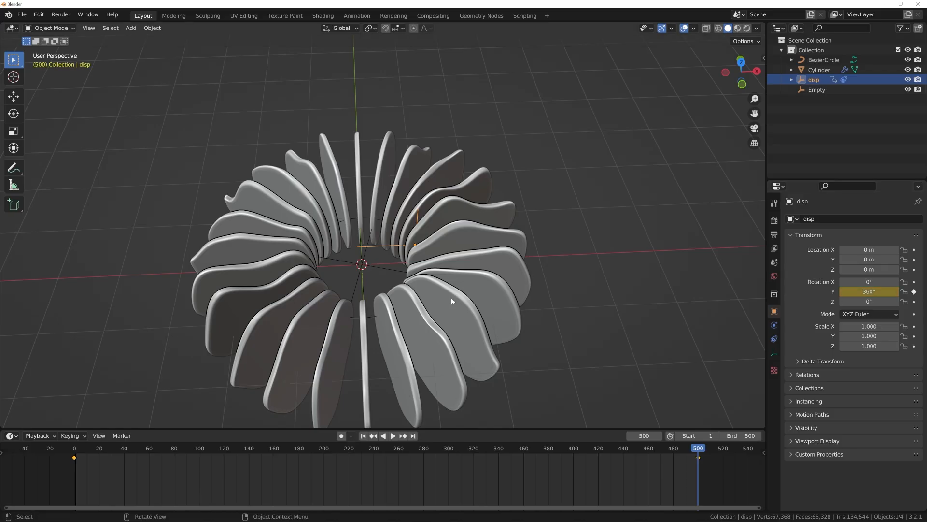
Switch off the Cylinder's Bevel modifier display in the viewport.
click(392, 435)
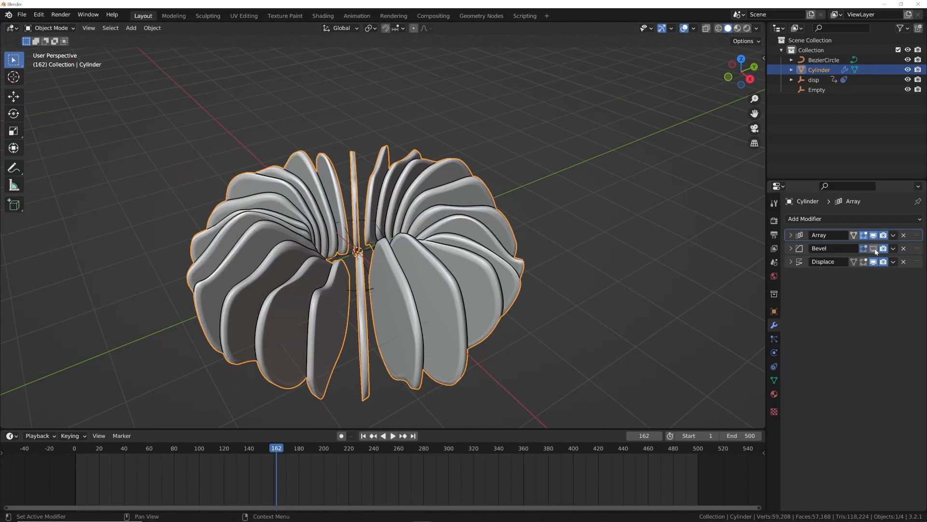
click(392, 435)
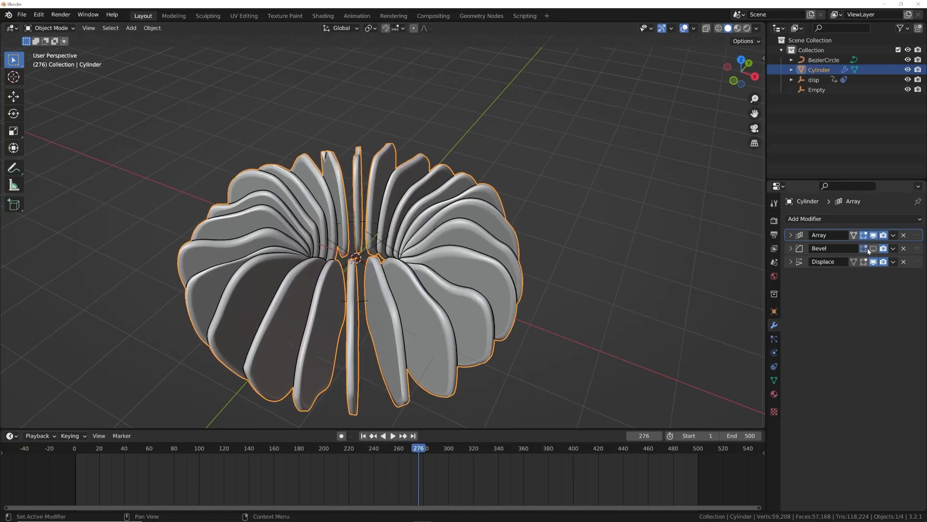
click(392, 435)
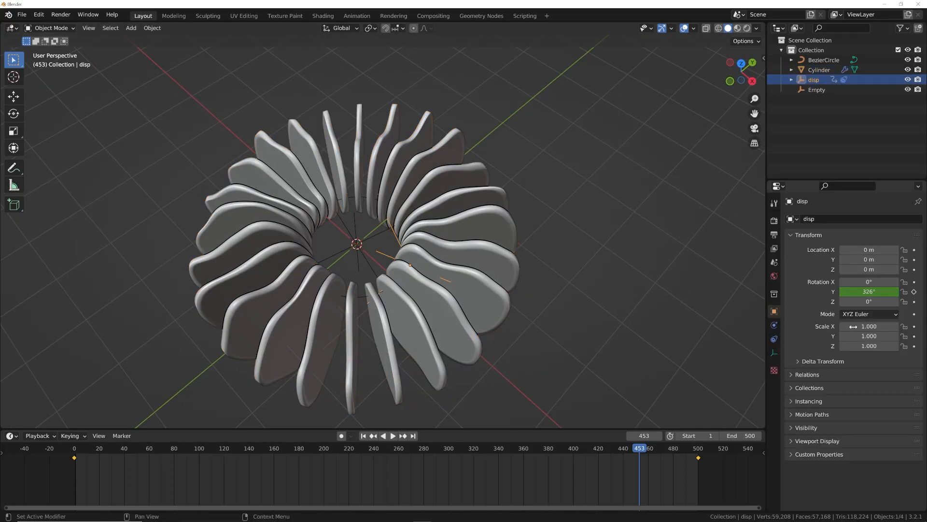
Keyframe disp's Follow Path offset at 100 on frame 500.
click(773, 339)
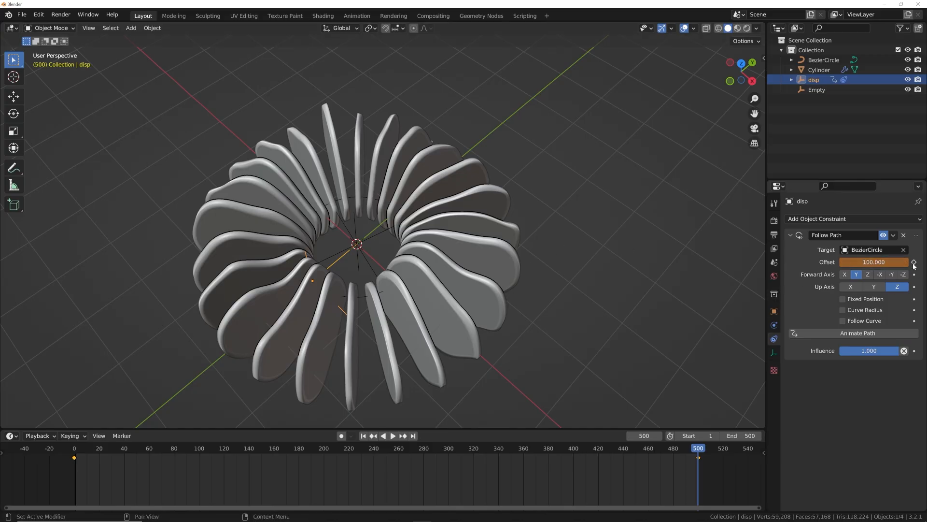
click(393, 435)
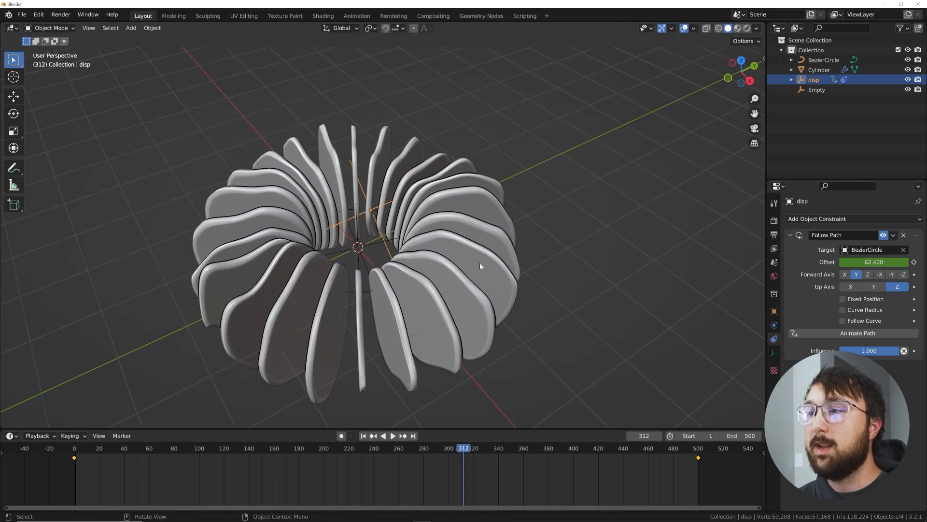
key(KP_1)
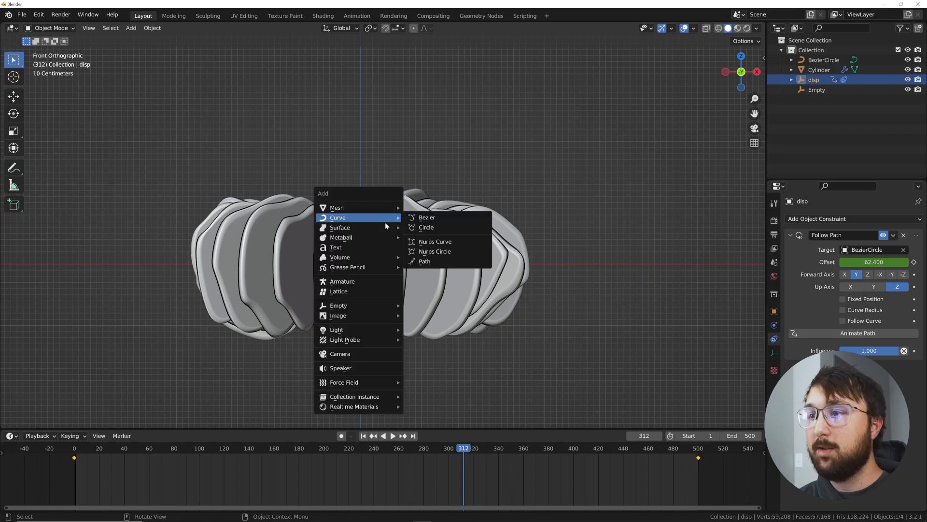
Add a camera, look through it, and start moving it to frame the ring.
click(340, 354)
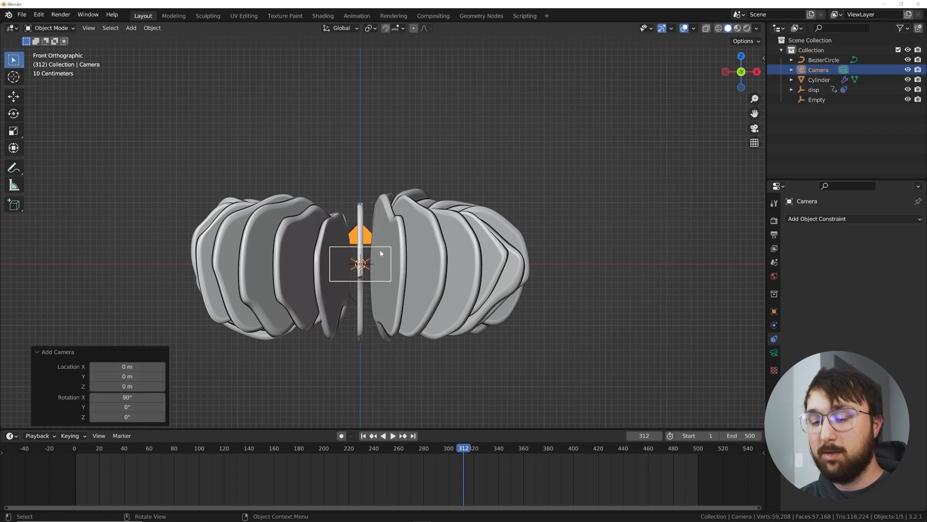
key(KP_0)
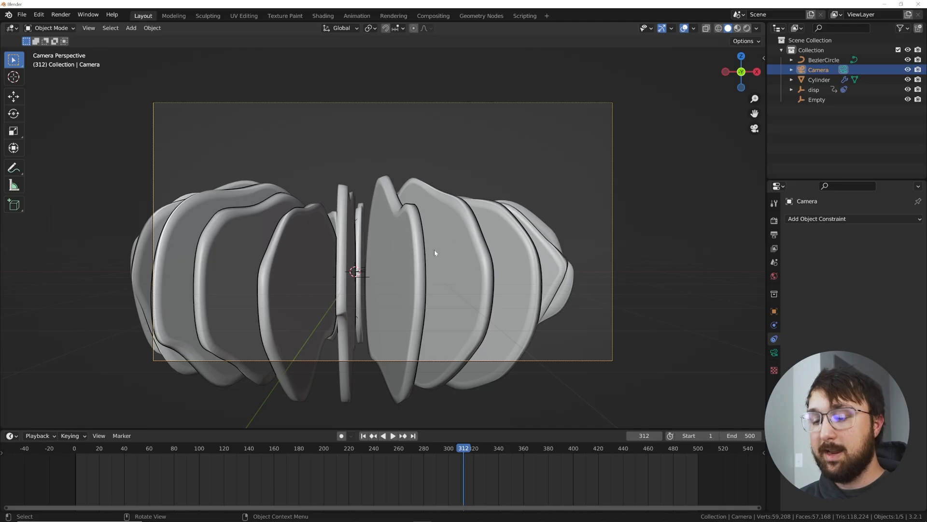
key(g)
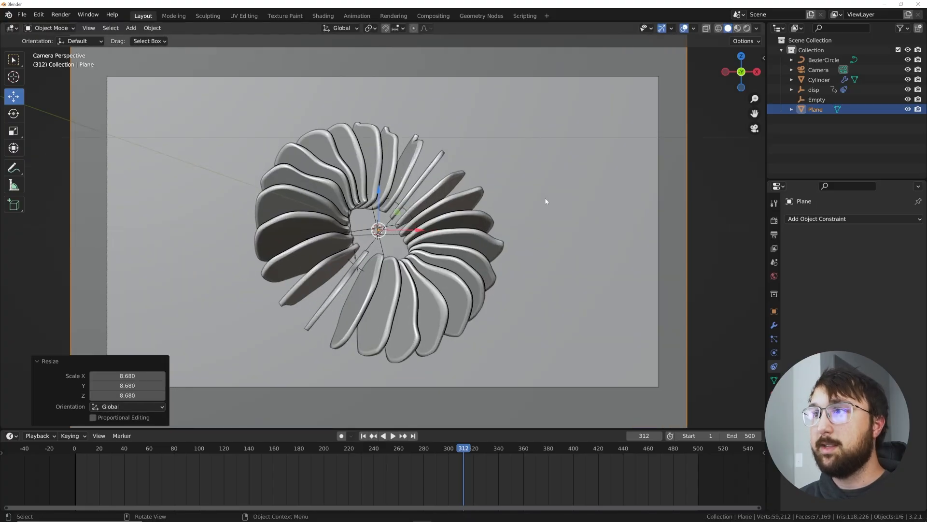
Save the project to the Desktop as 'SAVE YHIS.blend'.
click(22, 14)
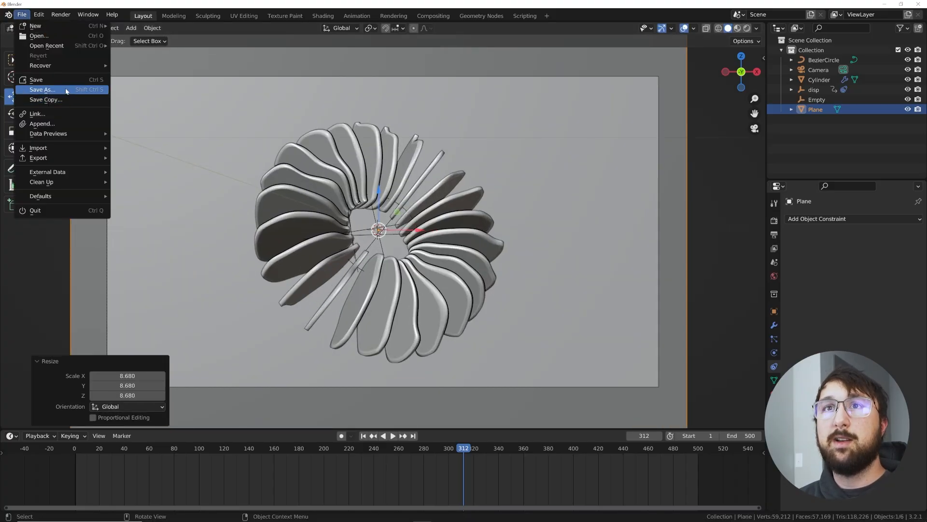
click(42, 89)
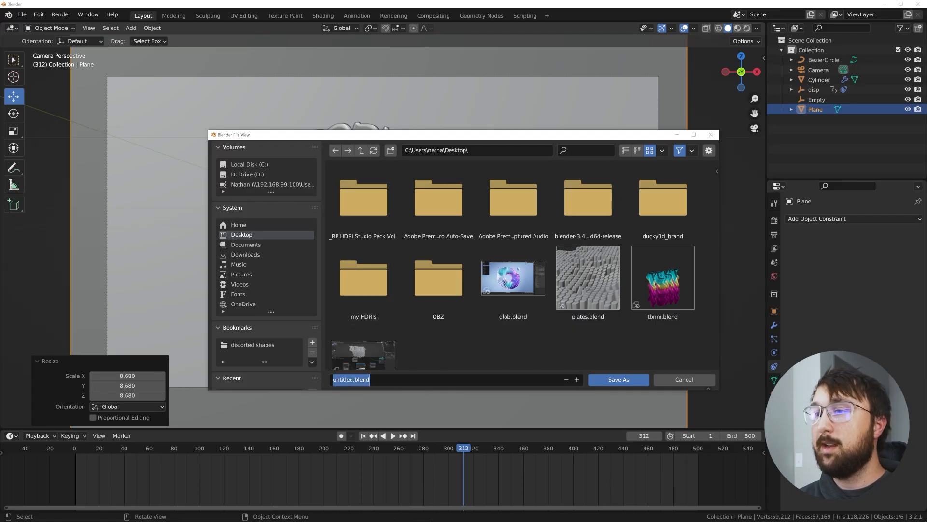
text(SAVE)
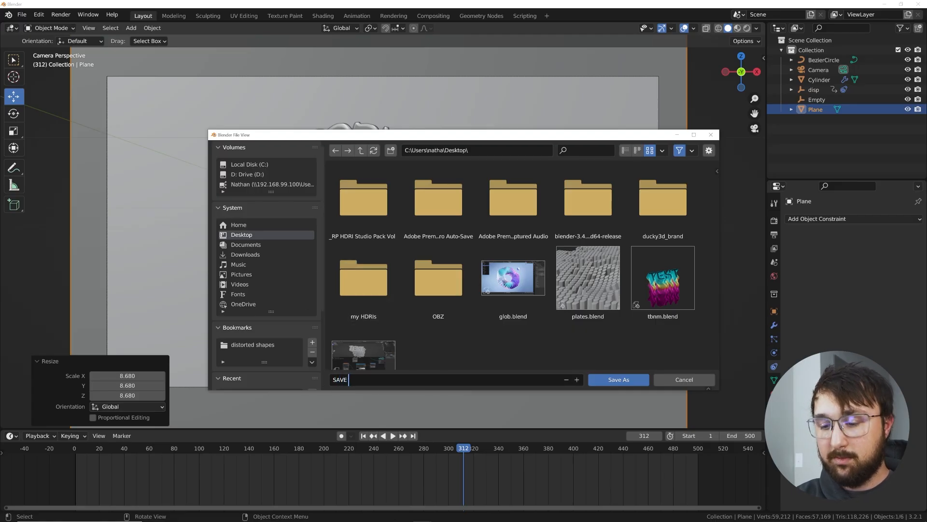
text(YHIS)
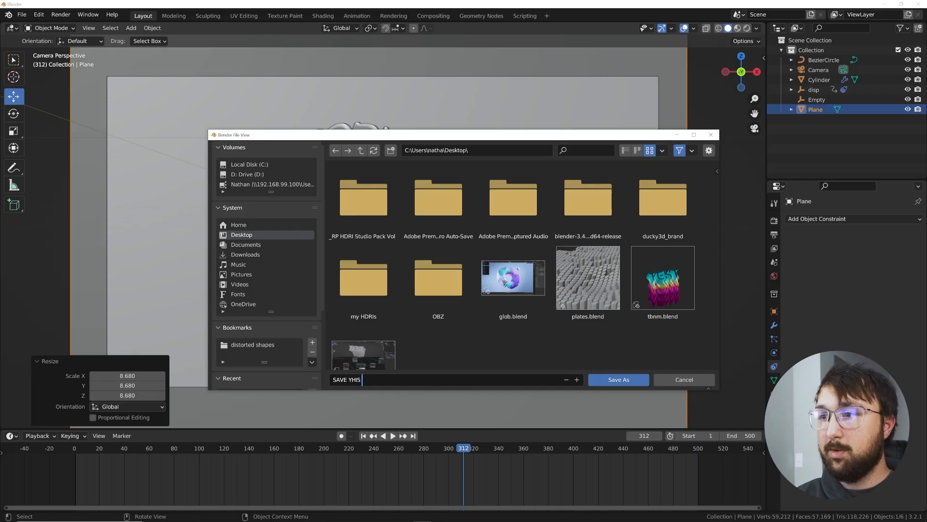
click(617, 379)
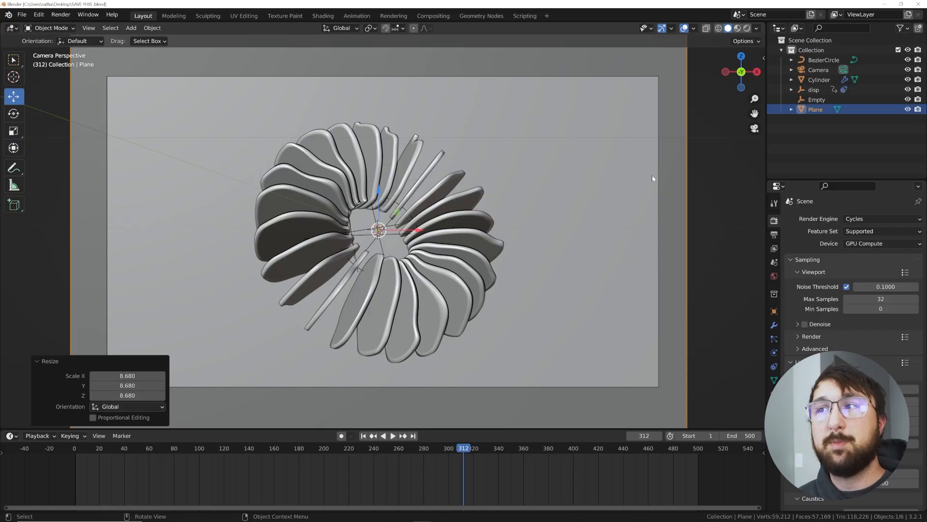
mouse_move(625, 57)
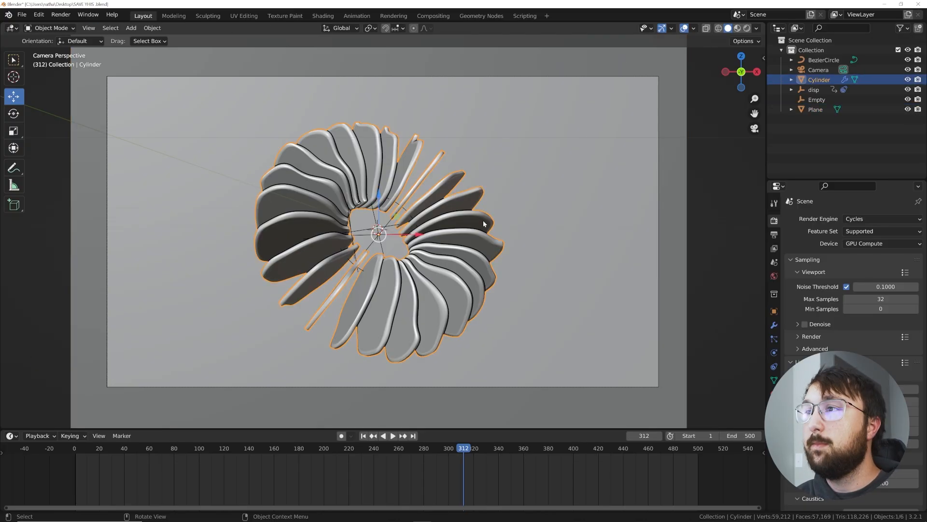
Enter Edit Mode on the cylinder and apply Smart UV Project.
key(Tab)
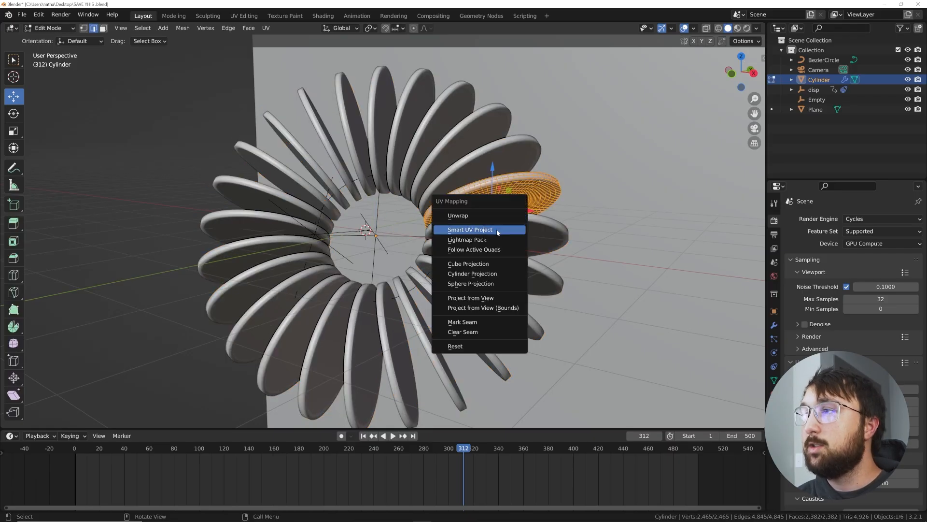
click(469, 229)
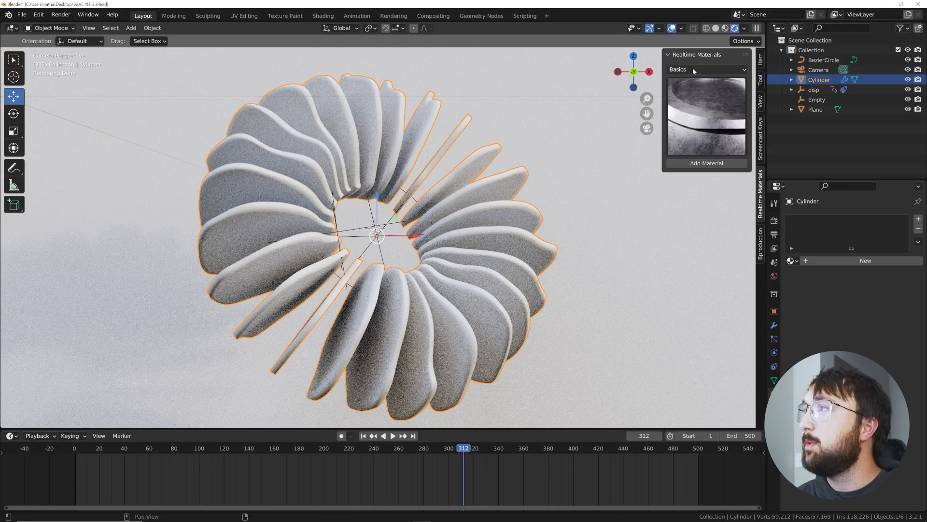
Choose the Cloth category in Realtime Materials and pick a new knit colour.
click(705, 69)
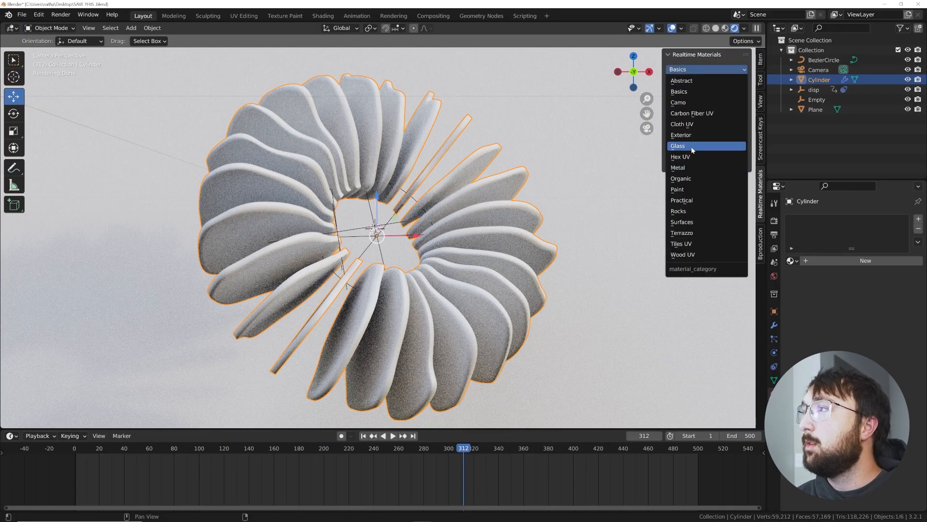
click(682, 124)
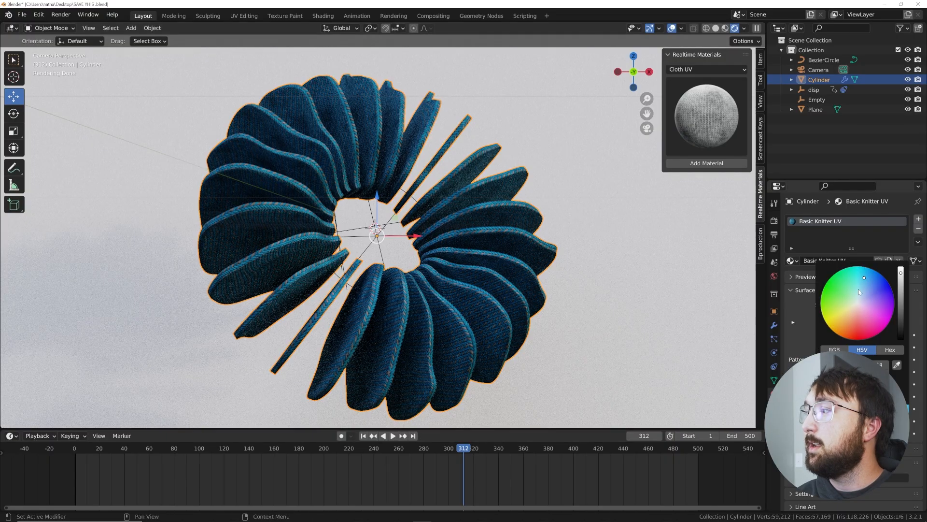
click(861, 327)
text(col)
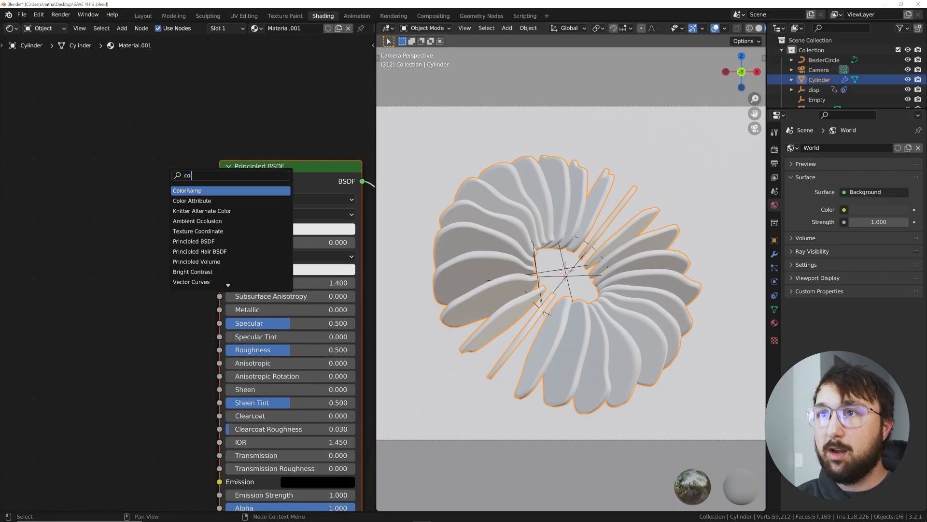
Connect a Gradient Texture to the ColorRamp and recolour the ramp stops teal and blue.
click(187, 190)
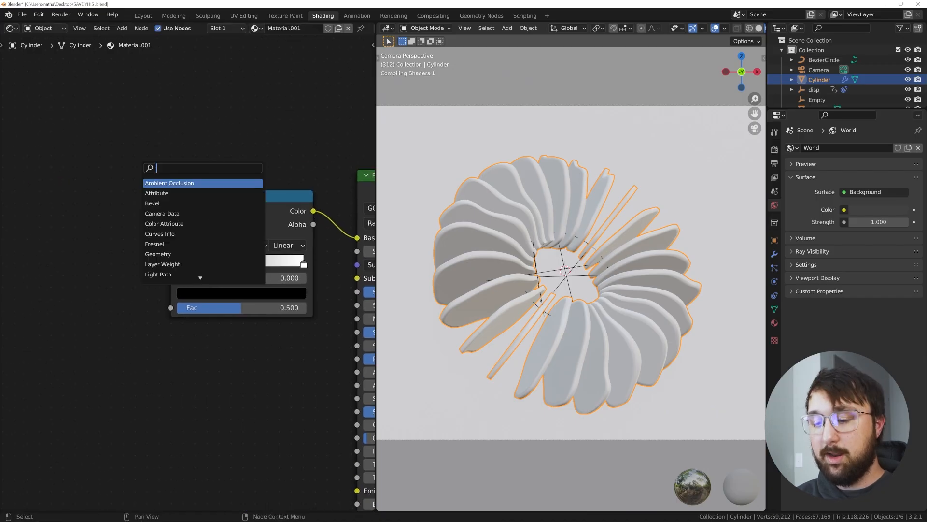
text(gr)
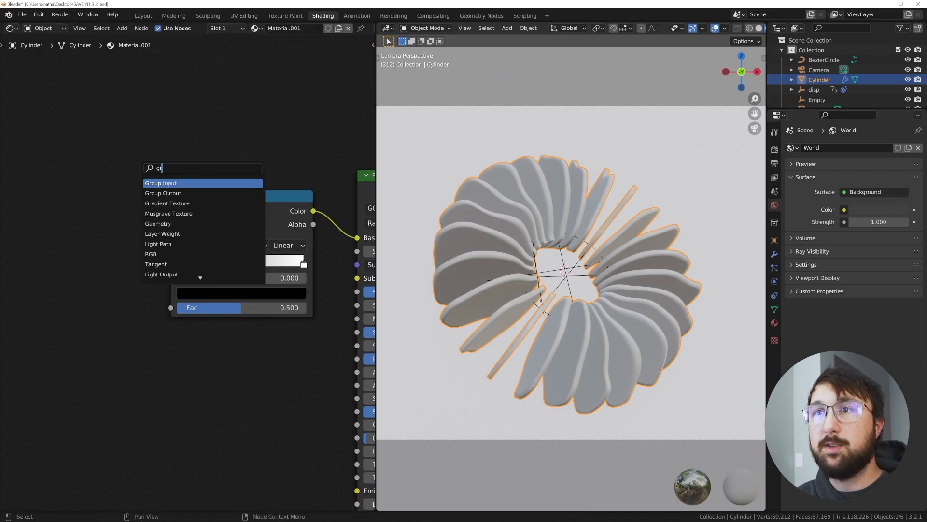
click(167, 203)
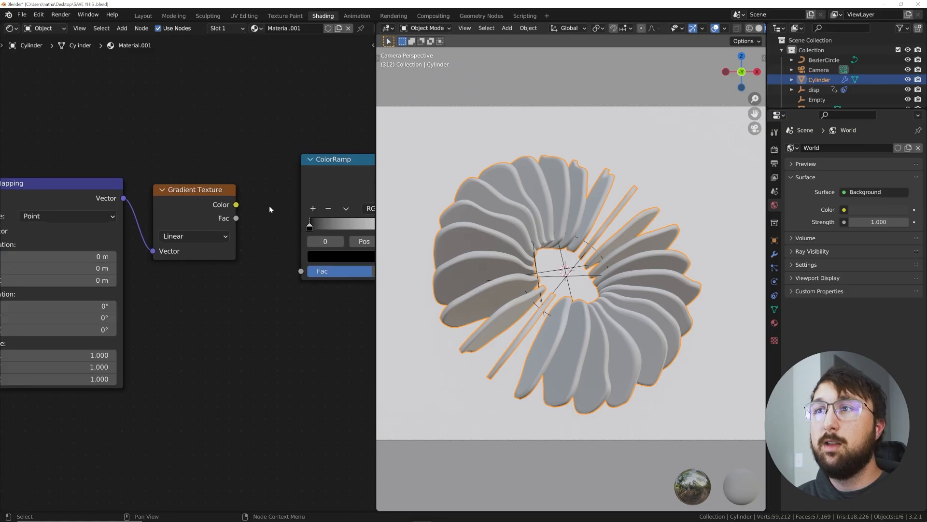
drag(236, 205, 300, 271)
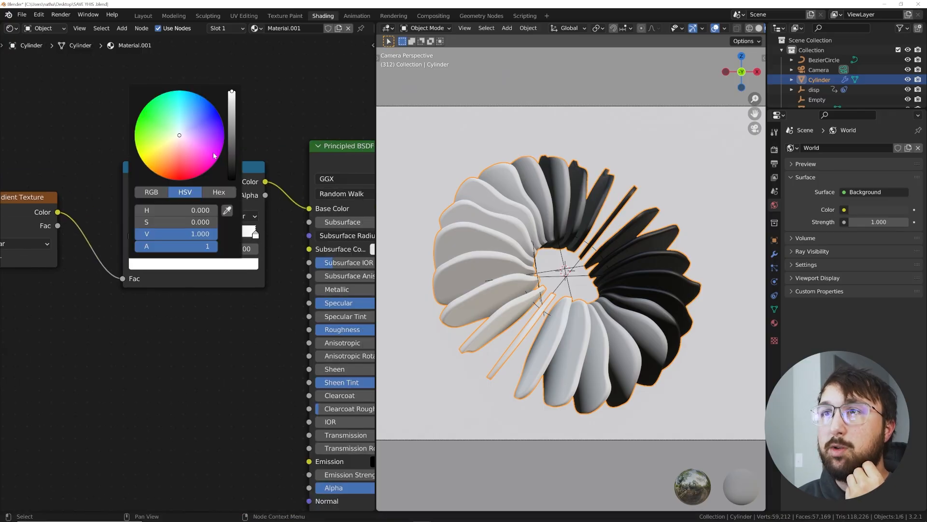
click(185, 98)
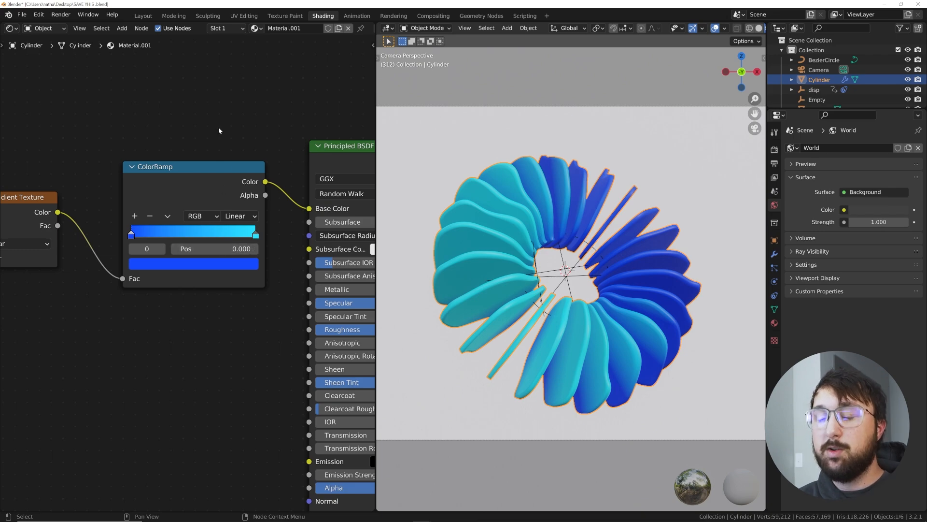
Add an RGB node set to magenta and a MixRGB node to the disc material.
text(rg)
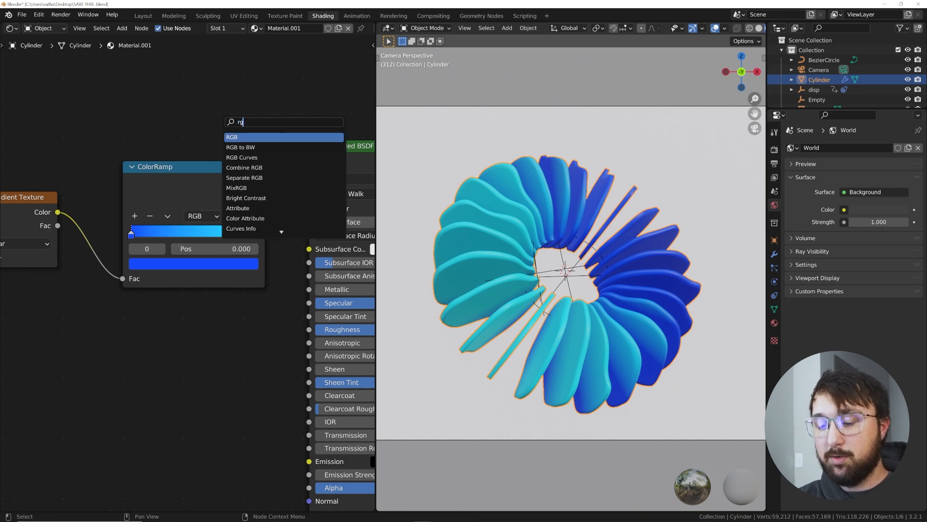
click(231, 137)
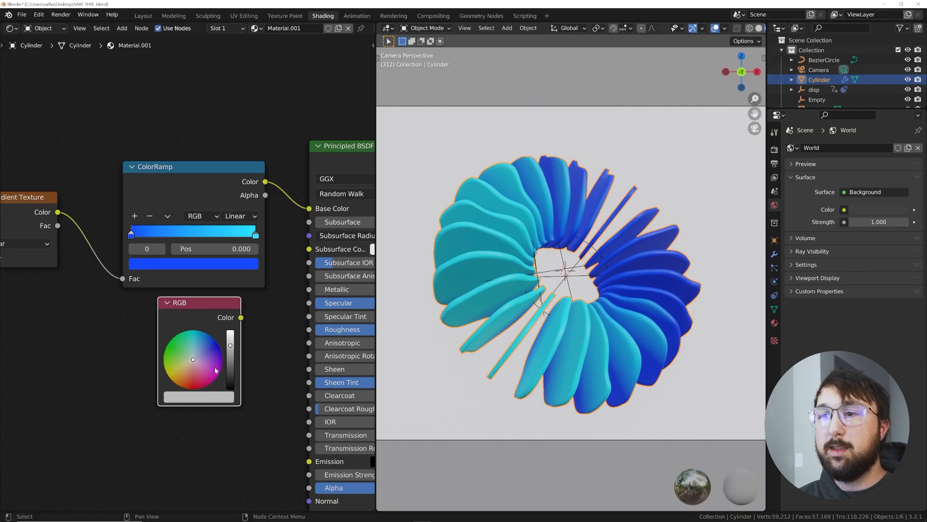
click(216, 376)
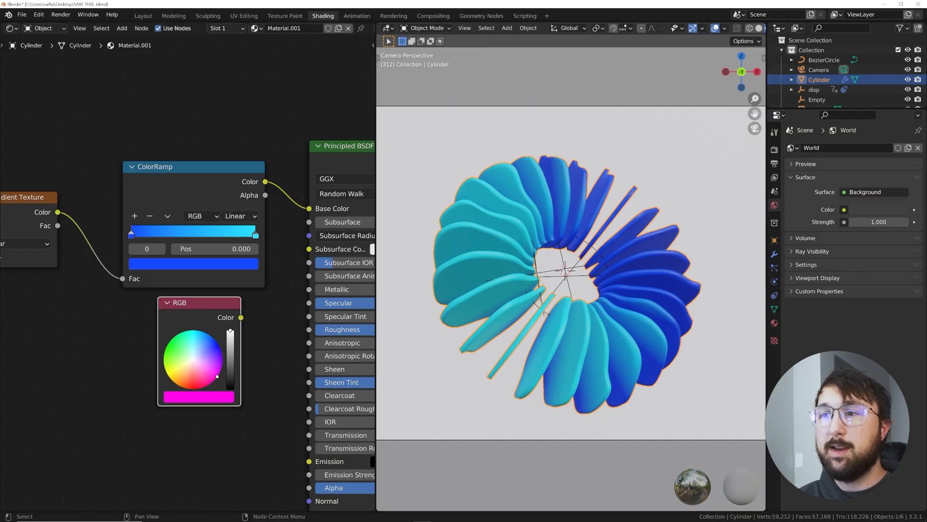
text(mi)
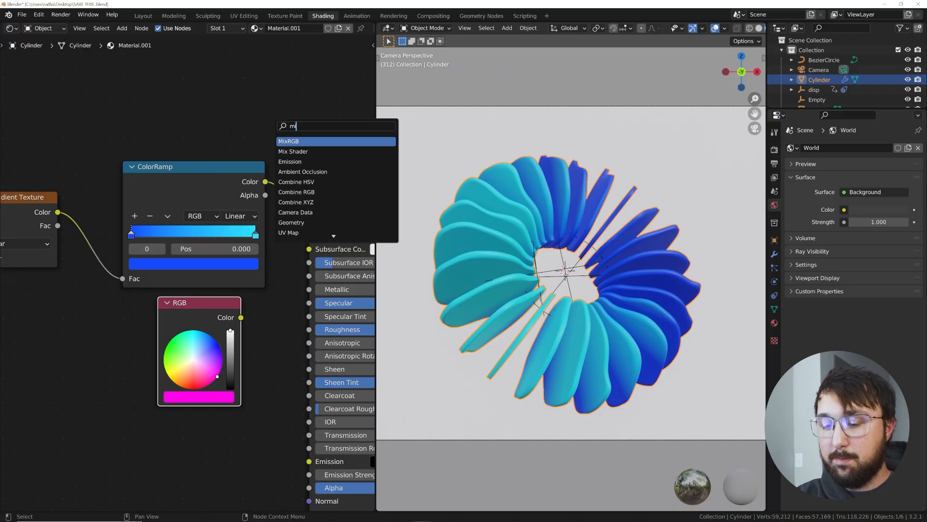
click(289, 141)
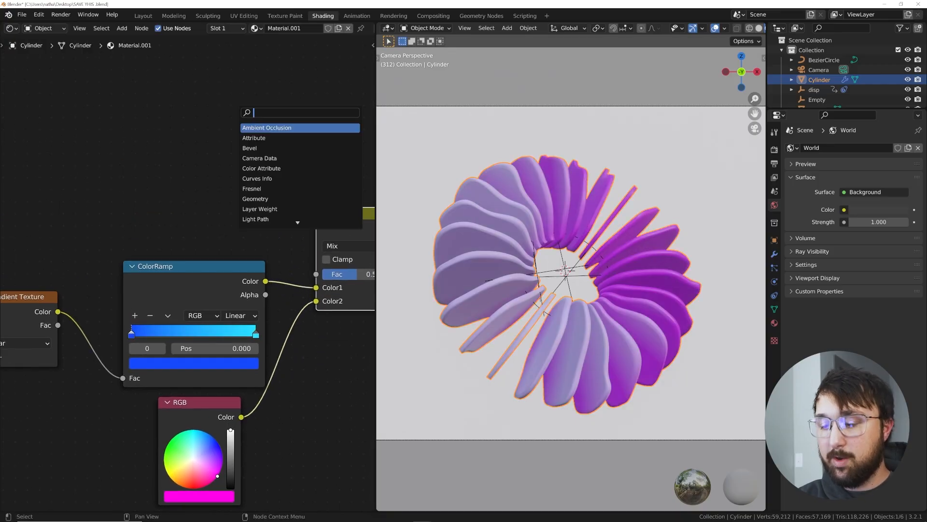
Add a Layer Weight node and settle its Blend at 0.32.
text(lay)
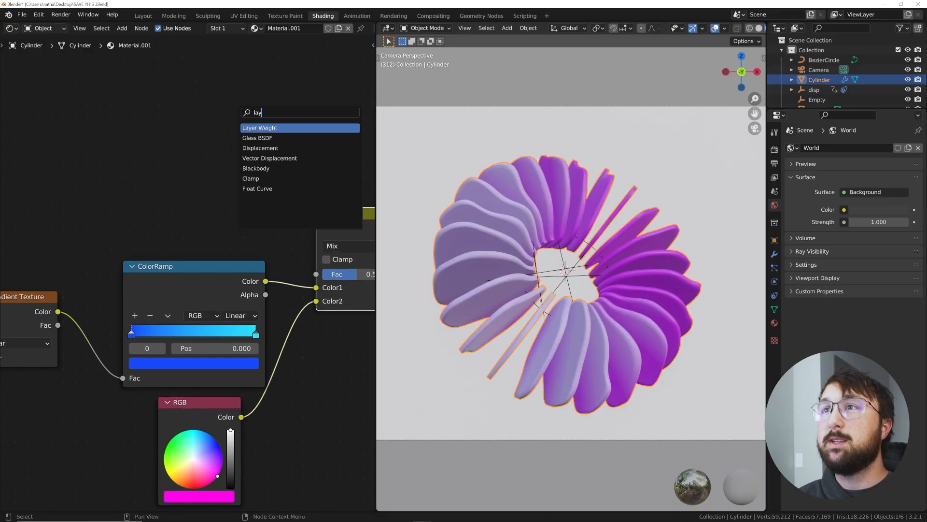
click(258, 127)
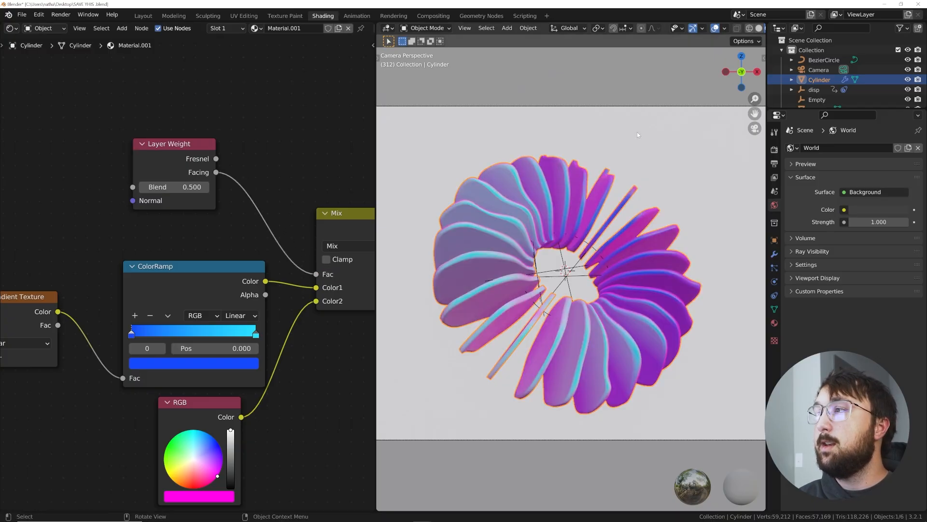
drag(192, 187, 172, 187)
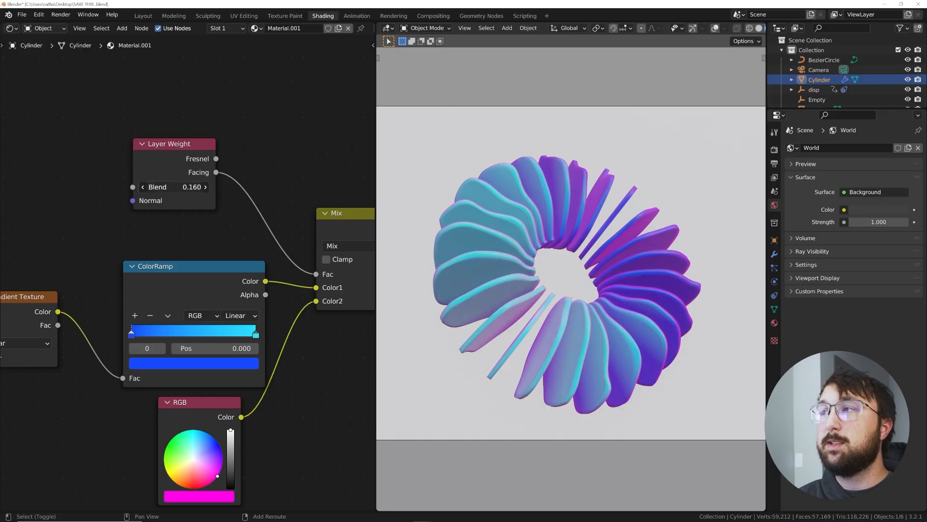
drag(195, 187, 148, 187)
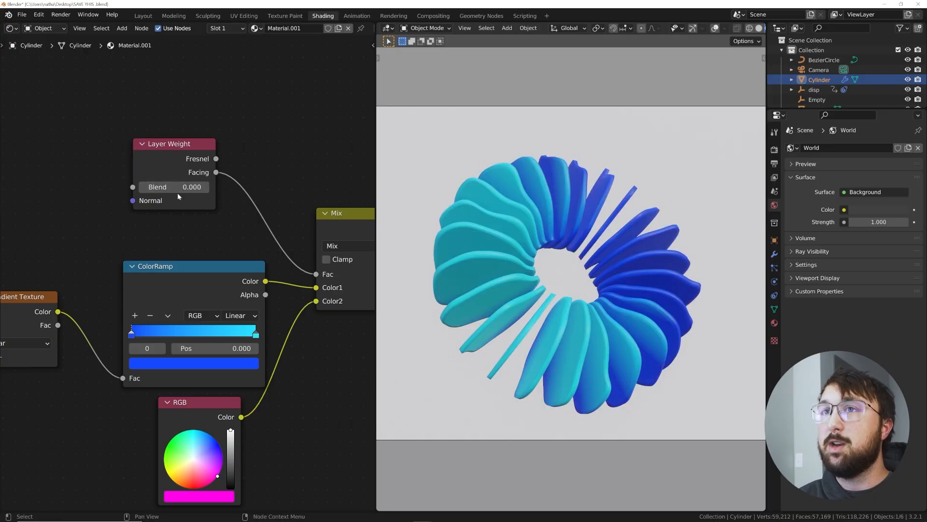
drag(174, 187, 189, 187)
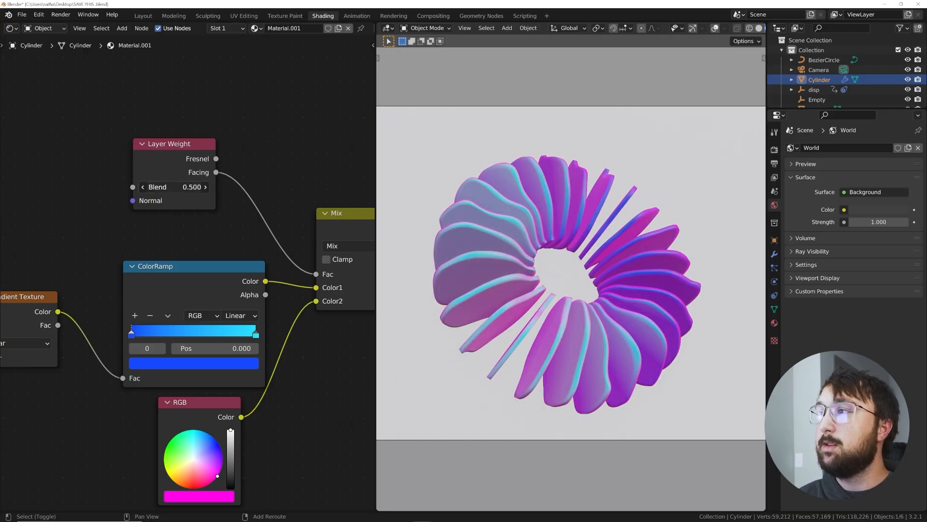
drag(174, 187, 160, 187)
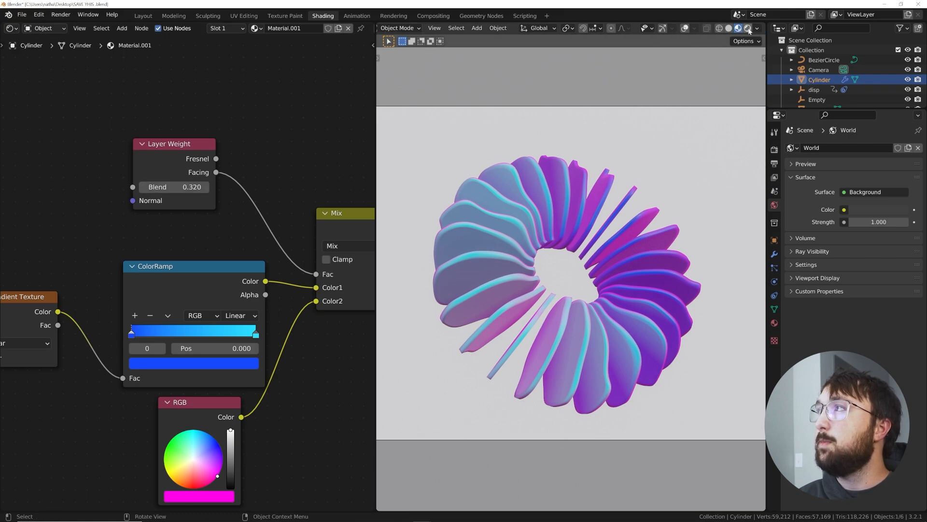
click(748, 28)
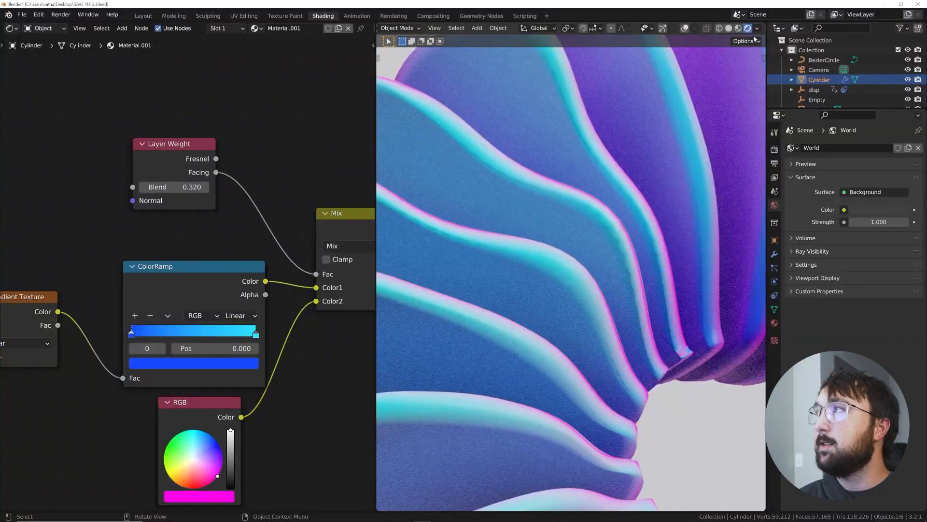
Switch the viewport preview to a different studio HDRI environment.
click(756, 28)
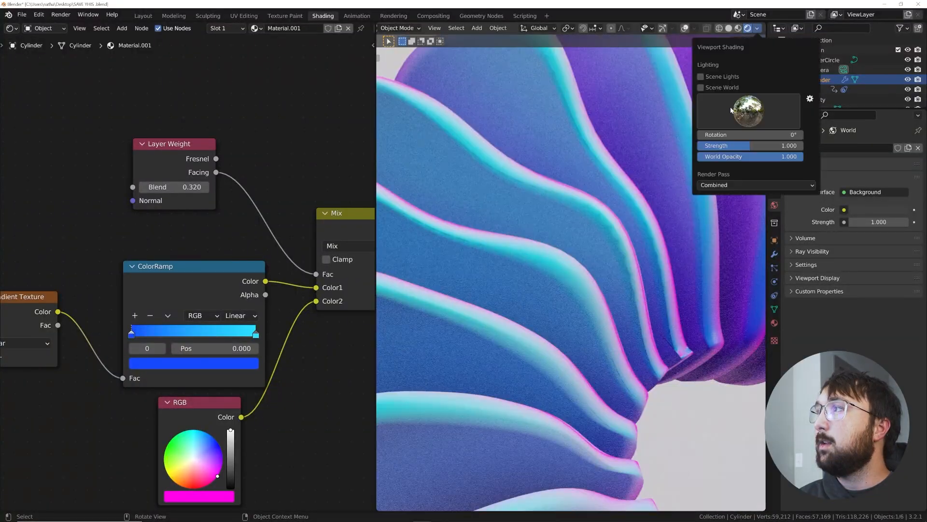
click(539, 226)
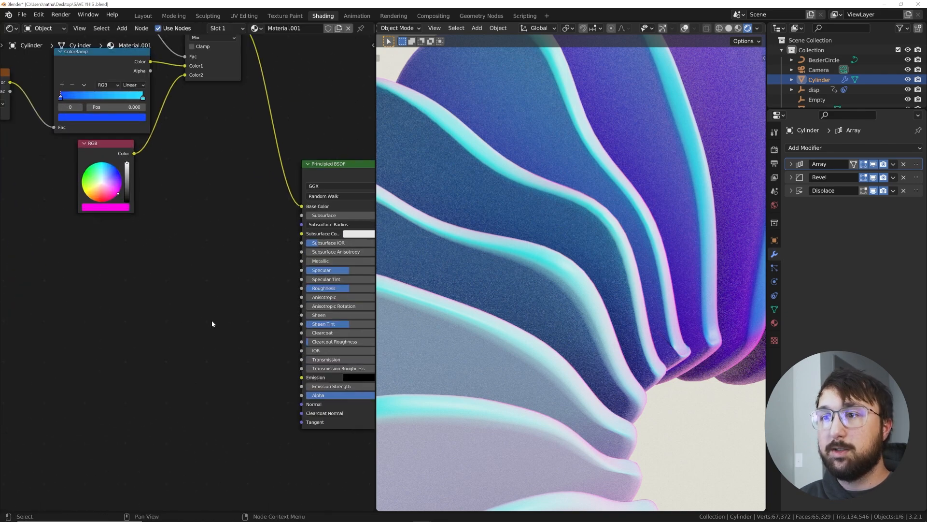
Add Bump, ColorRamp and Voronoi Texture nodes and set the Bump Distance to 0.1.
text(bum)
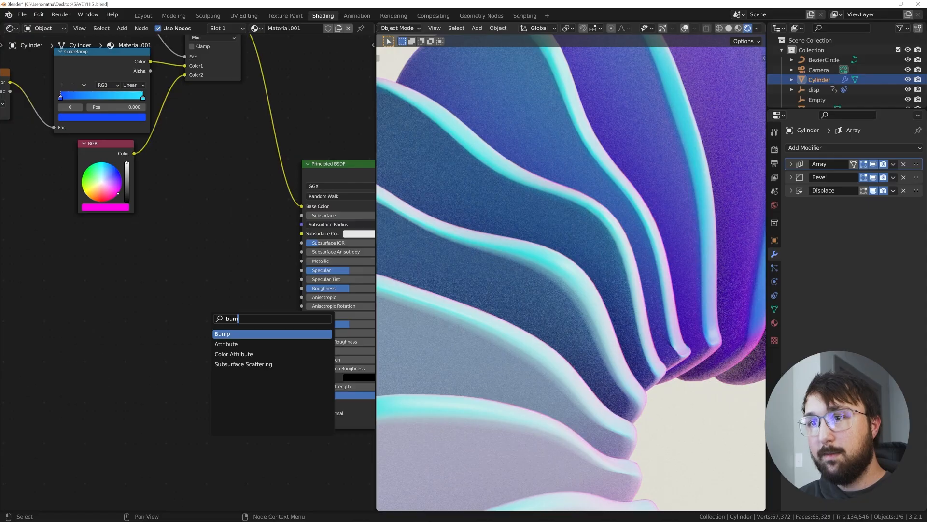
click(223, 332)
text(c)
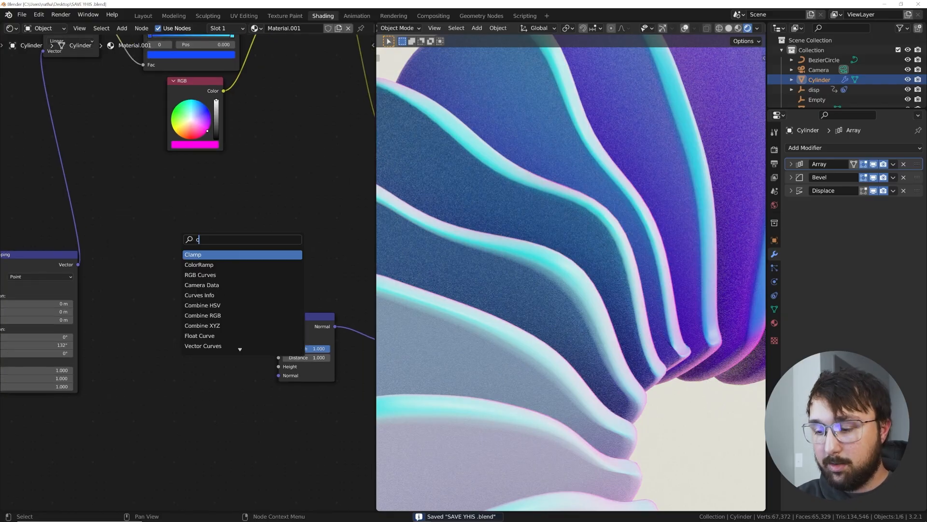
click(199, 264)
text(vor)
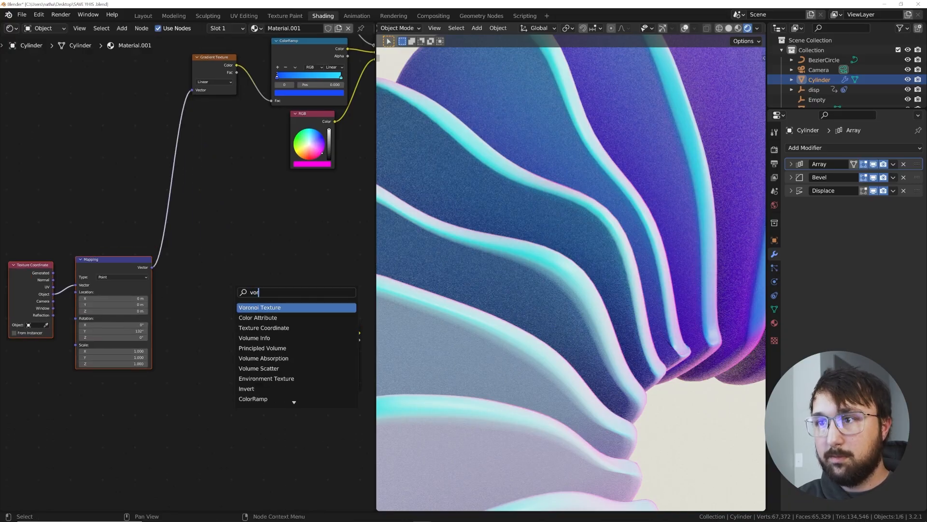
click(259, 307)
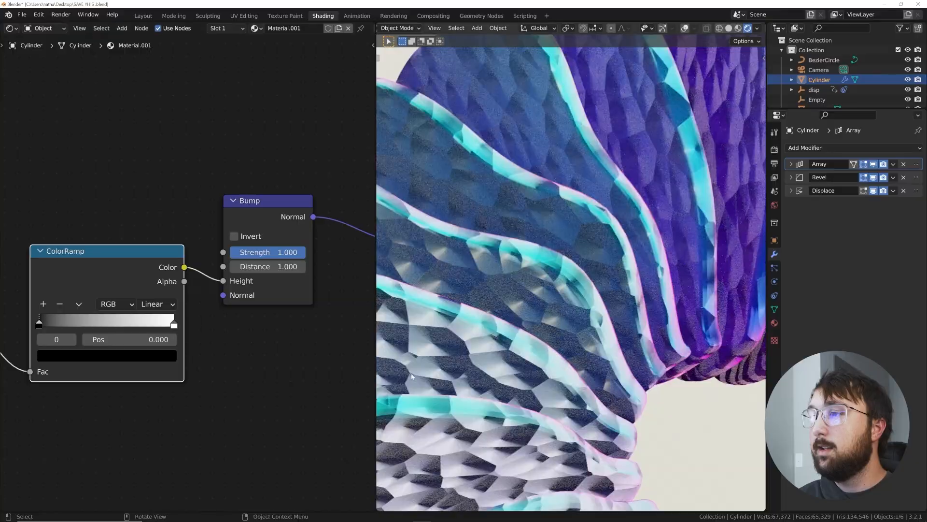
double_click(267, 266)
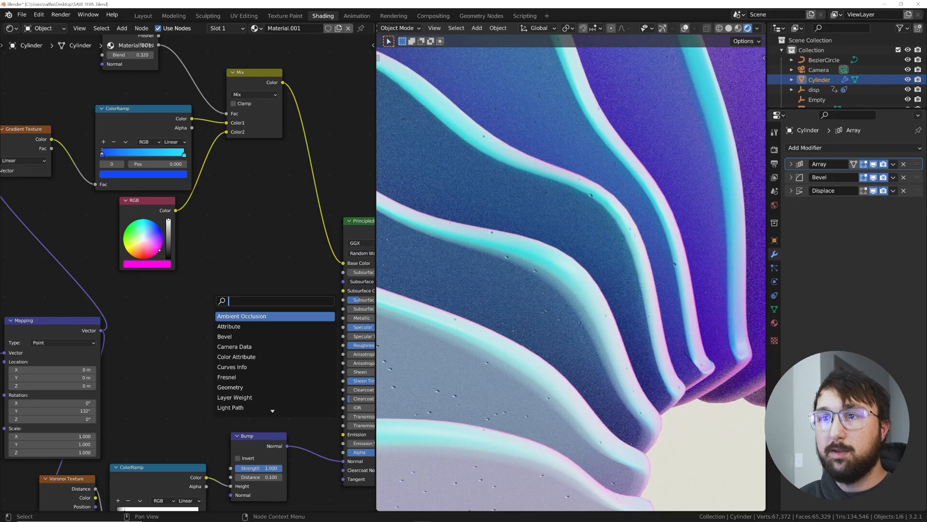
Wire a ColorRamp and Noise Texture into Roughness and brighten the ramp's dark stop.
click(242, 315)
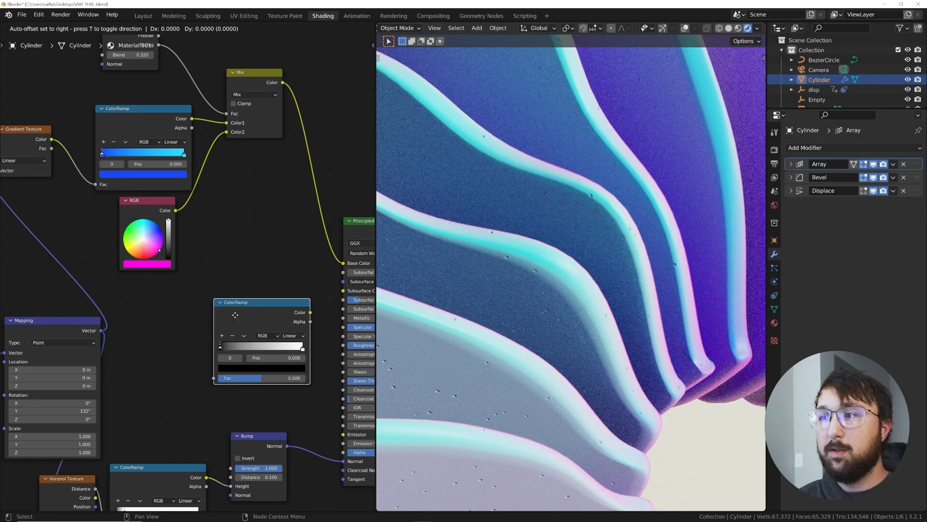
text(n)
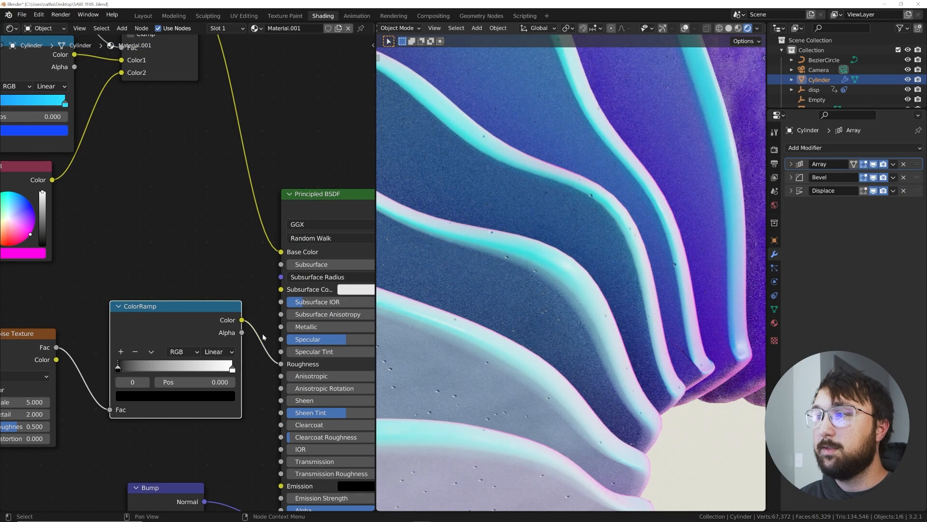
drag(117, 365, 154, 365)
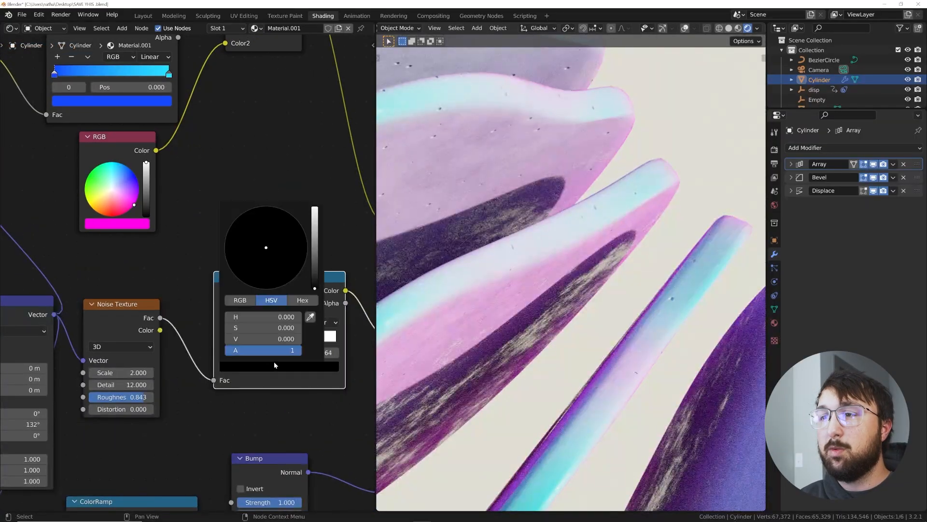
drag(315, 284, 314, 241)
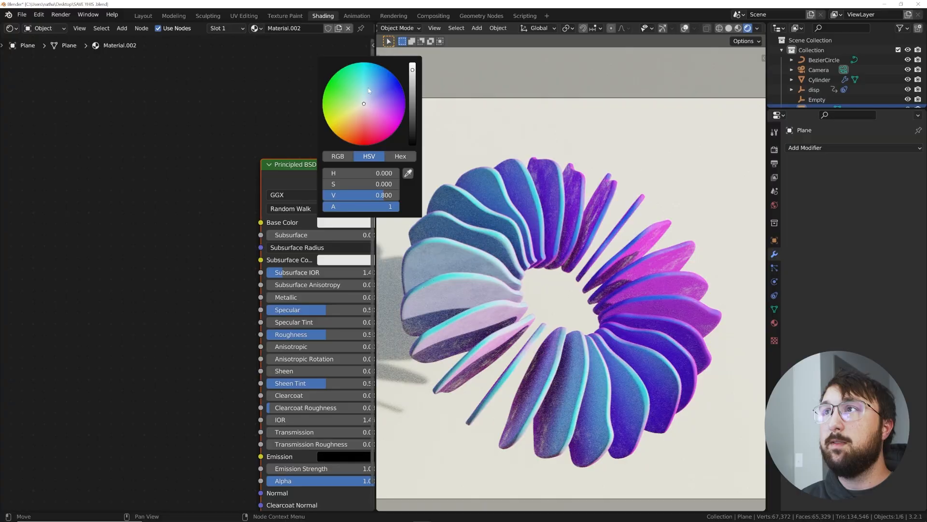
Give the backdrop plane a light blue base colour and return to the Layout workspace.
click(369, 88)
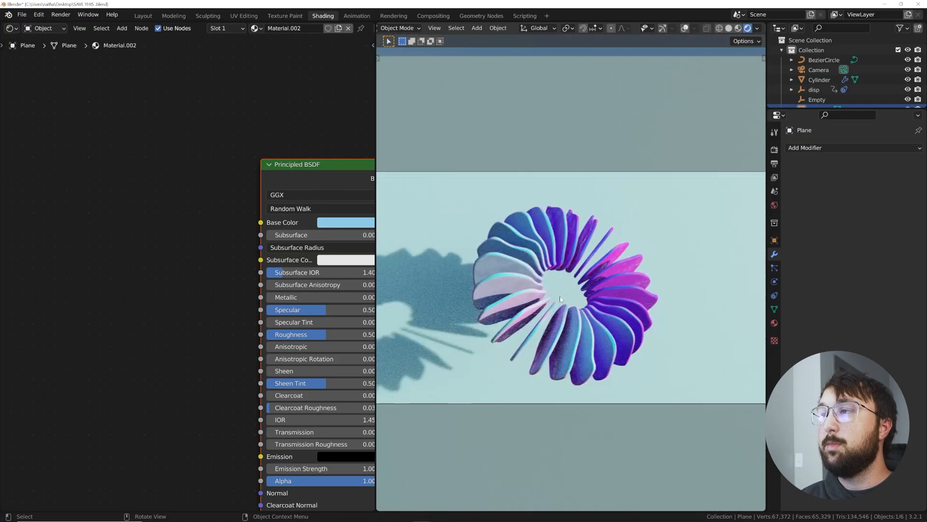
click(142, 15)
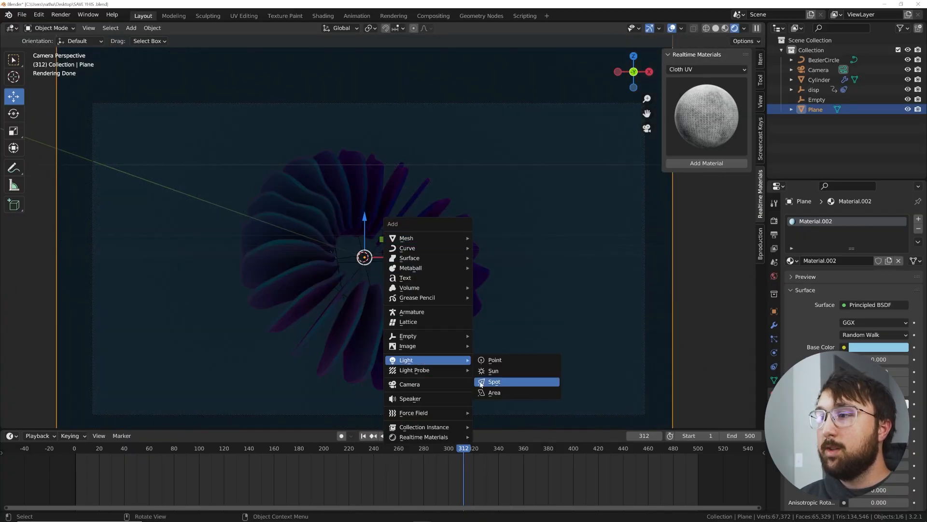
Add a scaled-down 30000 W spotlight with an enlarged, softer radius.
click(494, 381)
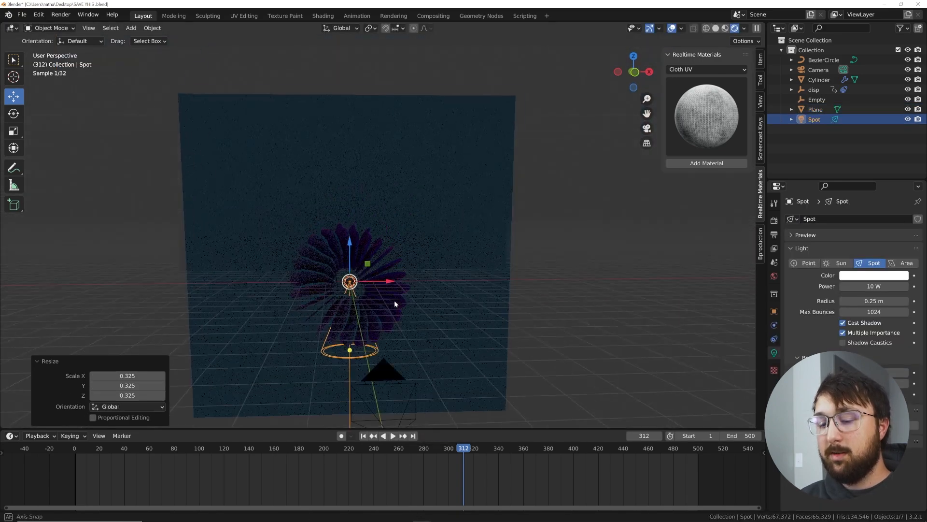
drag(348, 281, 488, 113)
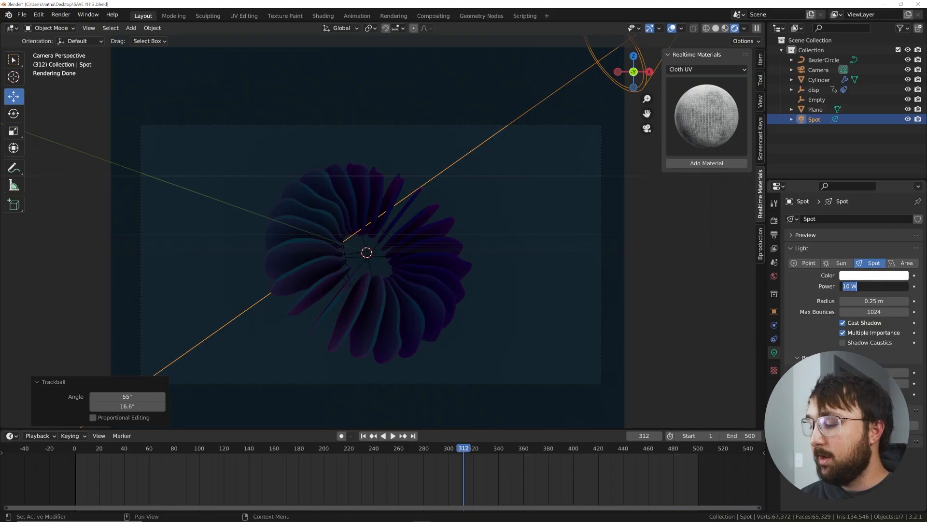
text(30000)
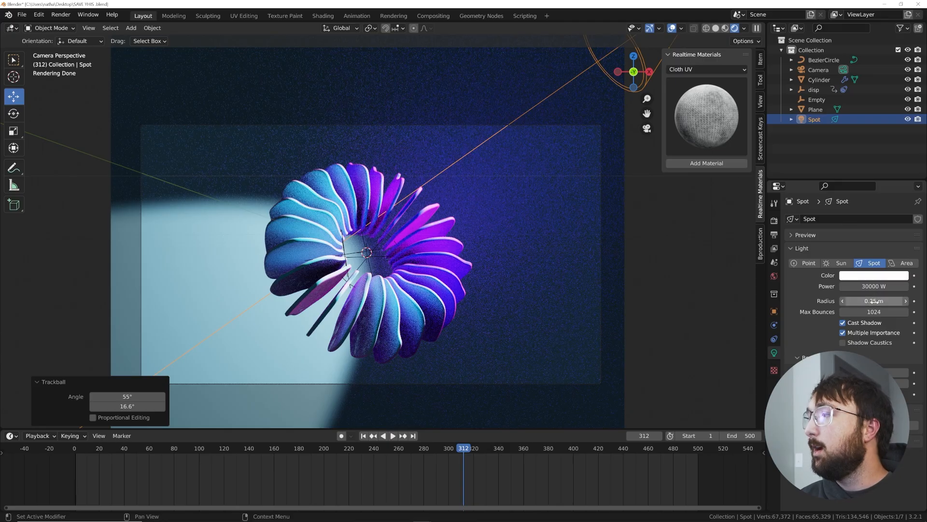
drag(875, 300, 899, 301)
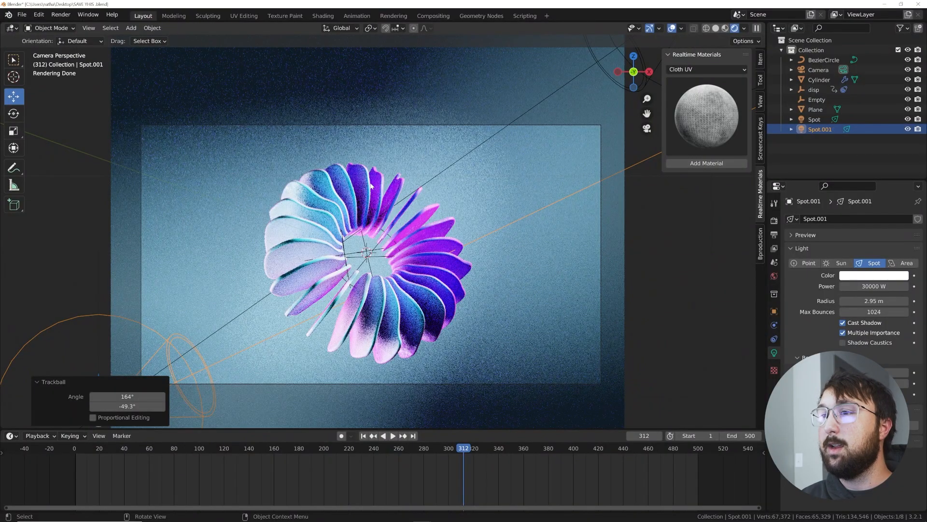
click(714, 28)
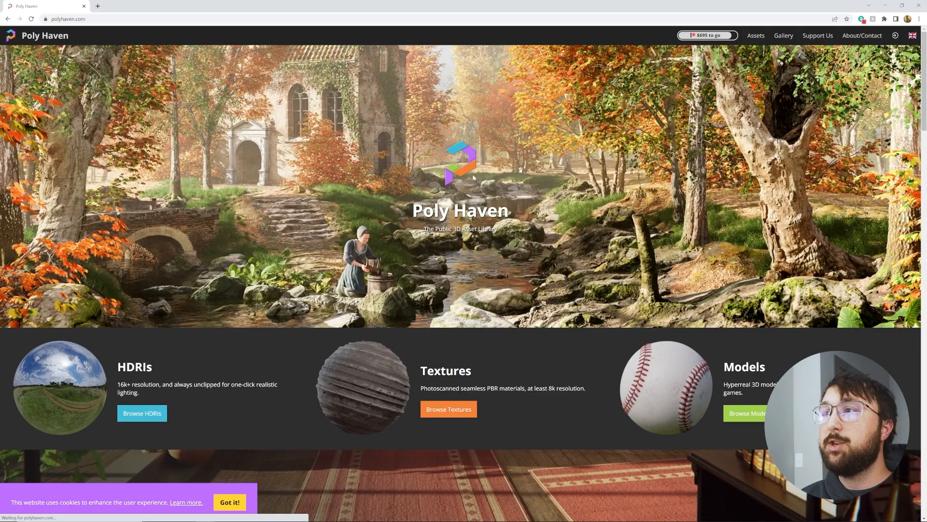
Browse Poly Haven's indoor HDRIs and open Brown Photostudio 02.
click(142, 412)
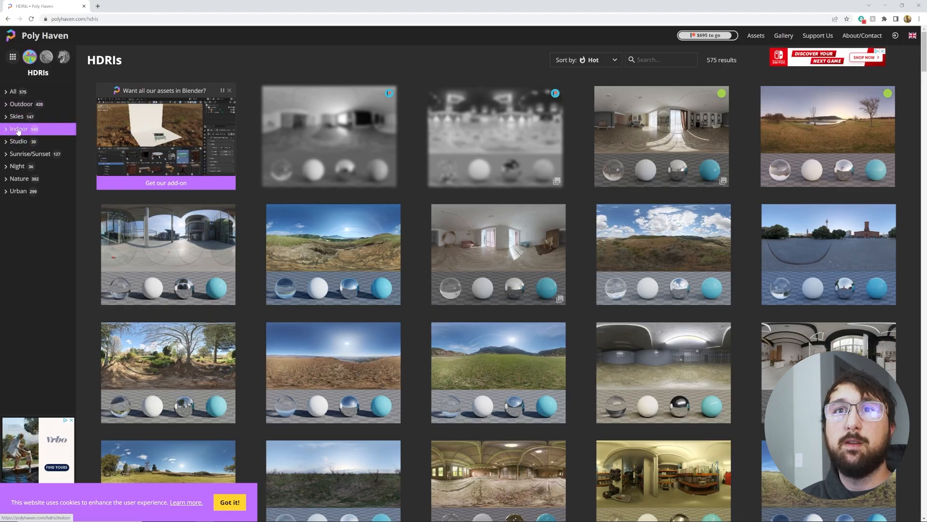
click(18, 129)
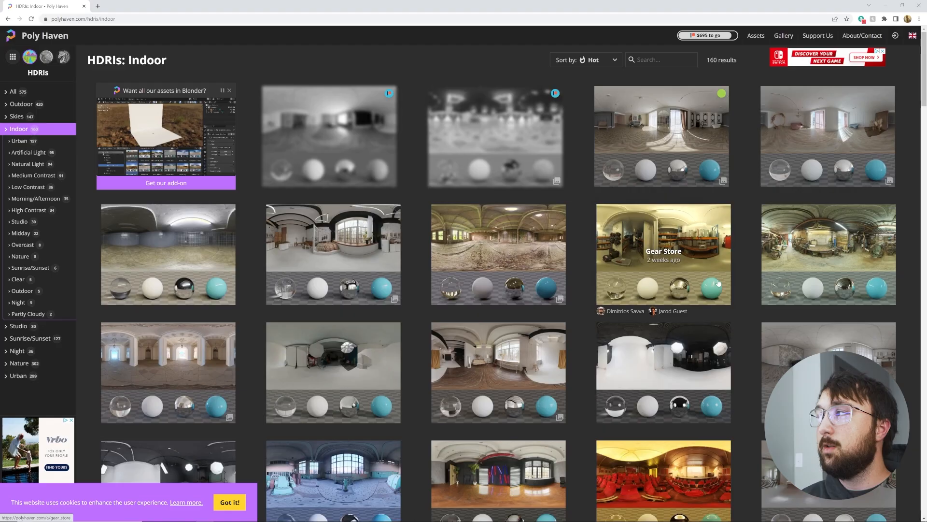
mouse_move(332, 251)
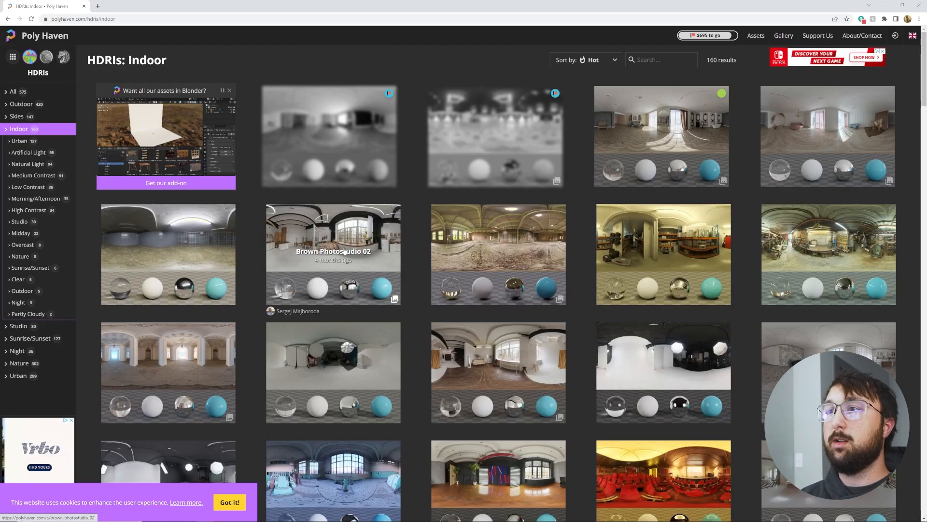
click(332, 255)
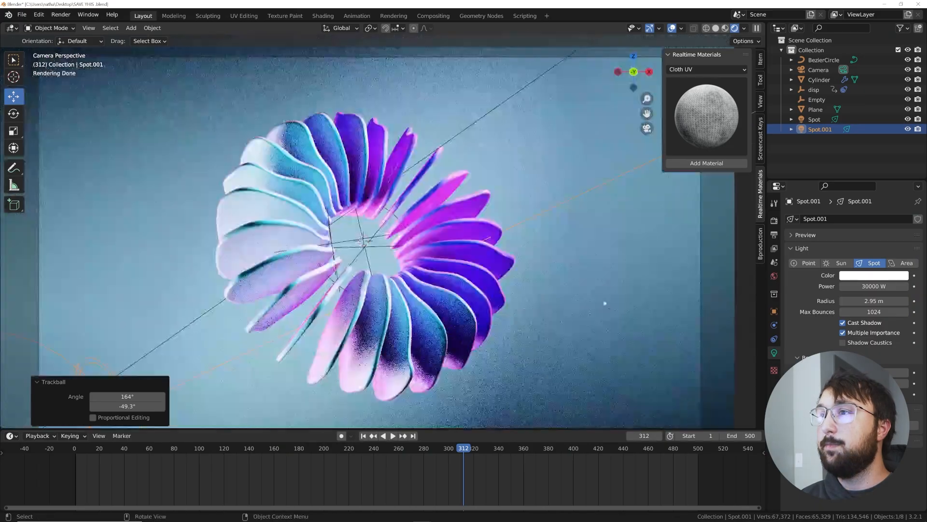
Load brown_photostudio_02_4k.exr as the world environment texture at strength 0.3.
click(773, 276)
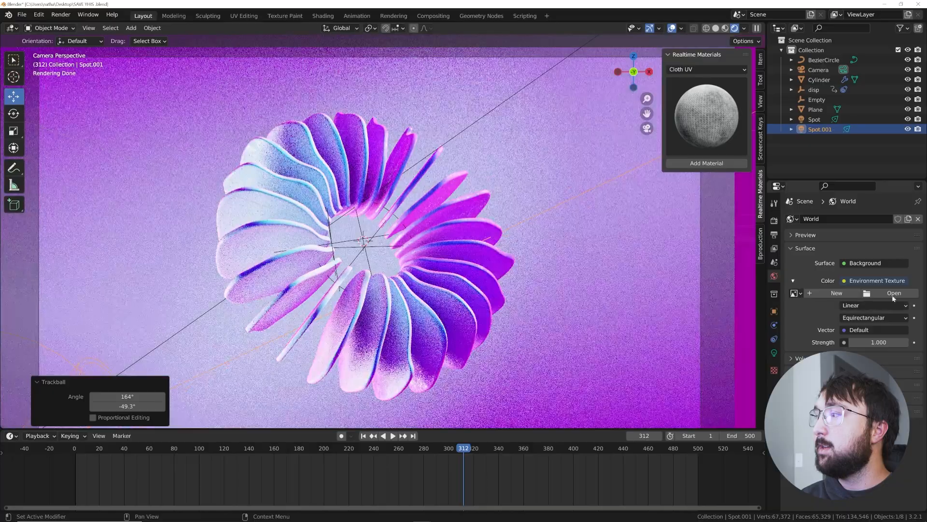
click(894, 292)
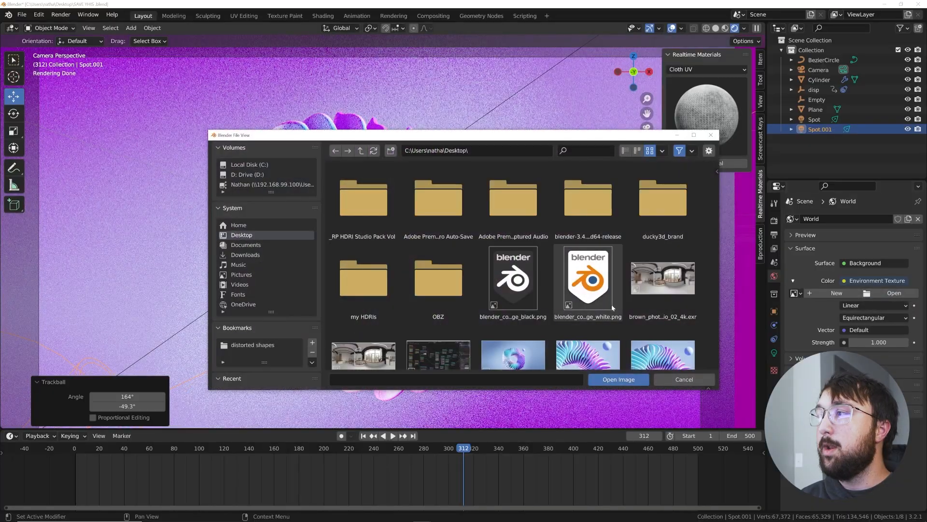
click(618, 380)
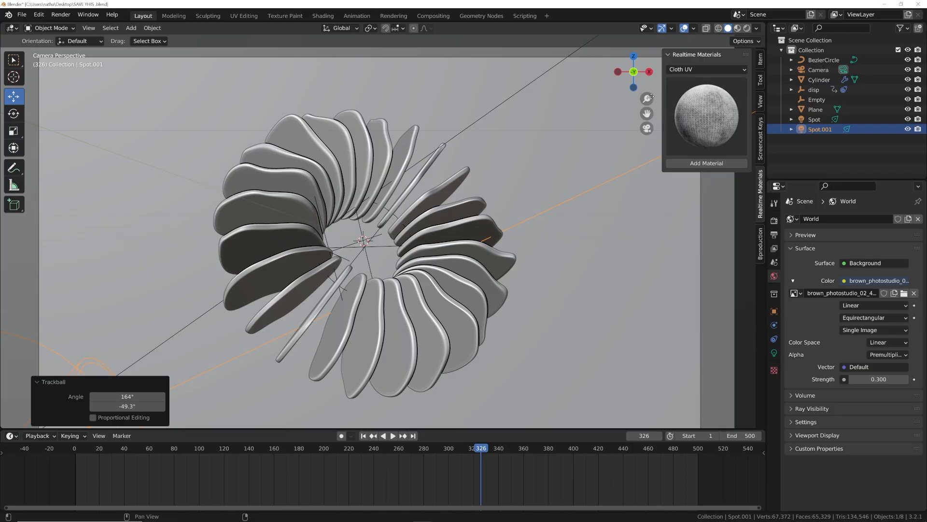
In the Compositing workspace, enable Use Nodes and place a Viewer node beside Composite.
click(60, 14)
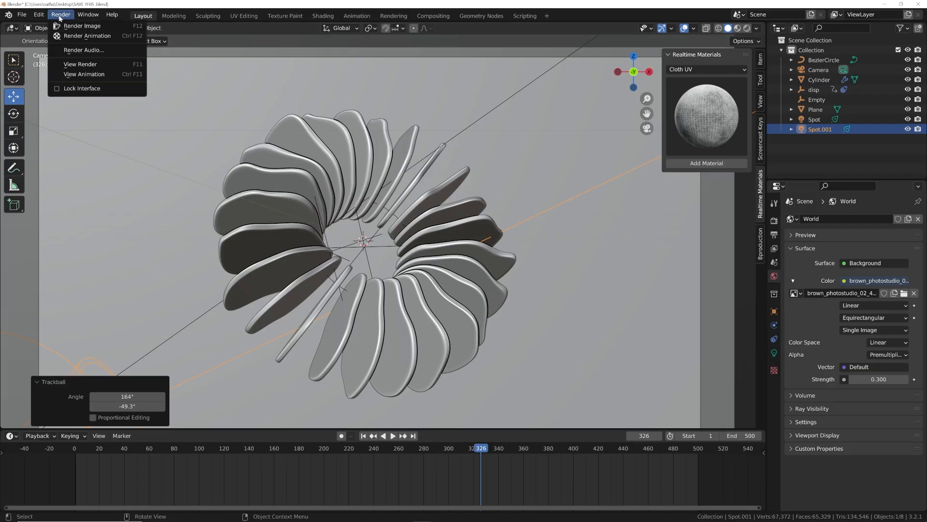
click(81, 26)
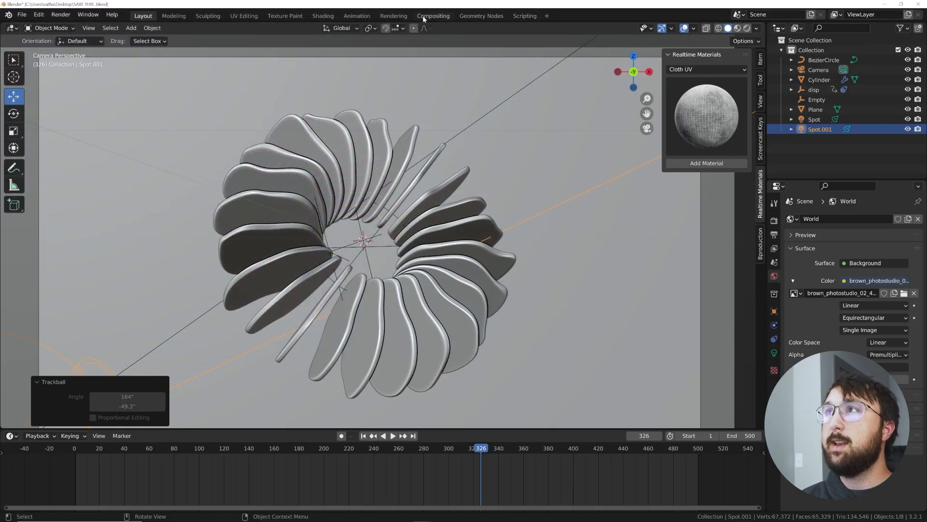
click(433, 15)
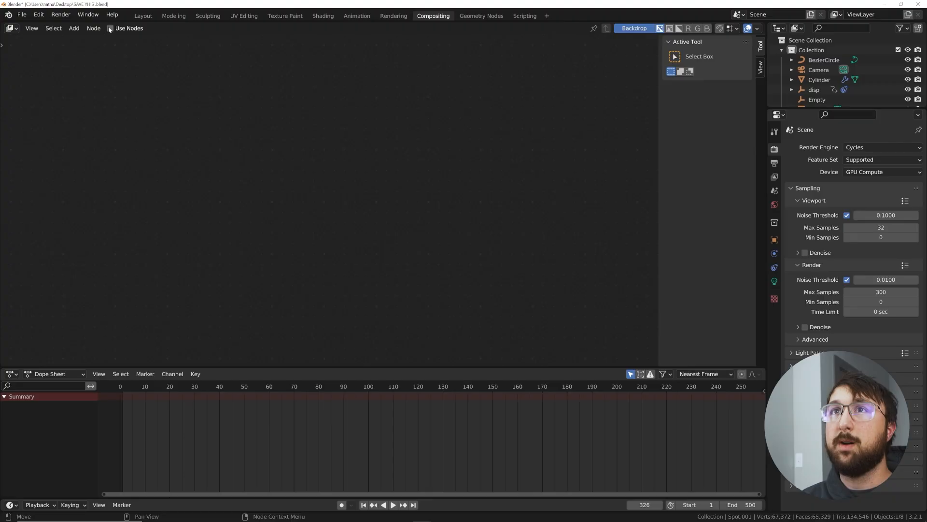
click(113, 28)
text(vie)
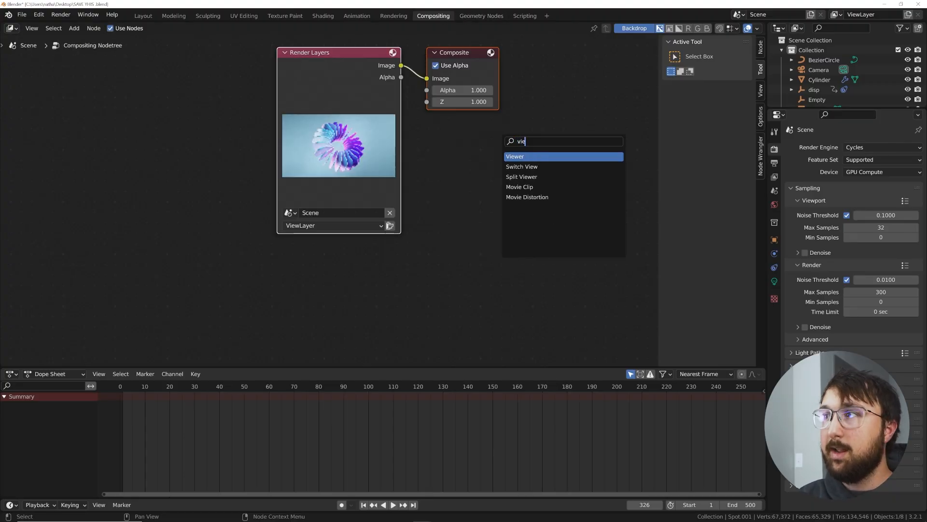
click(515, 156)
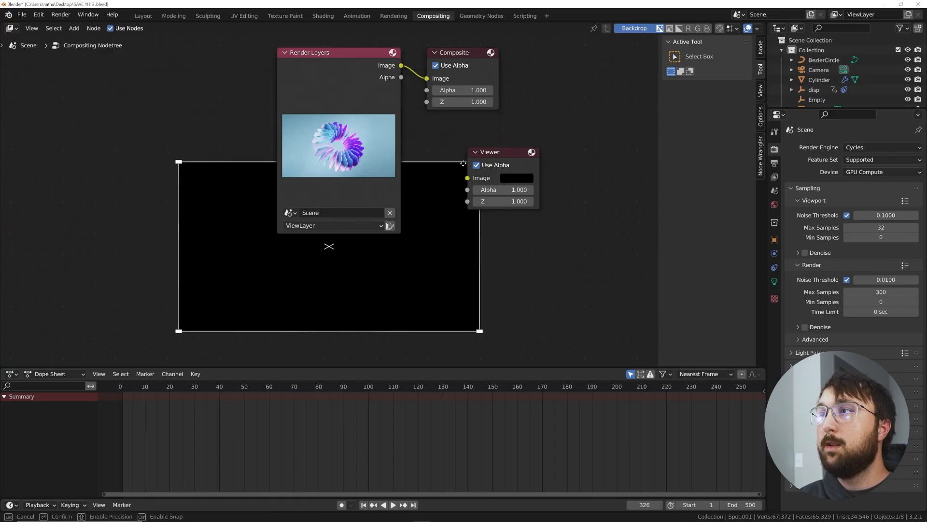
drag(401, 66, 467, 178)
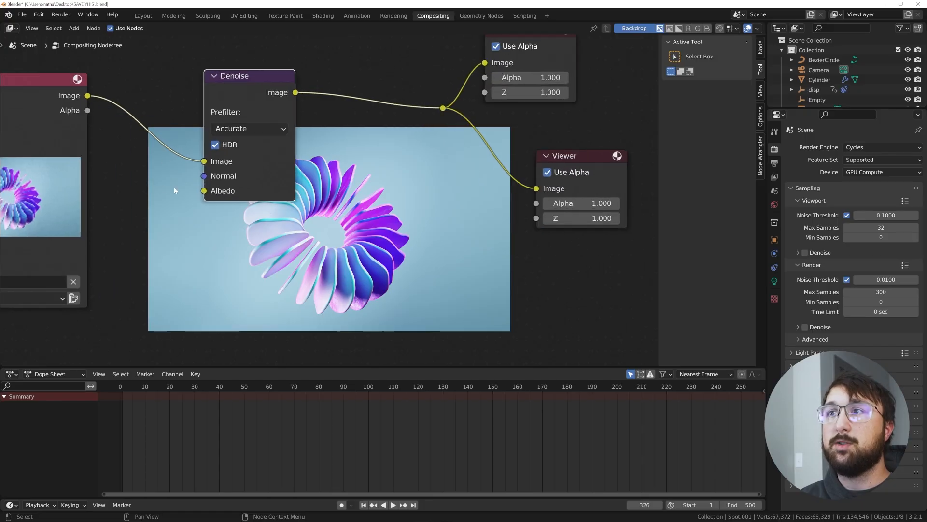
mouse_move(155, 26)
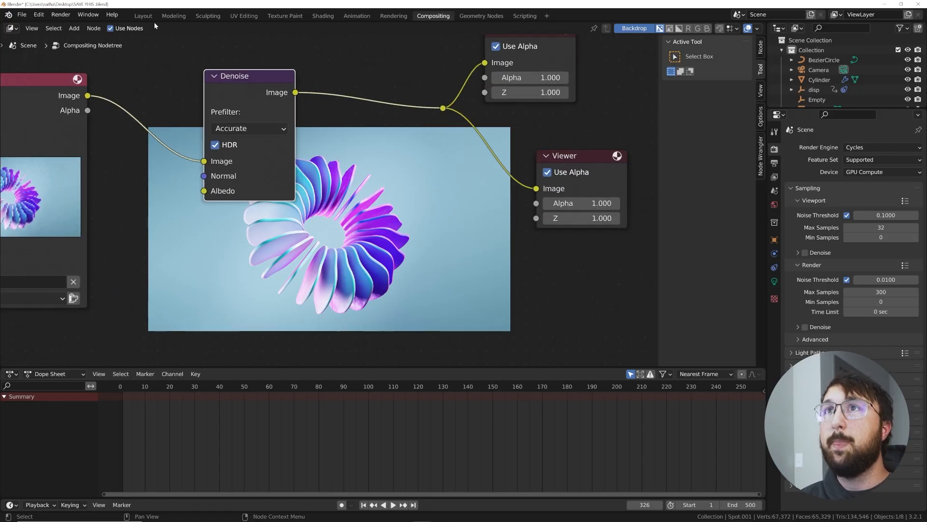
Back in Layout, set the render Max Samples to 400.
click(142, 15)
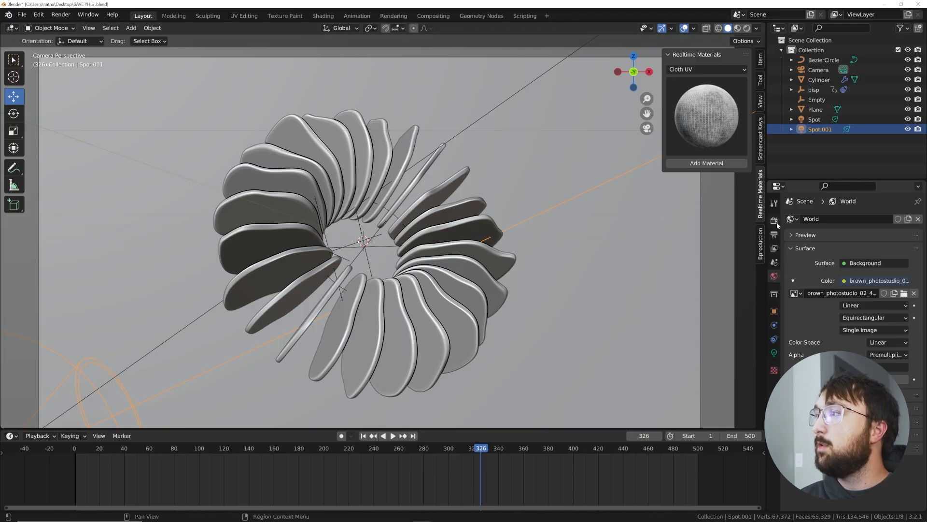
click(774, 221)
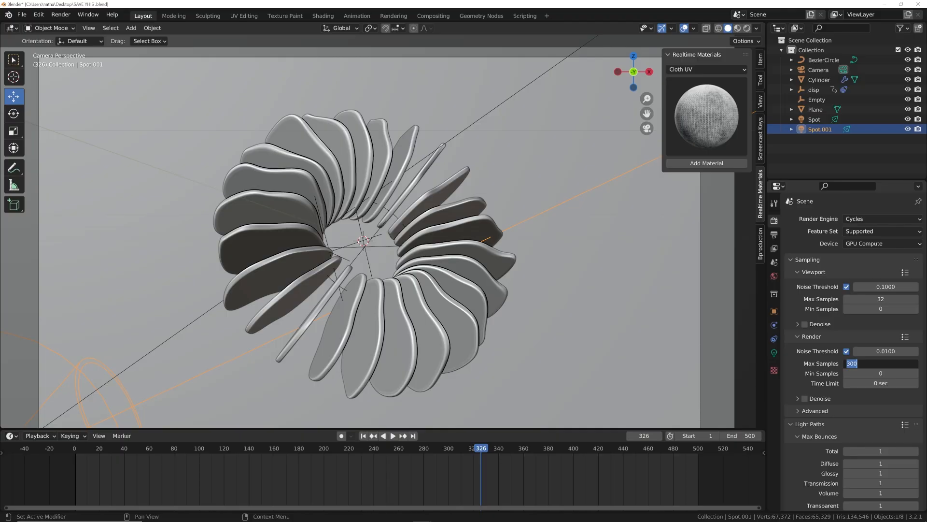
text(400)
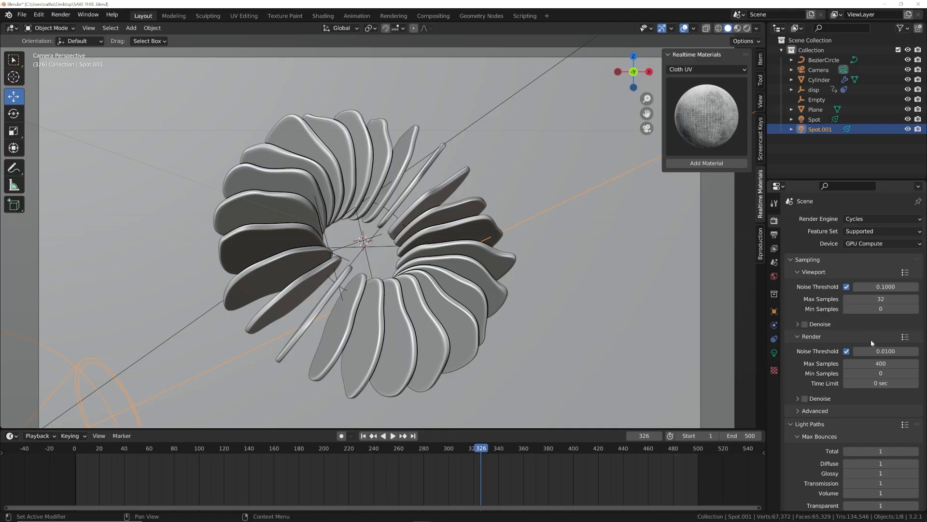
click(773, 232)
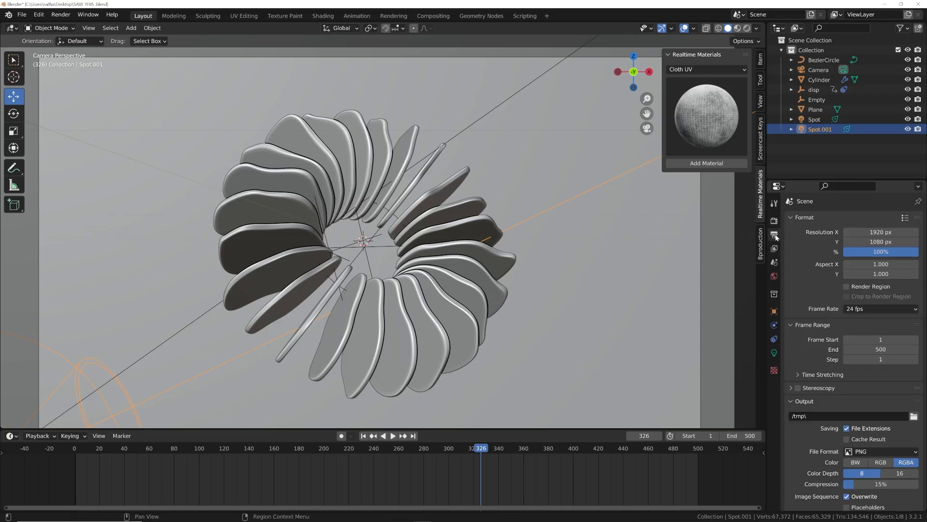
Set the Output Properties frame path to a new Desktop folder 'spinn'.
scroll(down, 3)
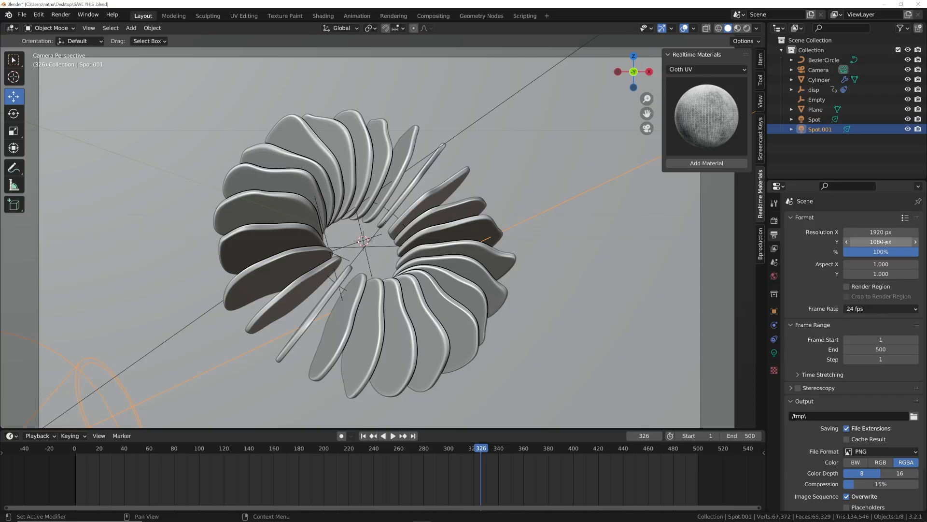
scroll(down, 3)
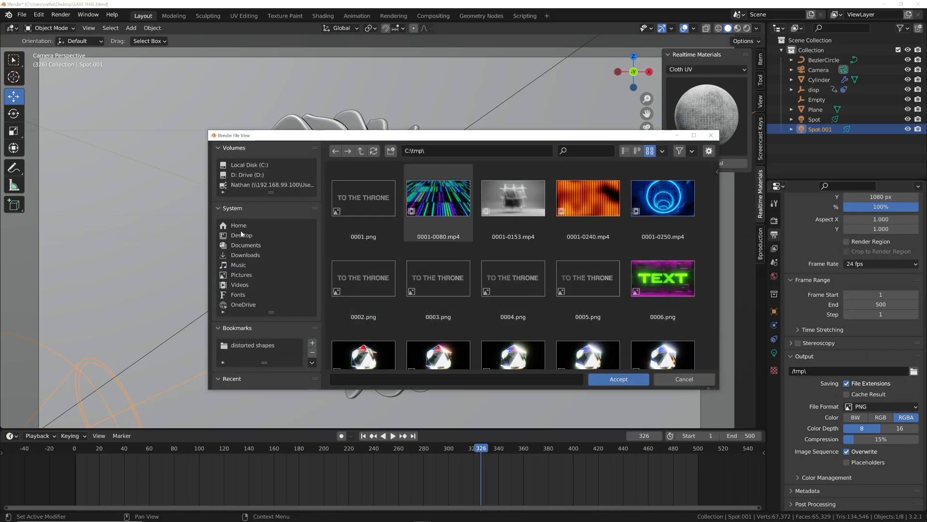
click(240, 234)
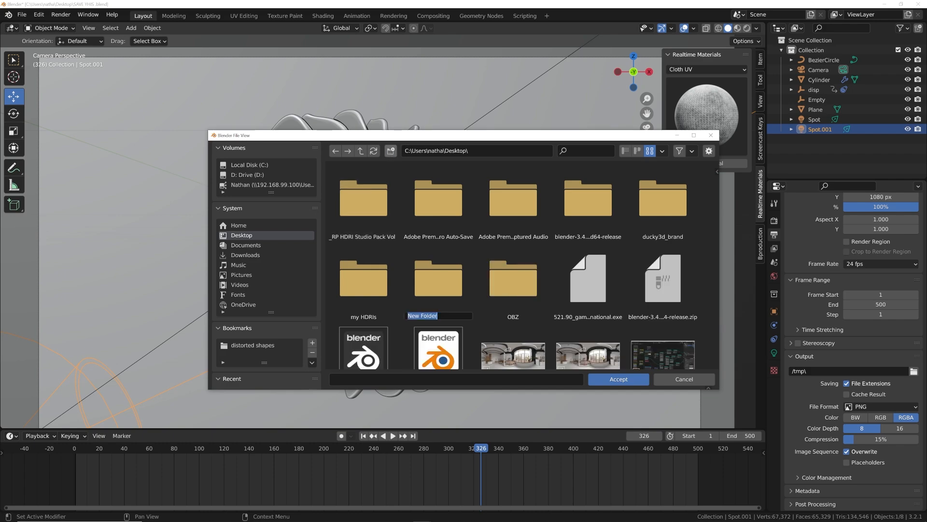
text(spinn)
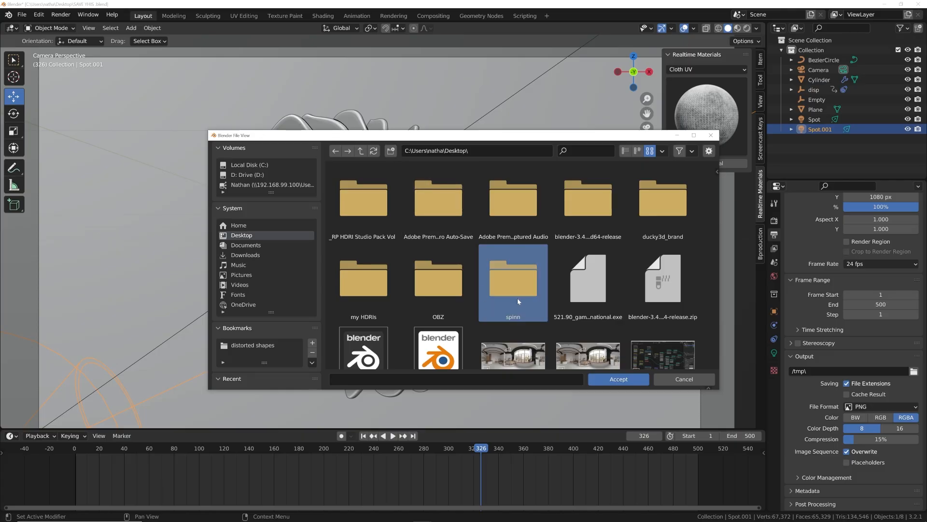
click(618, 379)
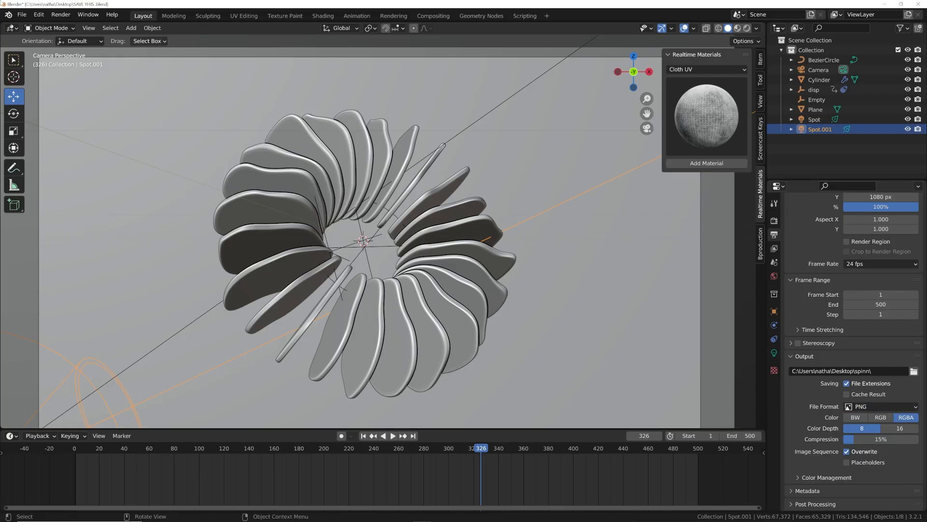
click(60, 14)
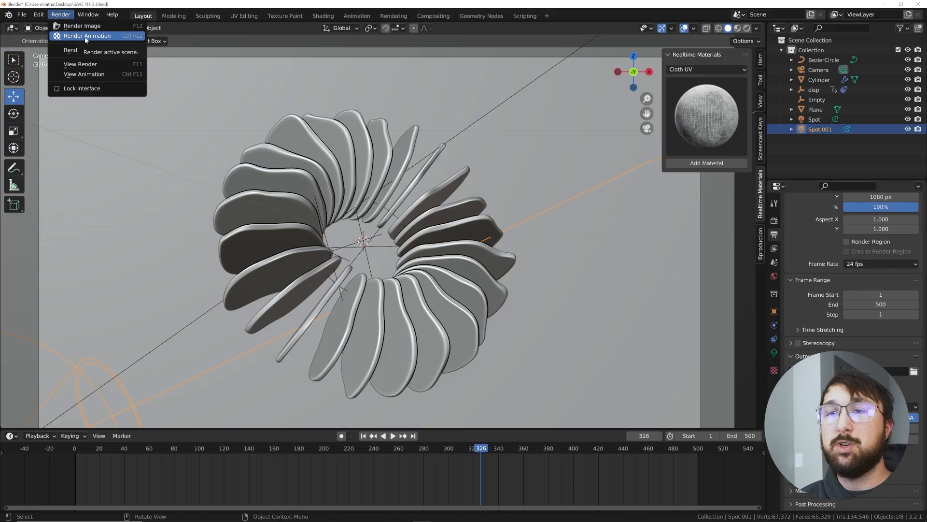